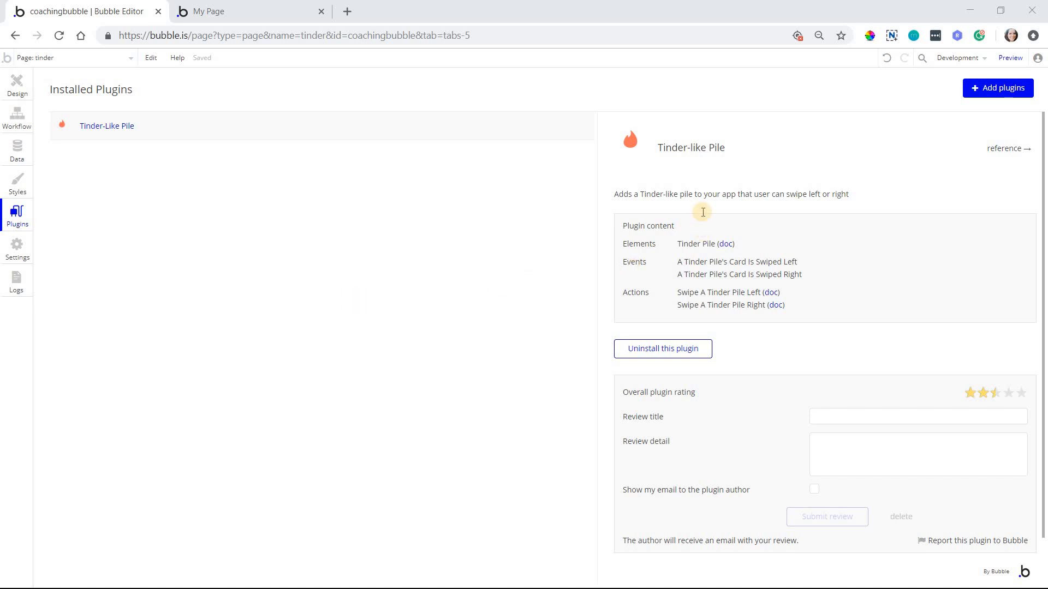
{"action": "mouse_move", "coordinate": [757, 161]}
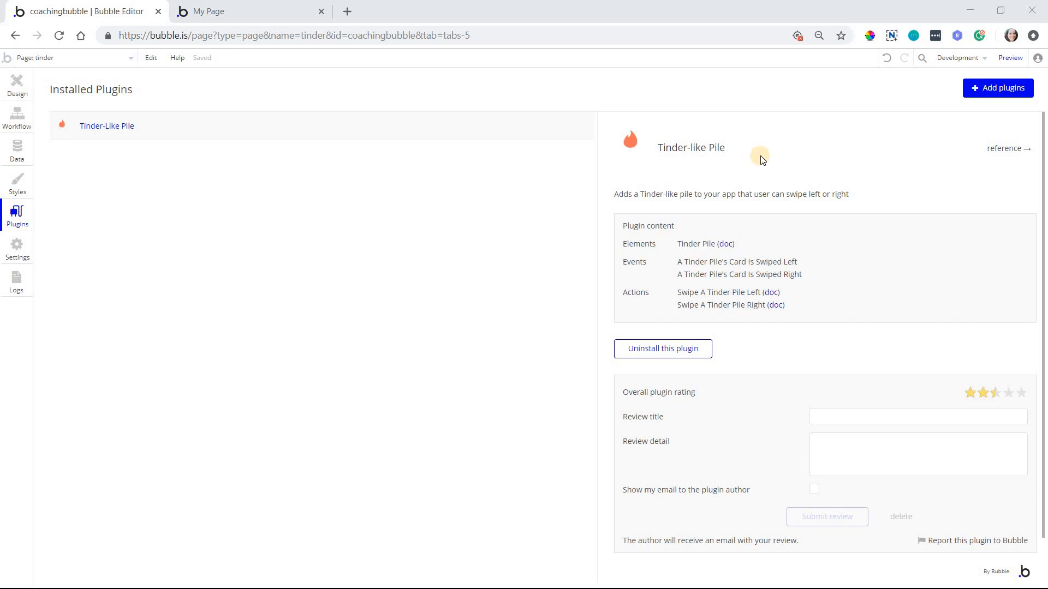
{"action": "mouse_move", "coordinate": [746, 171]}
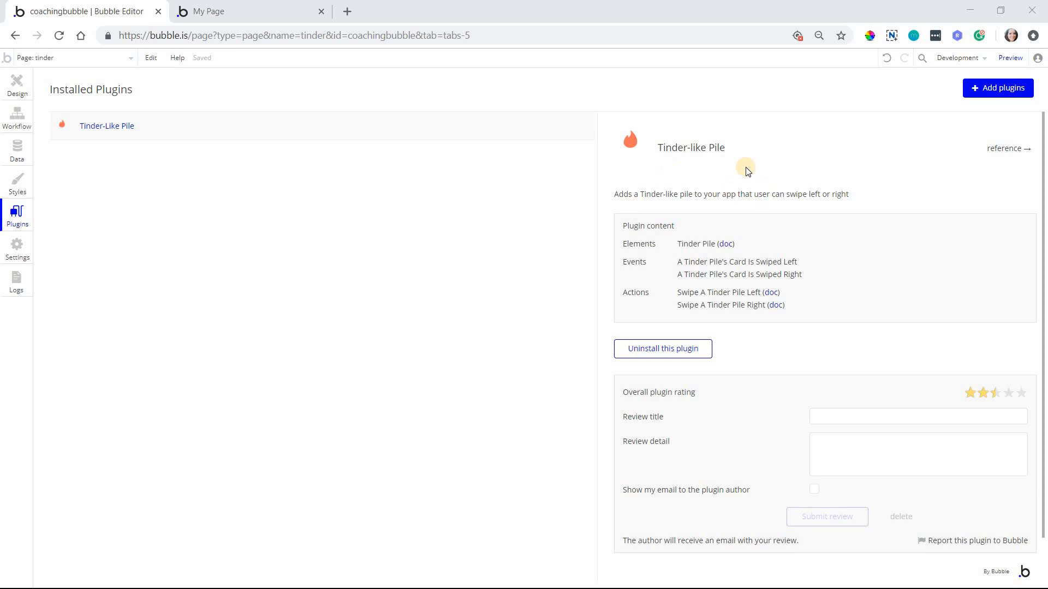
{"action": "mouse_move", "coordinate": [754, 168]}
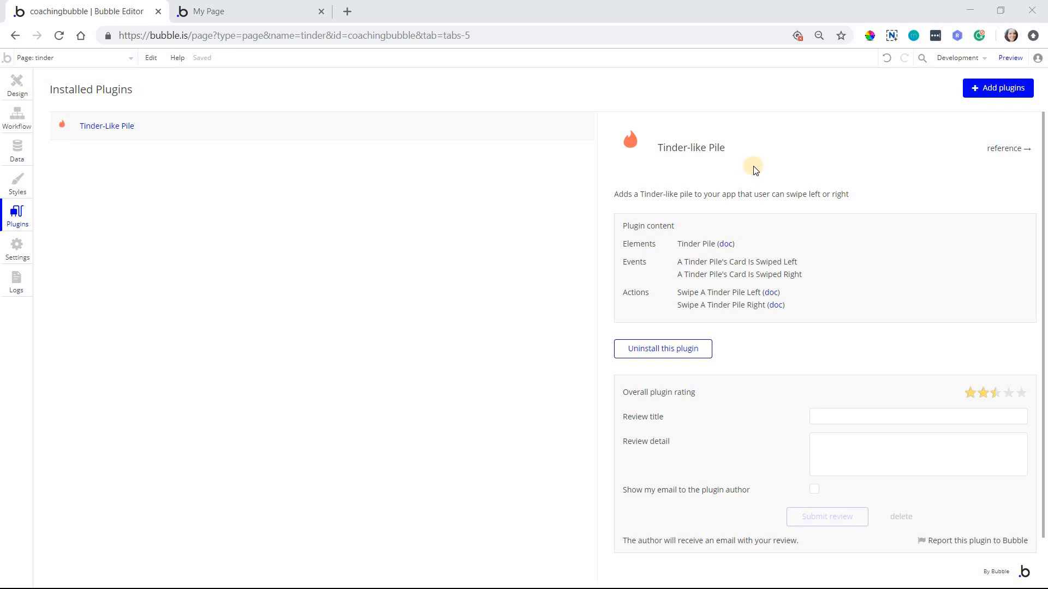
{"action": "mouse_move", "coordinate": [725, 221]}
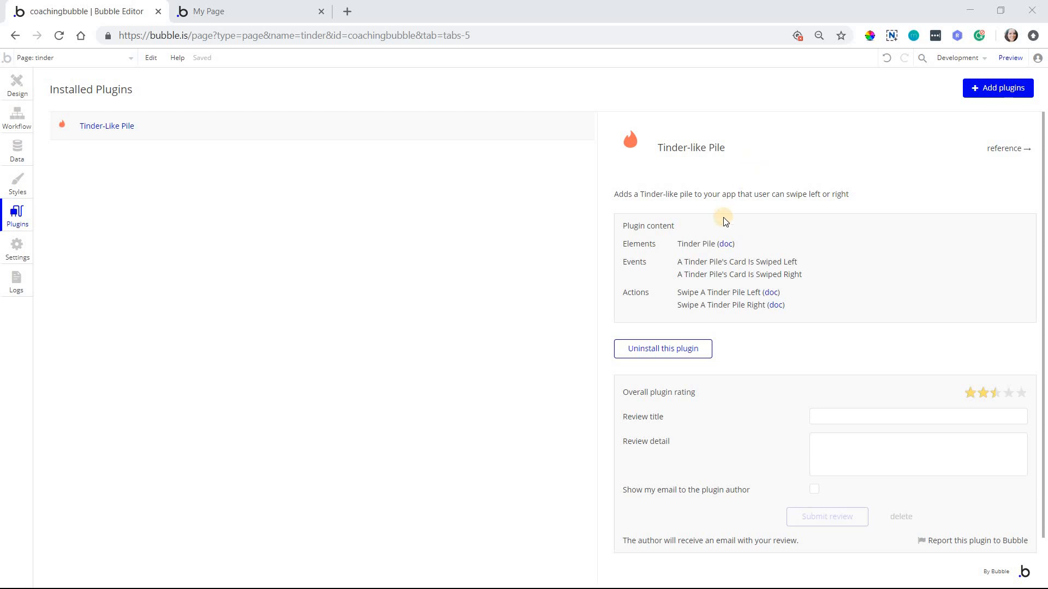
{"action": "mouse_move", "coordinate": [780, 223]}
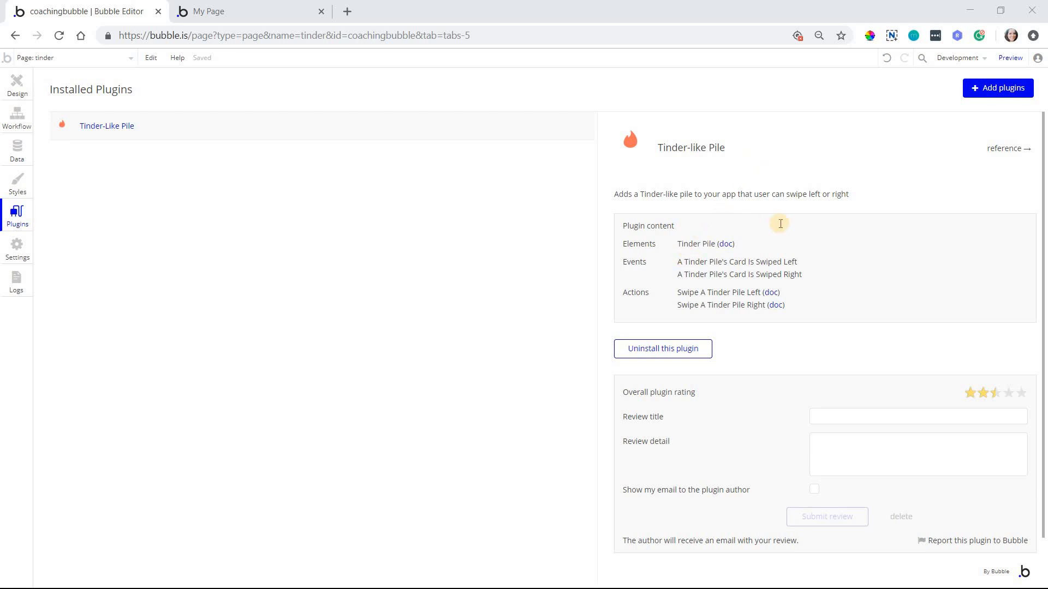
{"action": "mouse_move", "coordinate": [774, 236]}
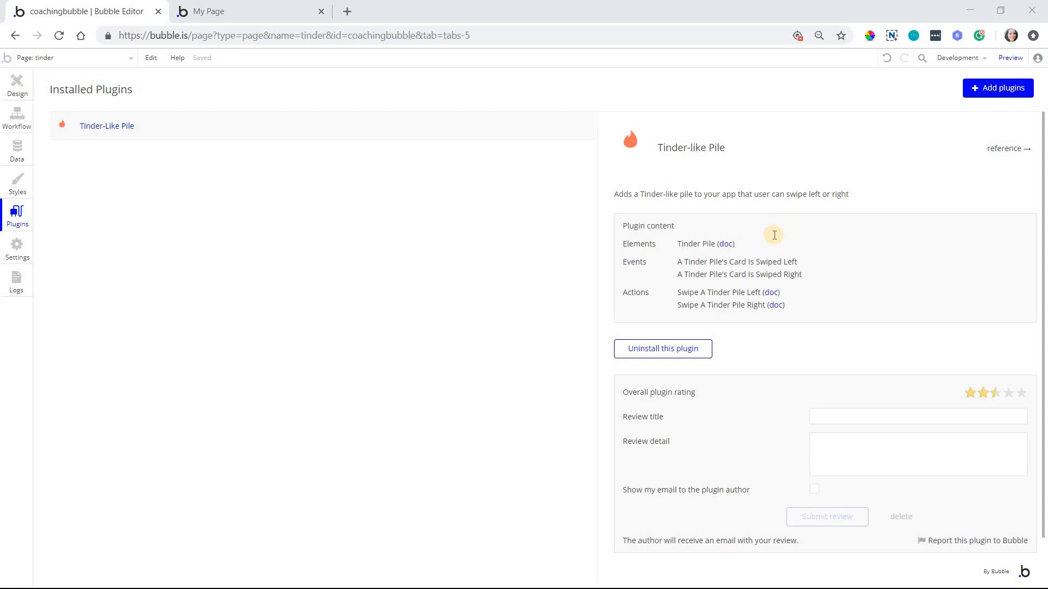
{"action": "mouse_move", "coordinate": [773, 221]}
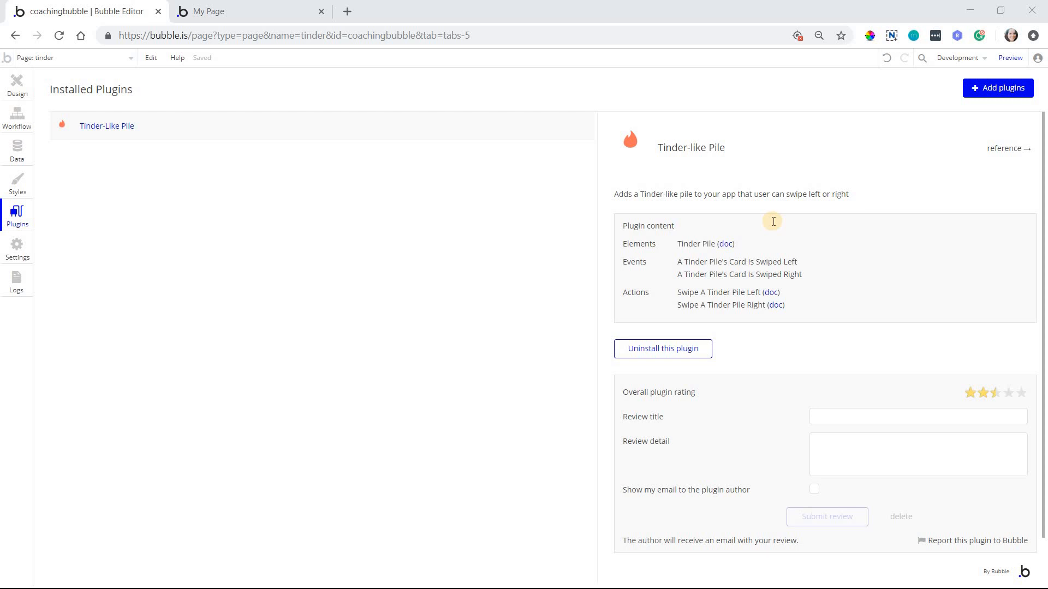
{"action": "mouse_move", "coordinate": [17, 80]}
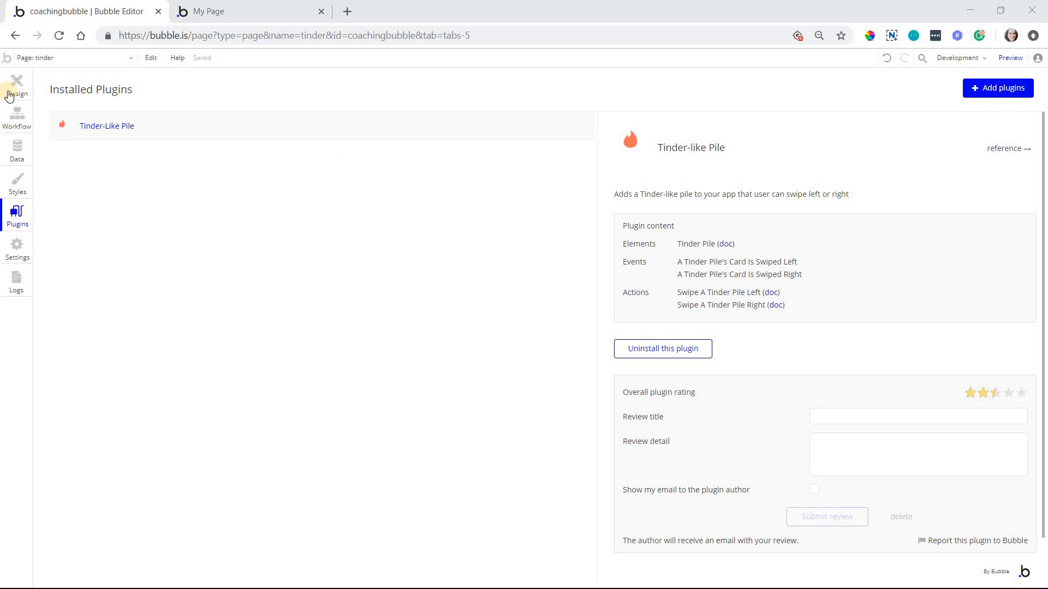
In the Design tab, set the Tinder Pile's Type of content to User.
{"action": "left_click", "coordinate": [17, 84]}
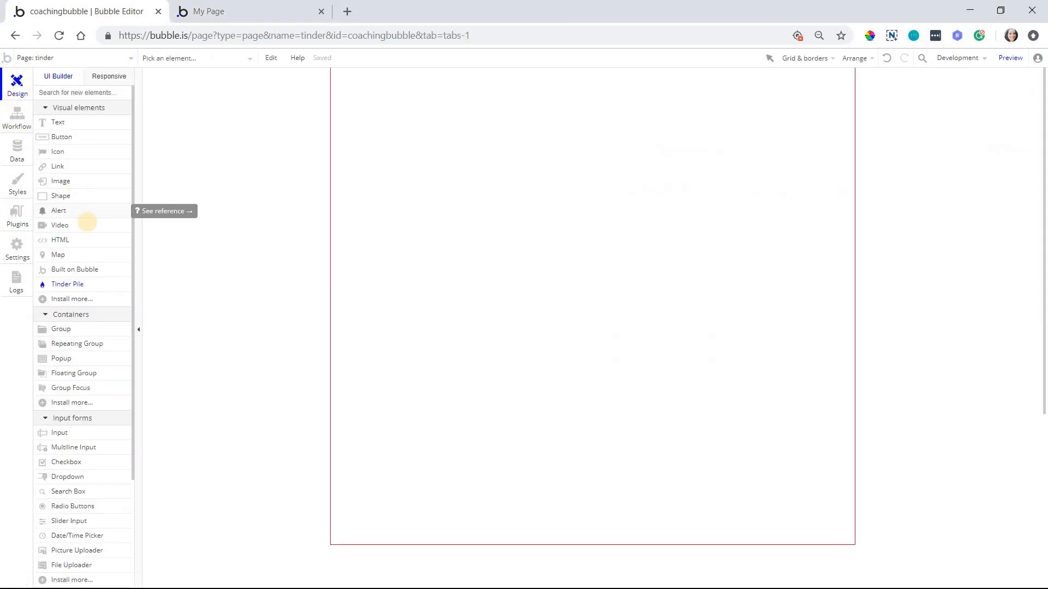
{"action": "mouse_move", "coordinate": [66, 284]}
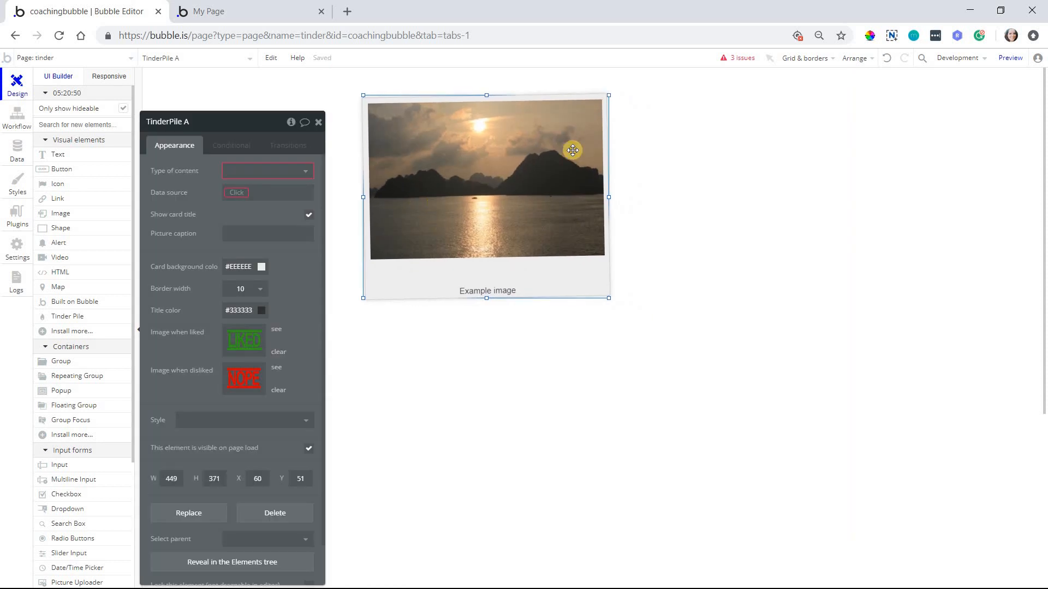
{"action": "mouse_move", "coordinate": [212, 213]}
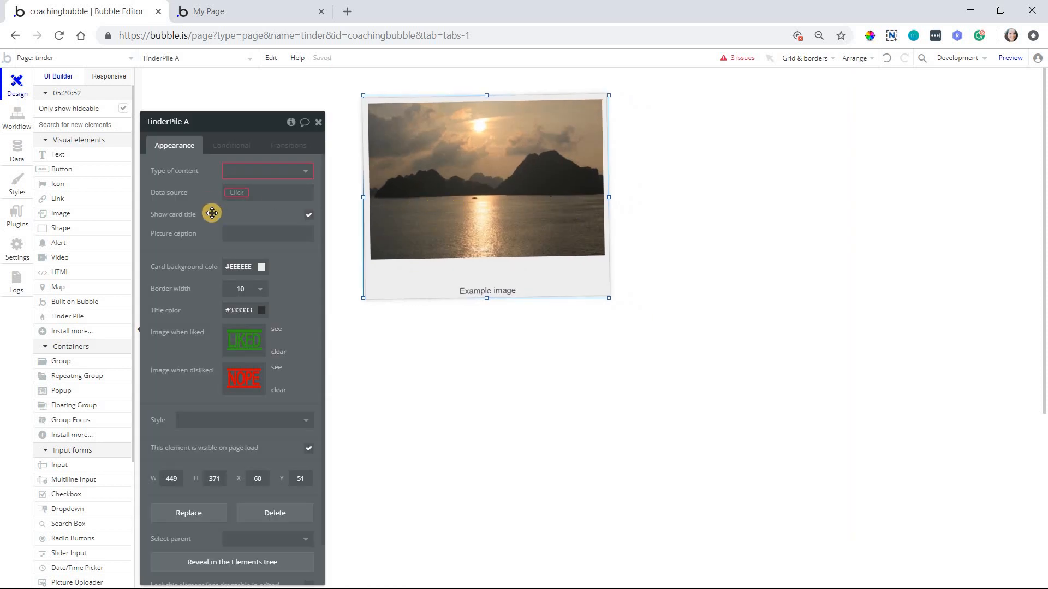
{"action": "mouse_move", "coordinate": [240, 190]}
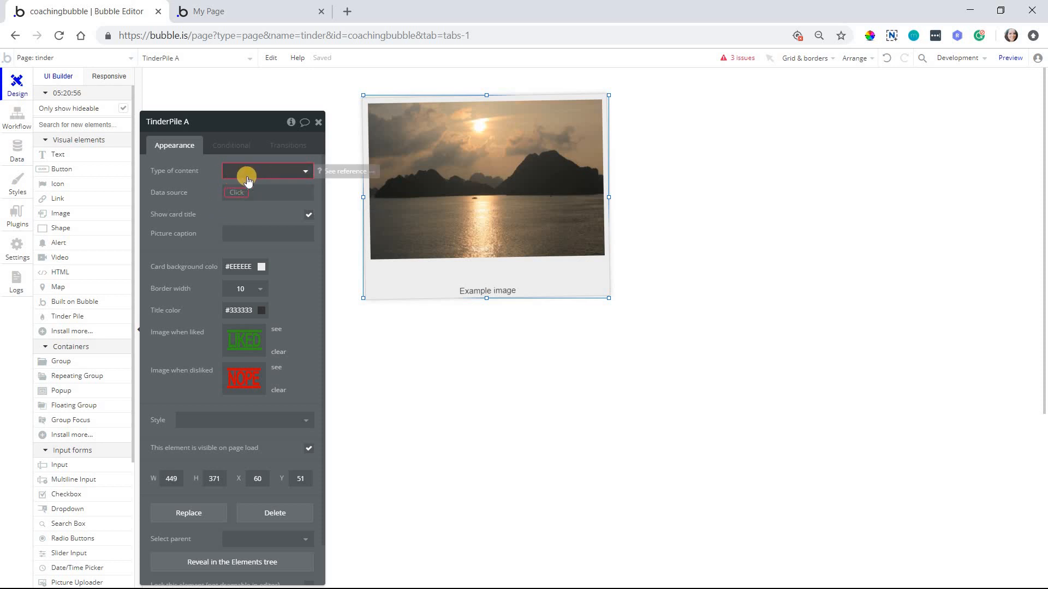
{"action": "left_click", "coordinate": [266, 171]}
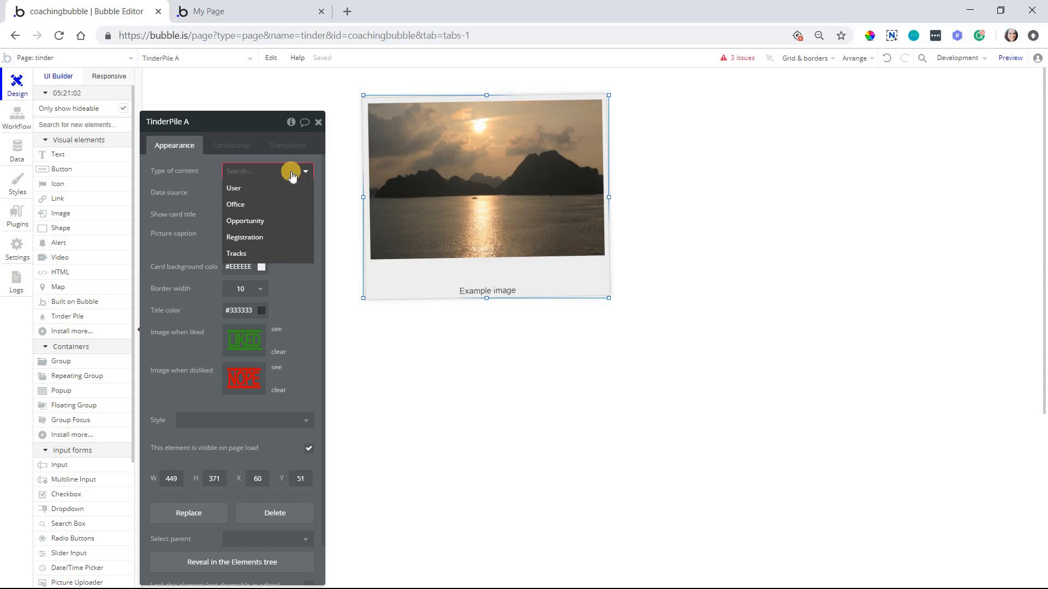
{"action": "left_click", "coordinate": [233, 188]}
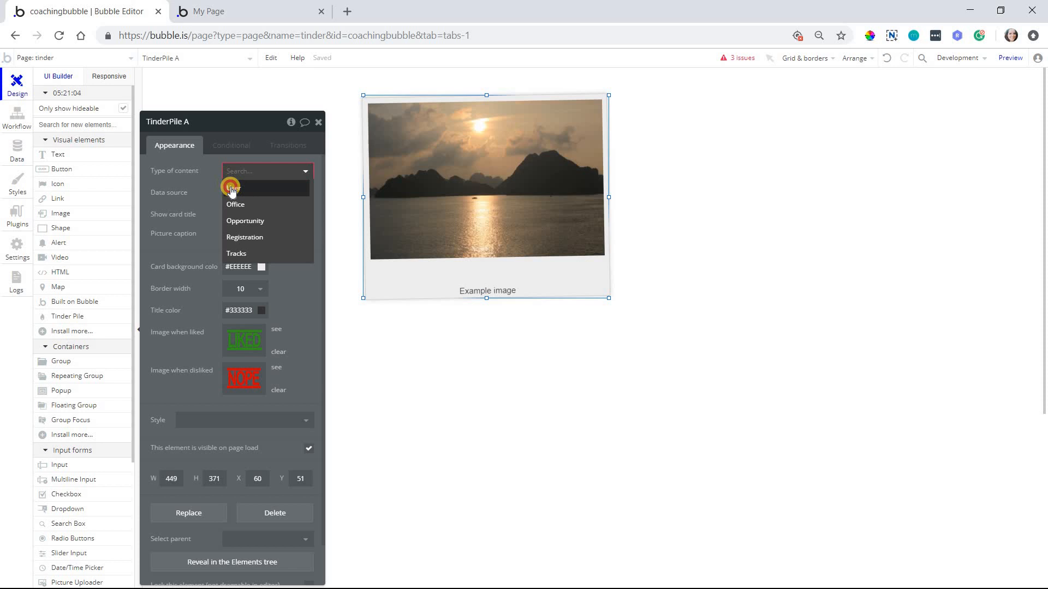
{"action": "left_click", "coordinate": [234, 188]}
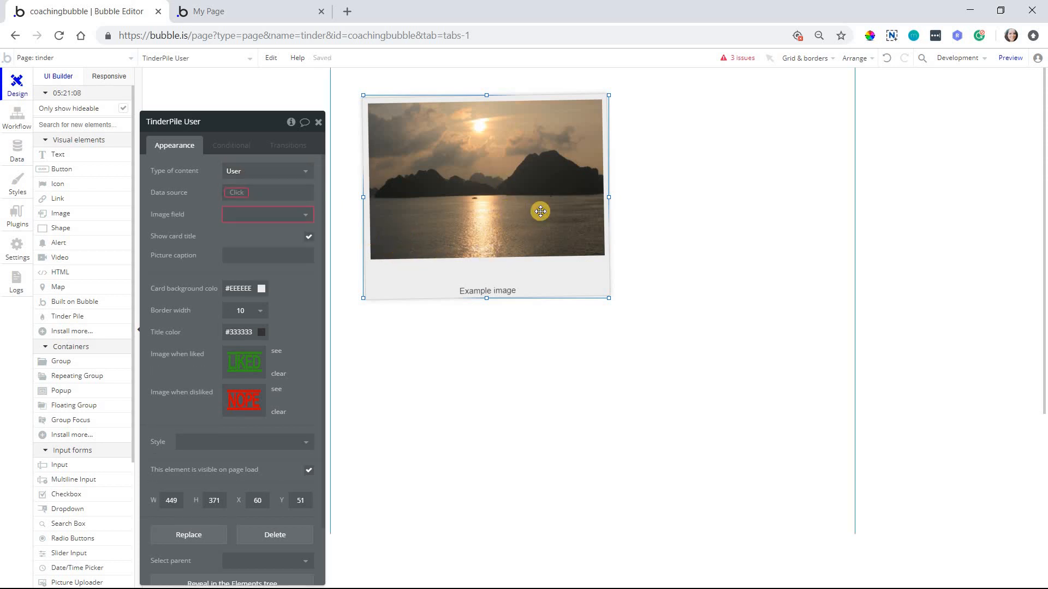
{"action": "mouse_move", "coordinate": [295, 221]}
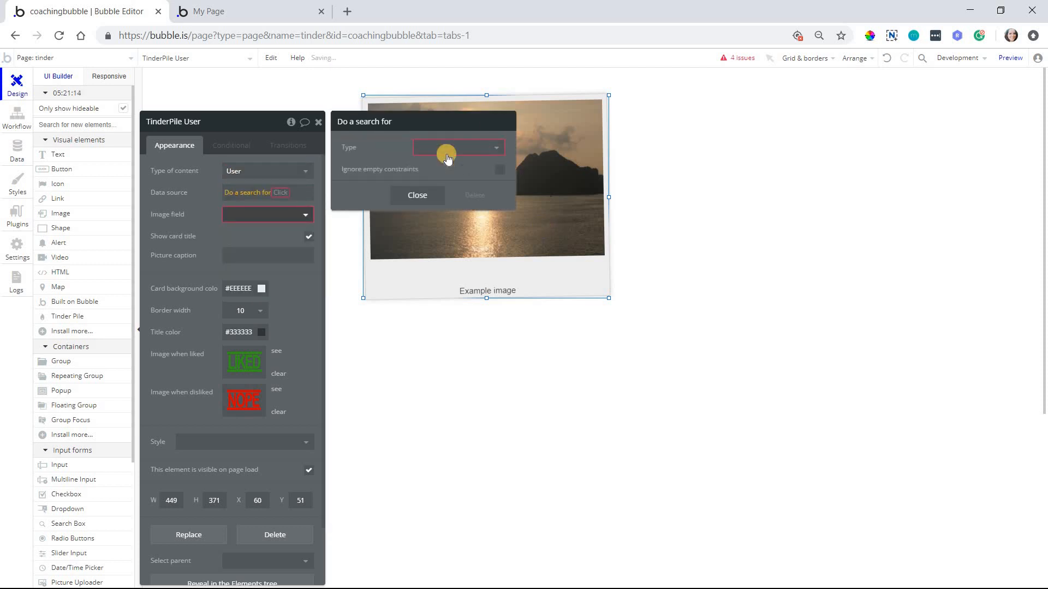
Set Data source to a search for Users, filtered by unique id <> Current User's unique id.
{"action": "left_click", "coordinate": [457, 147]}
{"action": "type", "text": "fi"}
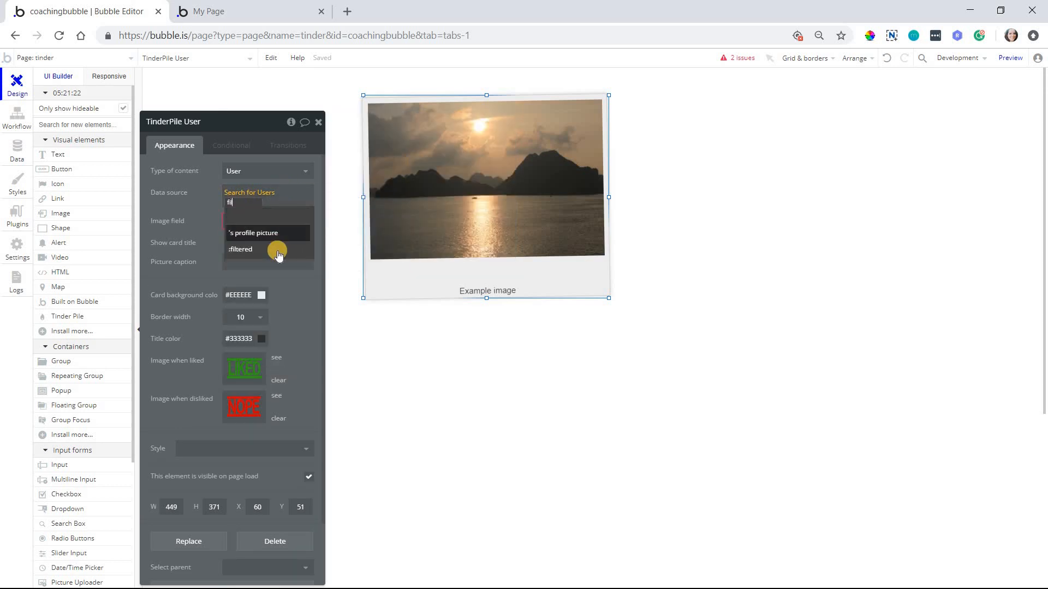
{"action": "left_click", "coordinate": [240, 248]}
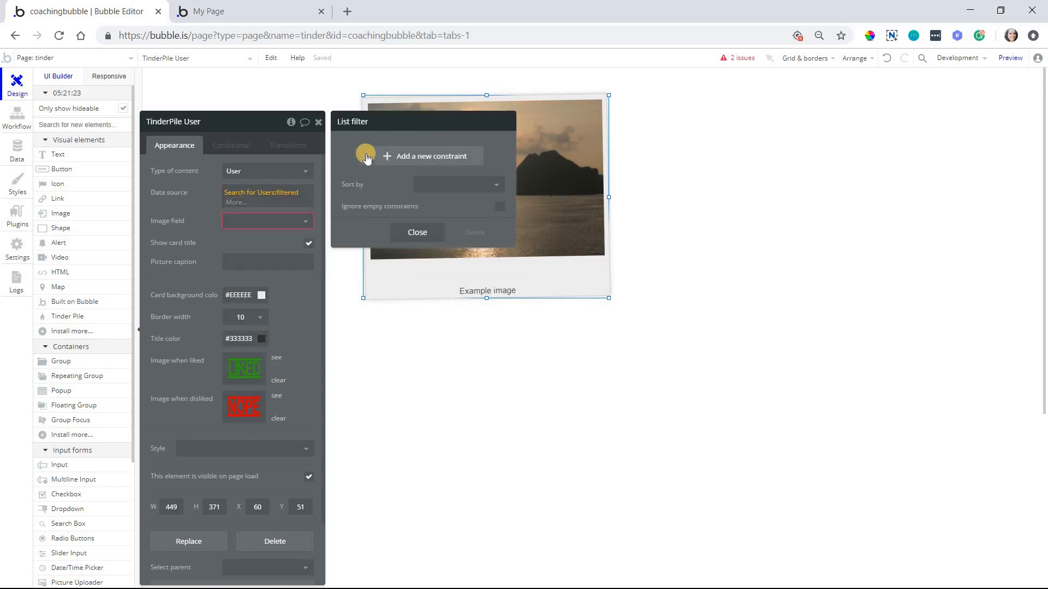
{"action": "left_click", "coordinate": [429, 156]}
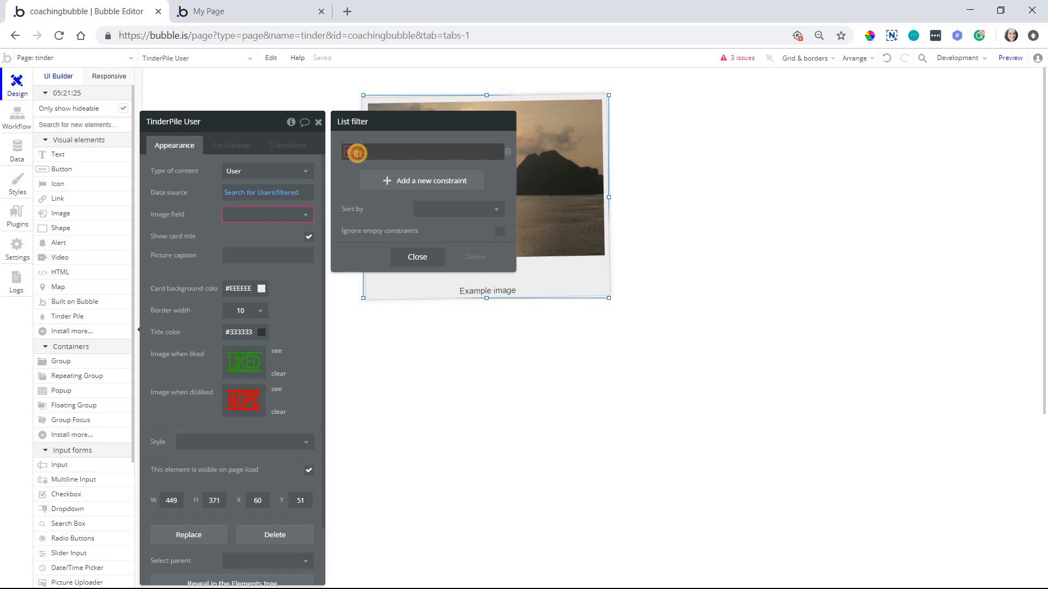
{"action": "type", "text": "un"}
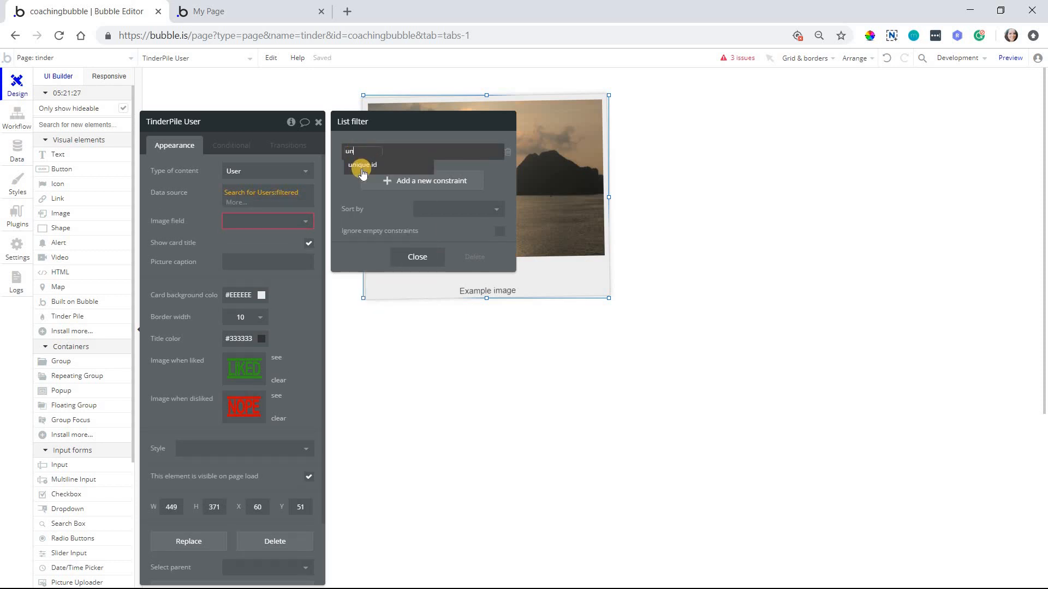
{"action": "left_click", "coordinate": [363, 165]}
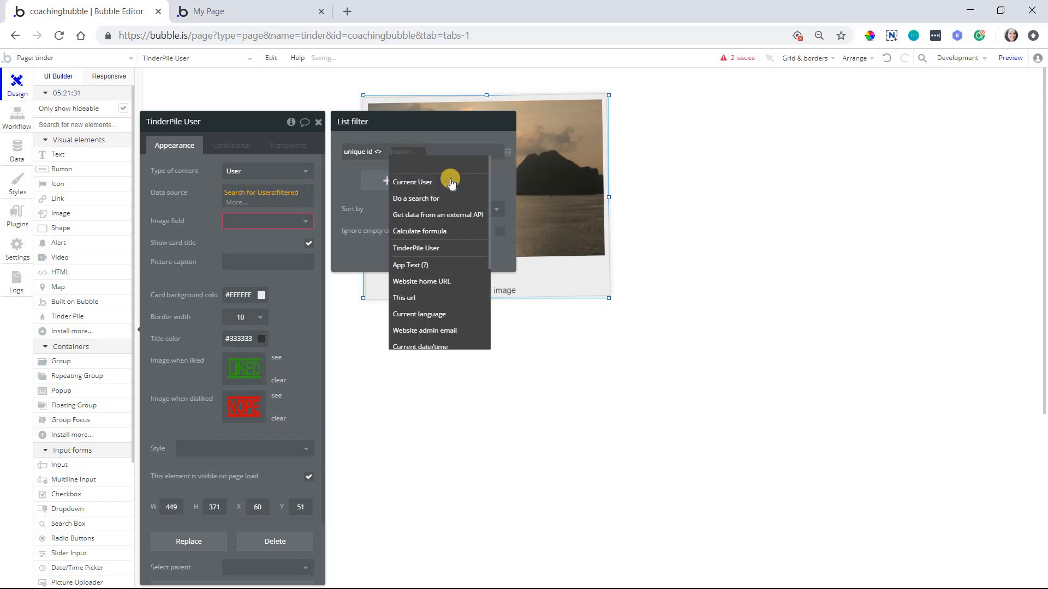
{"action": "left_click", "coordinate": [413, 182]}
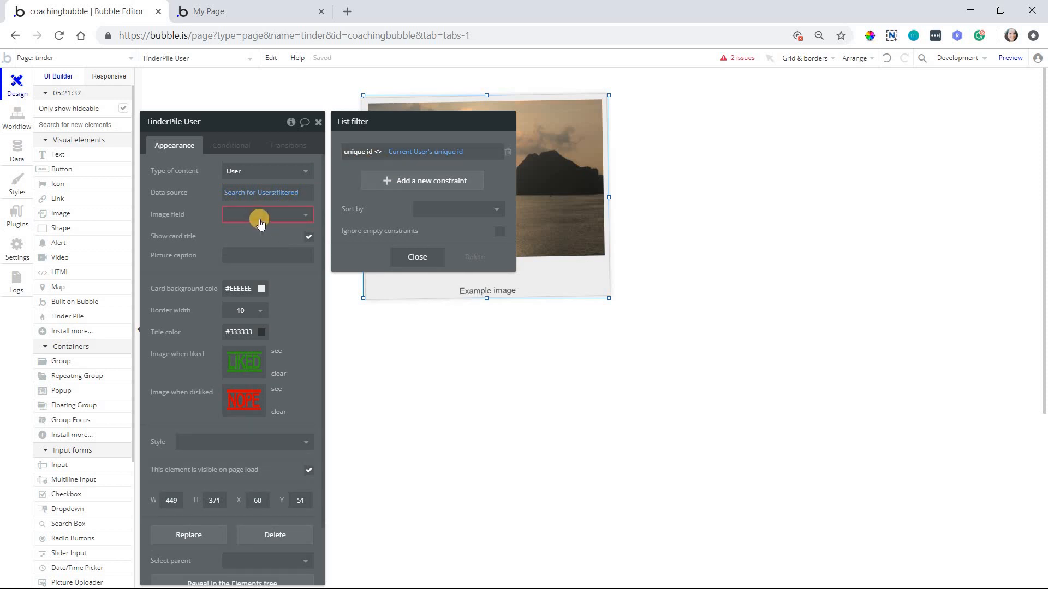
Use profile picture as the card image, turn off 'Show card title', and reposition the pile.
{"action": "left_click", "coordinate": [266, 215]}
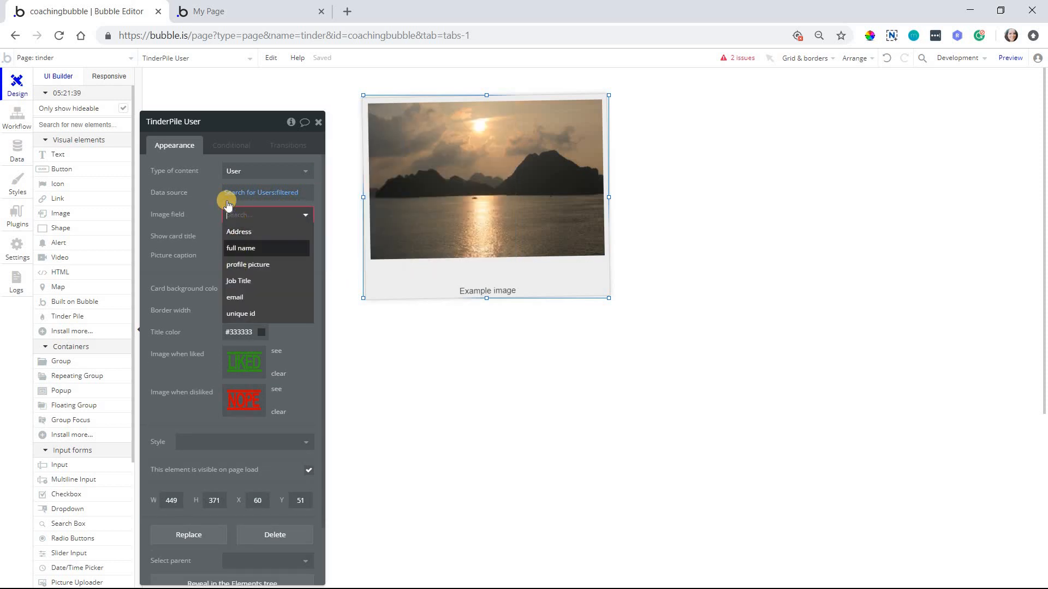
{"action": "mouse_move", "coordinate": [598, 243]}
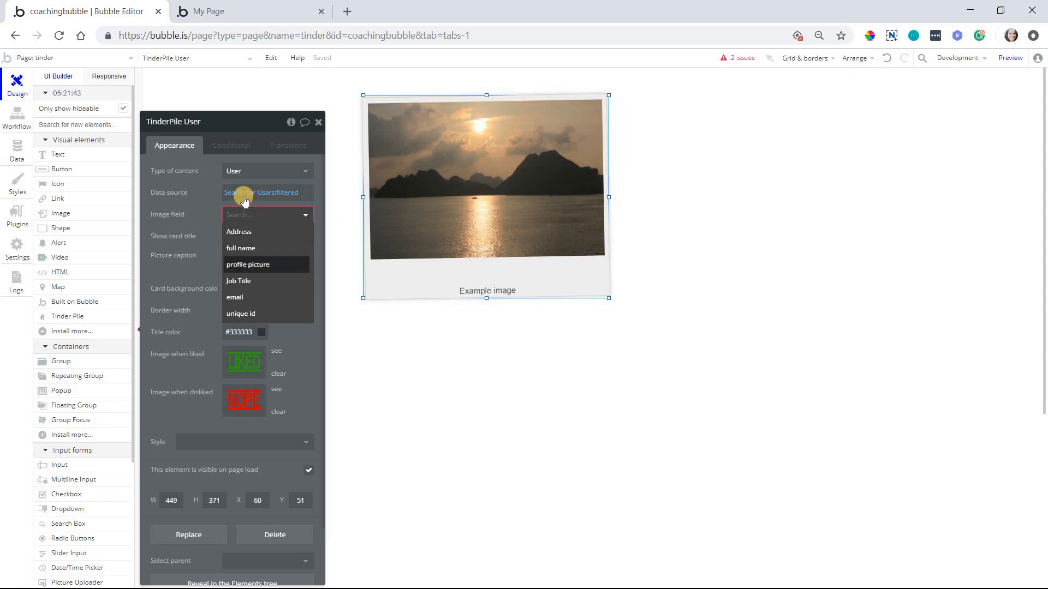
{"action": "mouse_move", "coordinate": [267, 271]}
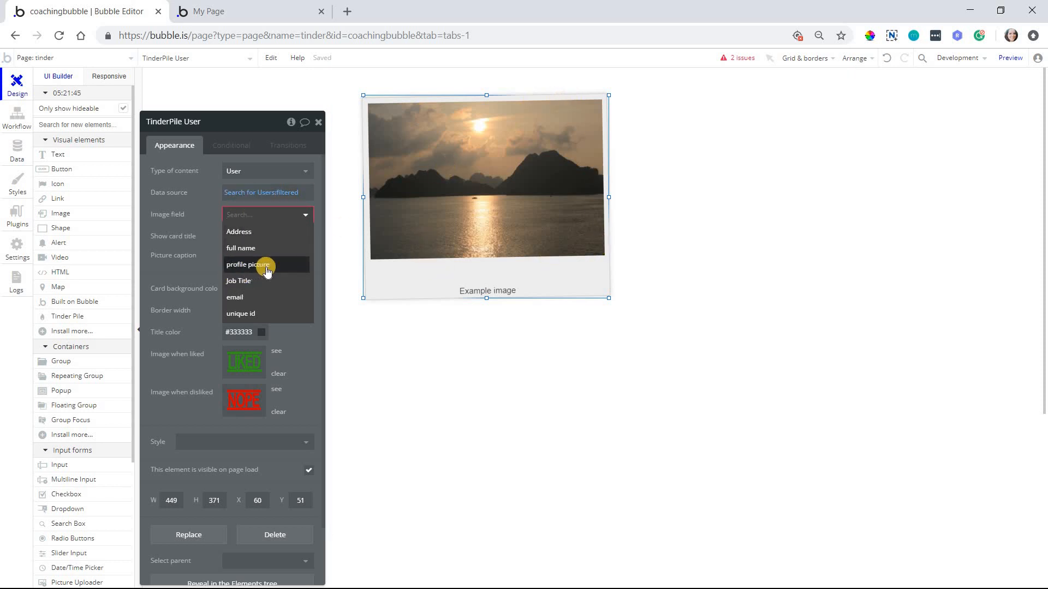
{"action": "left_click", "coordinate": [248, 265]}
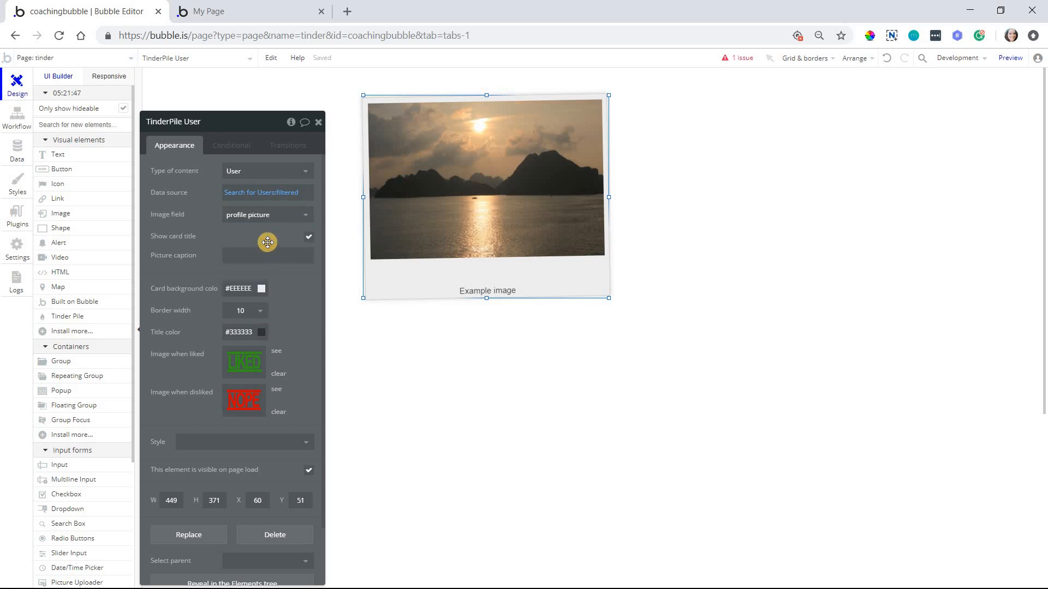
{"action": "mouse_move", "coordinate": [497, 302]}
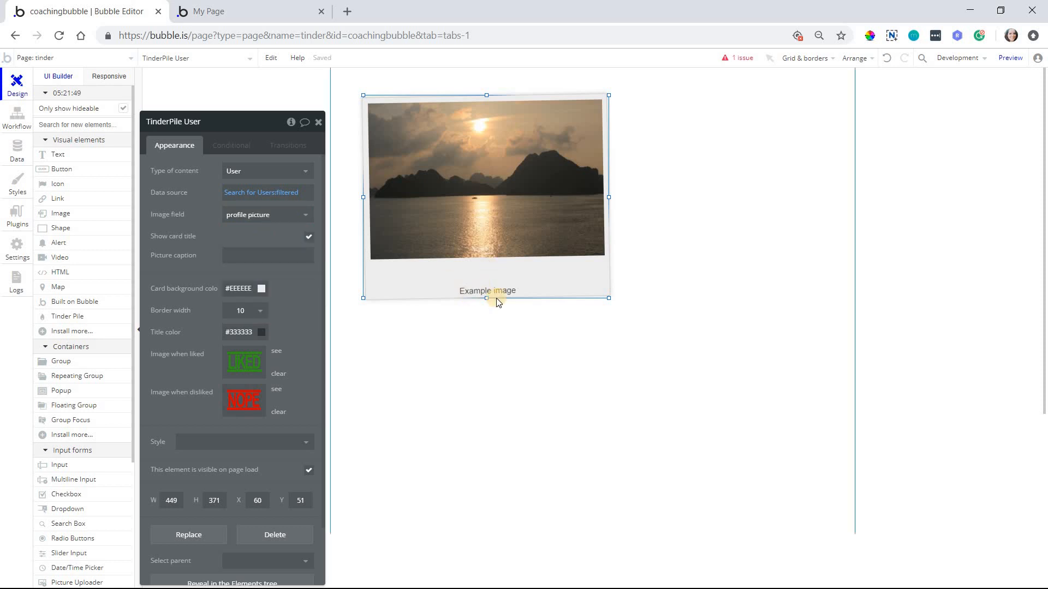
{"action": "mouse_move", "coordinate": [487, 292]}
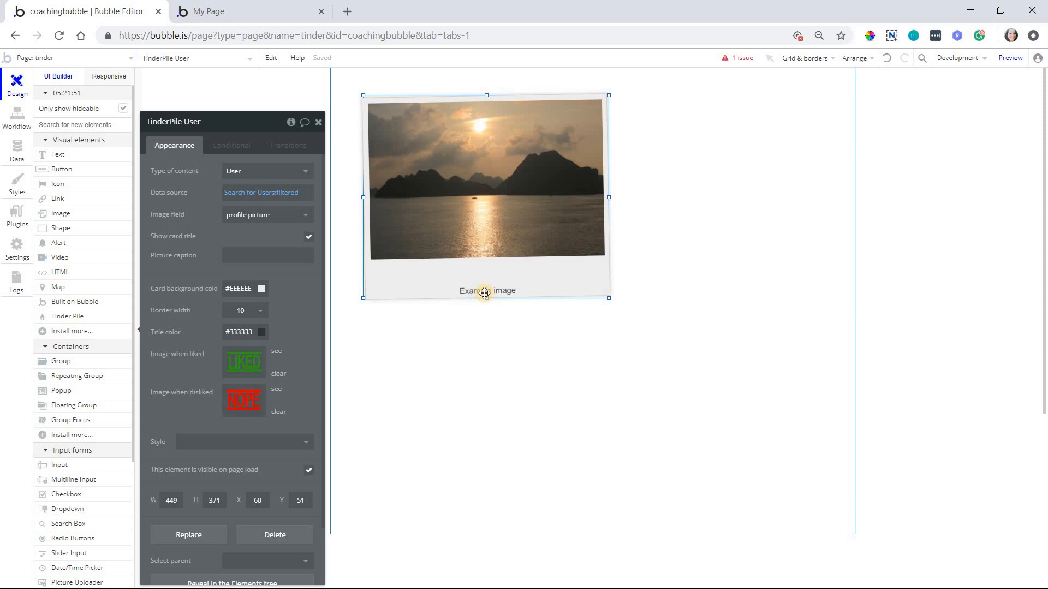
{"action": "left_click", "coordinate": [308, 237]}
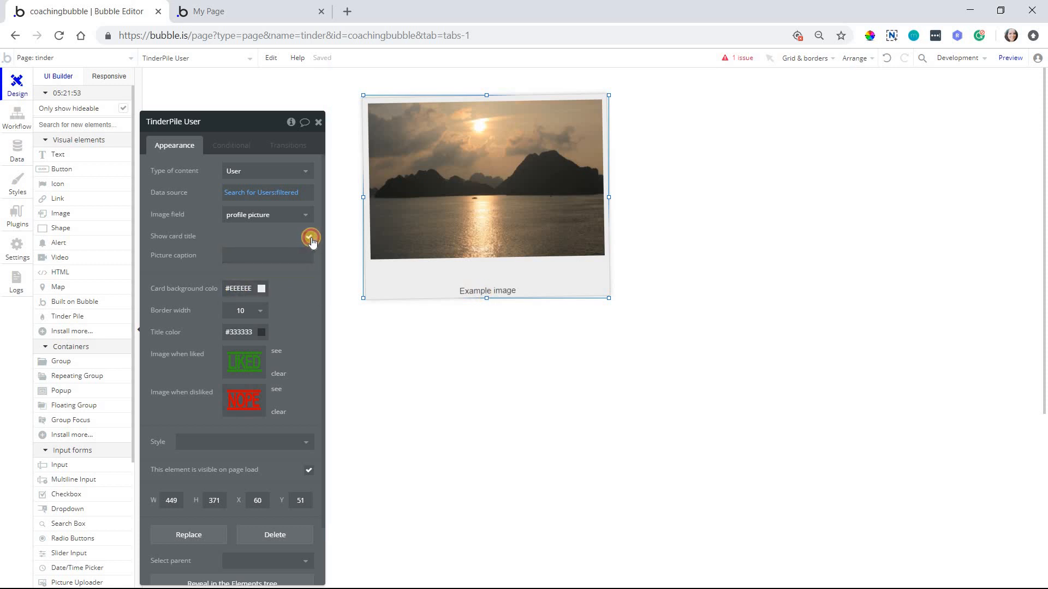
{"action": "left_click", "coordinate": [311, 237]}
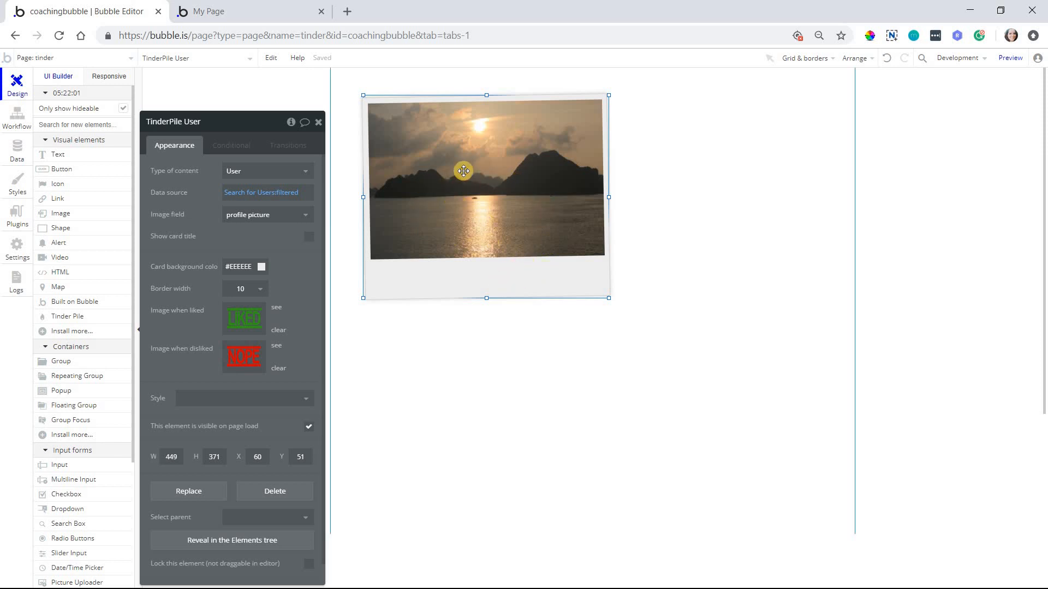
{"action": "mouse_move", "coordinate": [524, 198]}
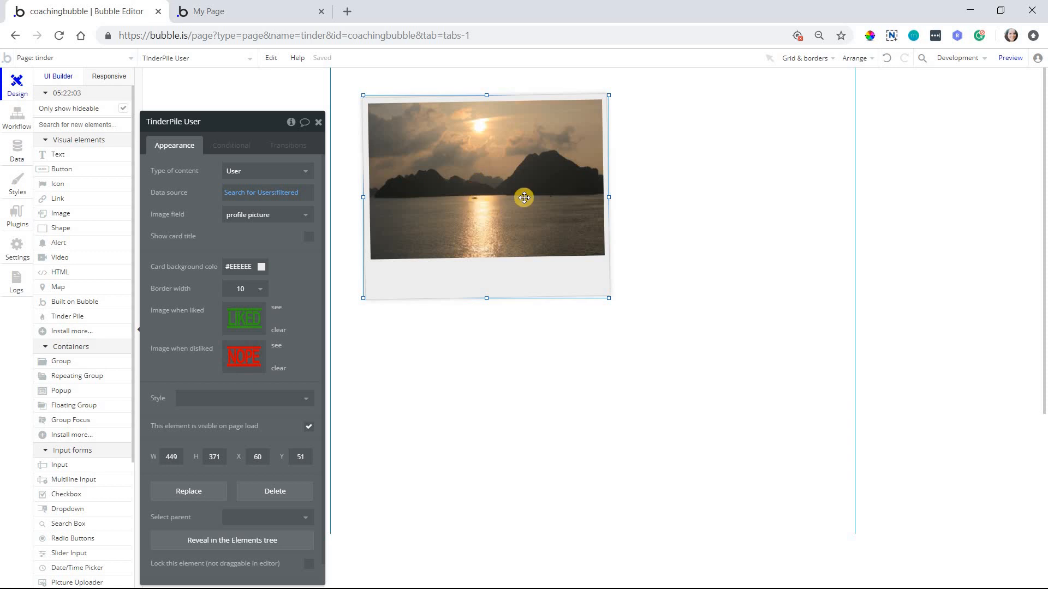
{"action": "mouse_move", "coordinate": [802, 98]}
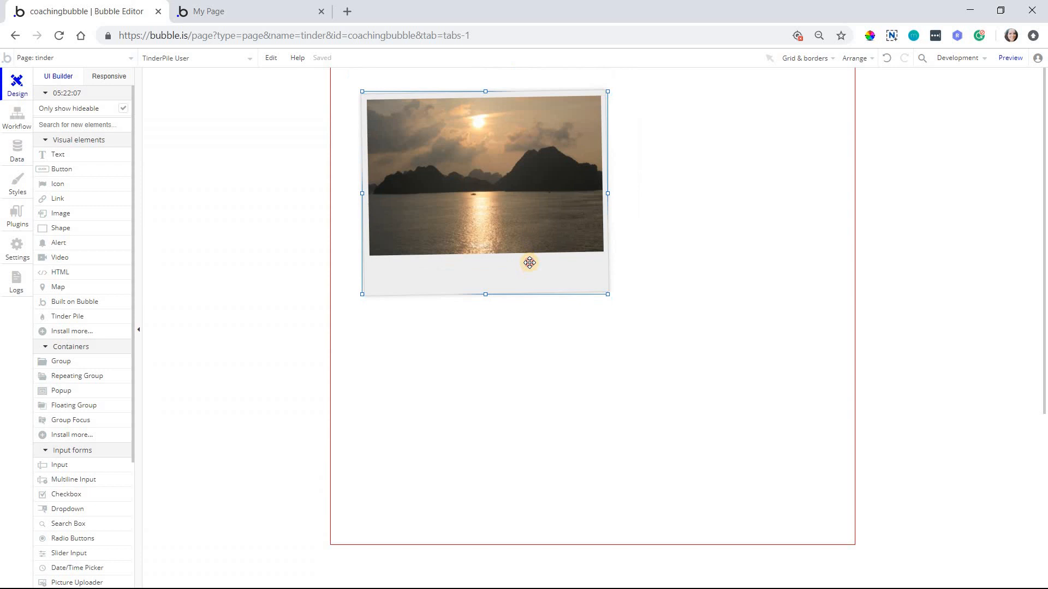
{"action": "double_click", "coordinate": [485, 194]}
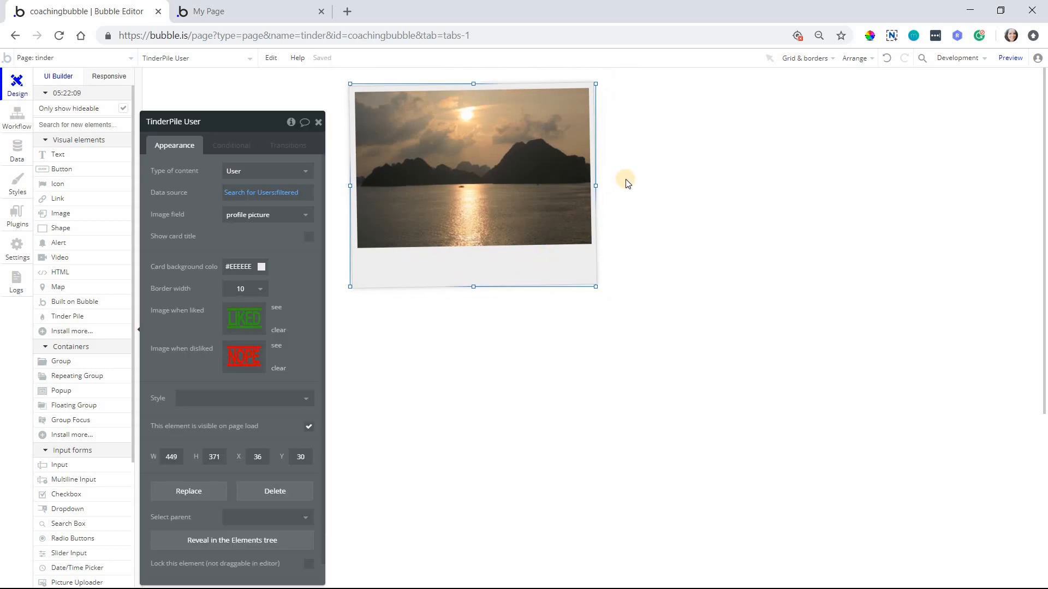
{"action": "mouse_move", "coordinate": [260, 234]}
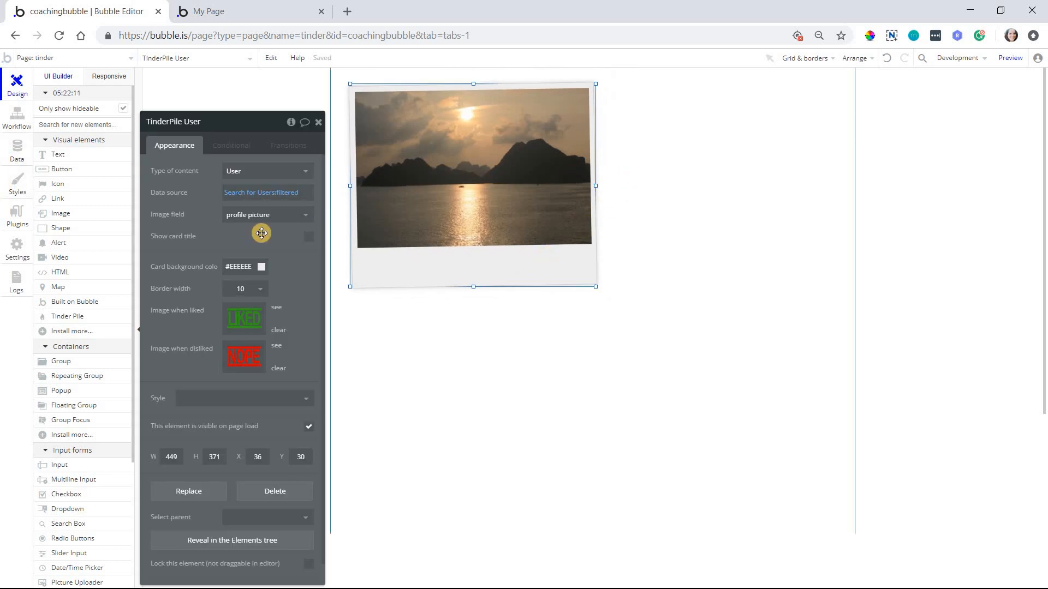
Set the Picture caption to Current card's full name and leave 'Show card title' unchecked.
{"action": "left_click", "coordinate": [265, 192]}
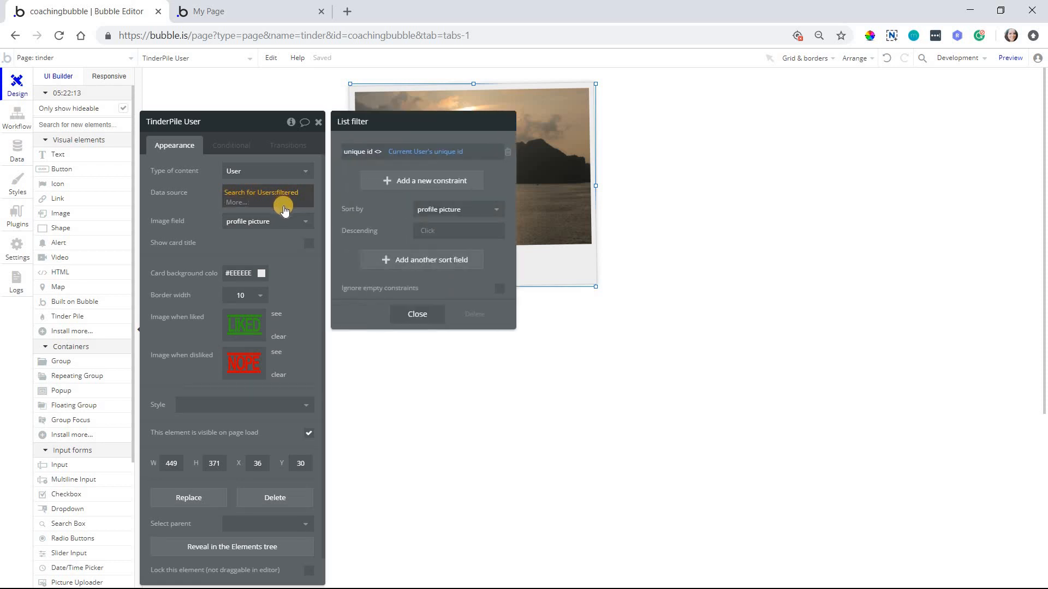
{"action": "mouse_move", "coordinate": [292, 242]}
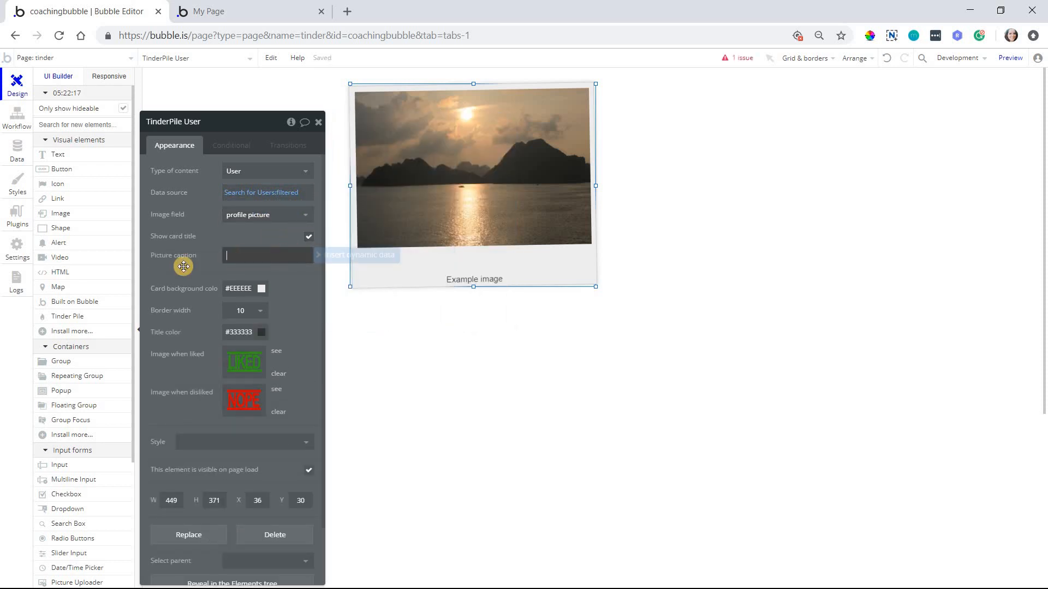
{"action": "mouse_move", "coordinate": [323, 256]}
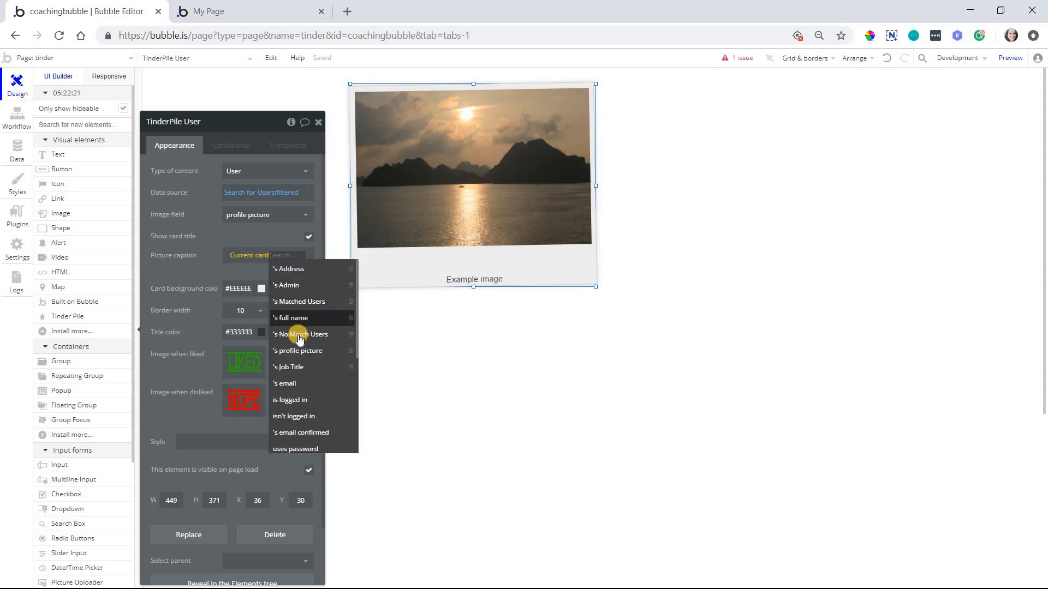
{"action": "left_click", "coordinate": [291, 318]}
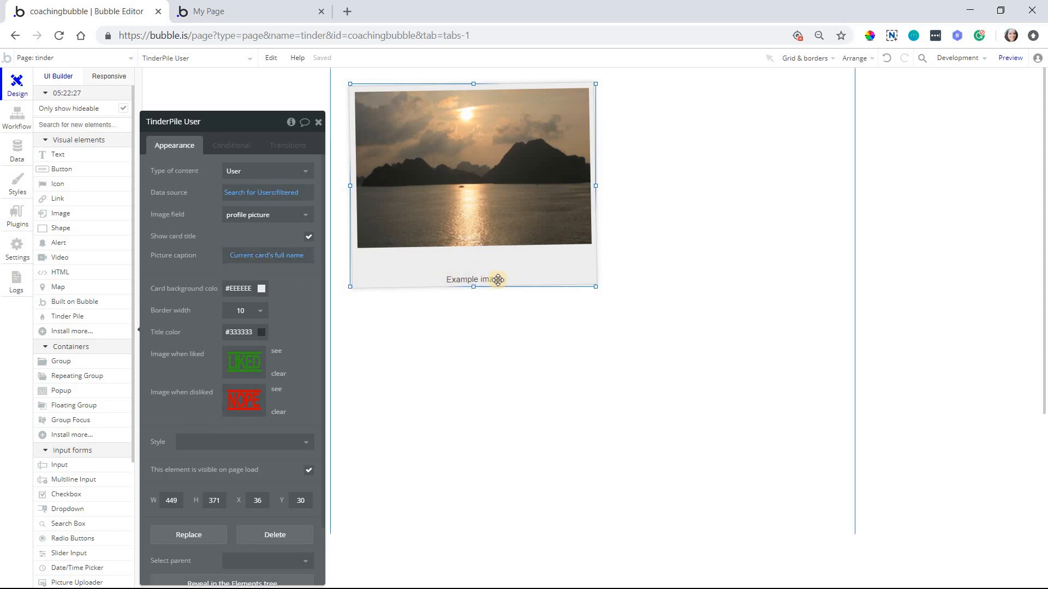
{"action": "mouse_move", "coordinate": [371, 273]}
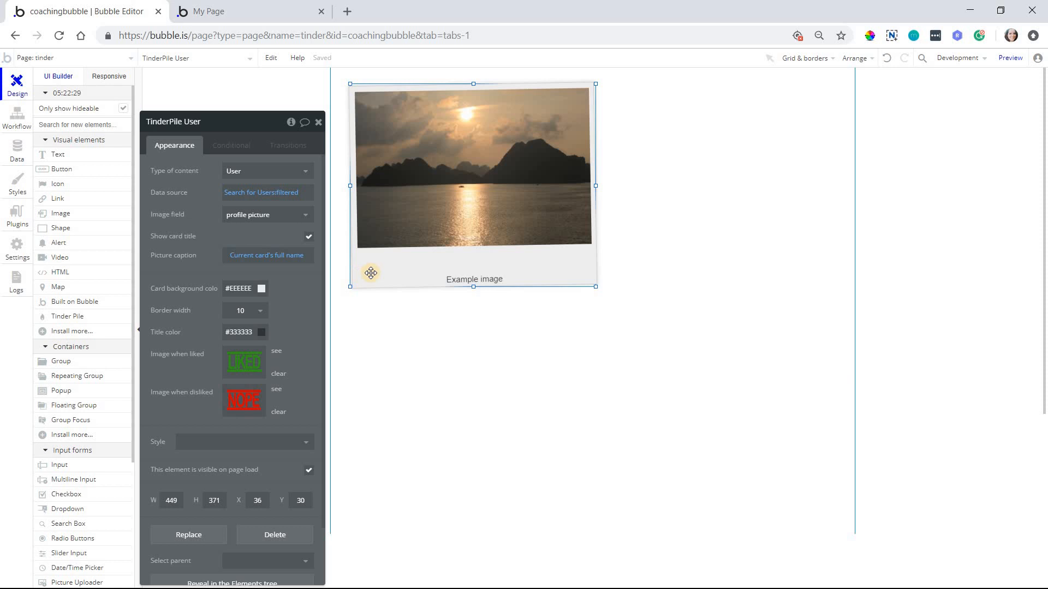
{"action": "mouse_move", "coordinate": [670, 118]}
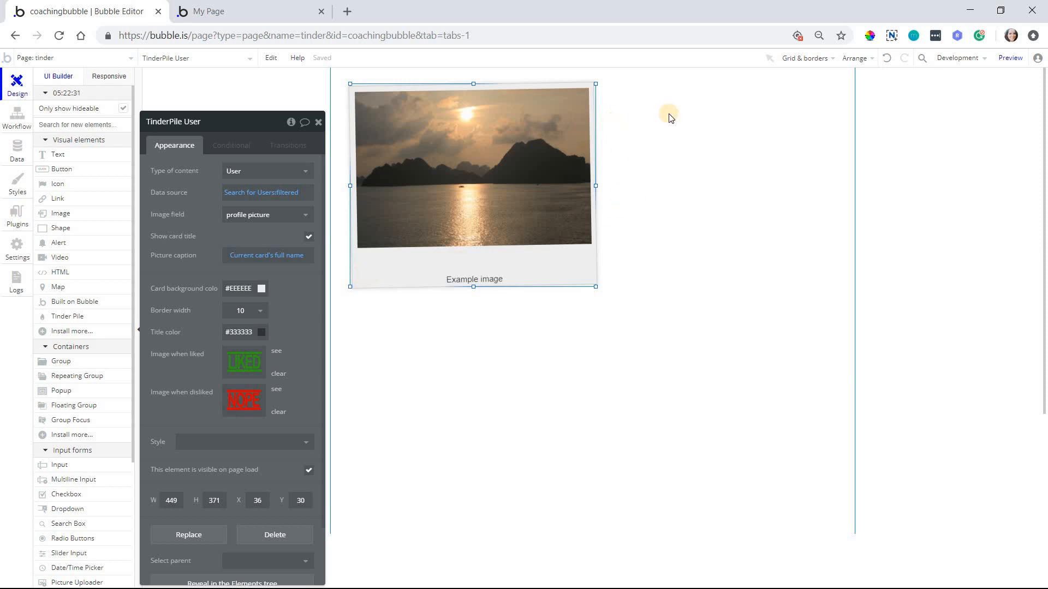
{"action": "mouse_move", "coordinate": [768, 94]}
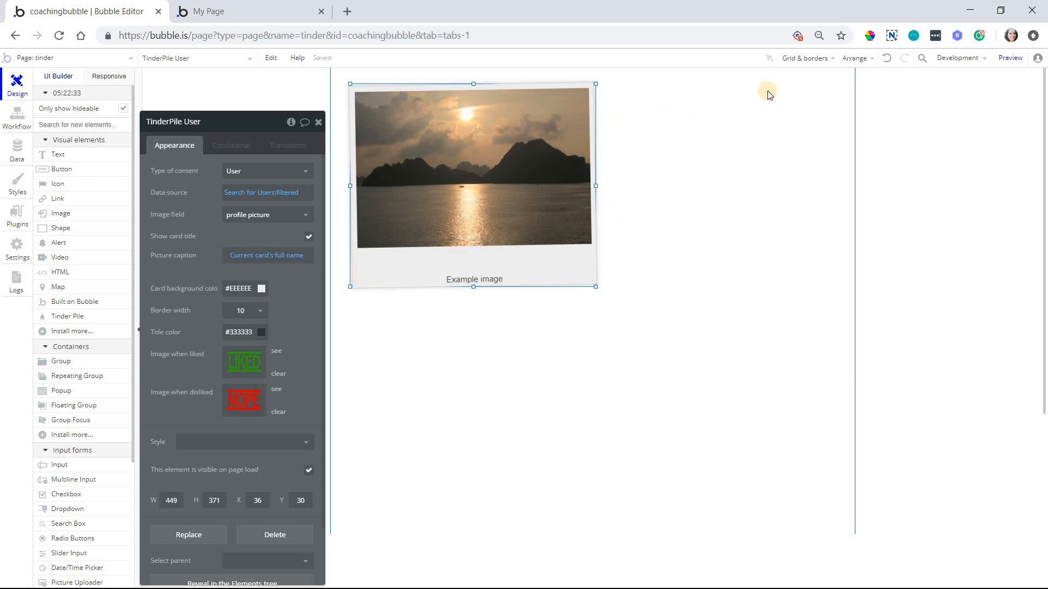
{"action": "mouse_move", "coordinate": [501, 194]}
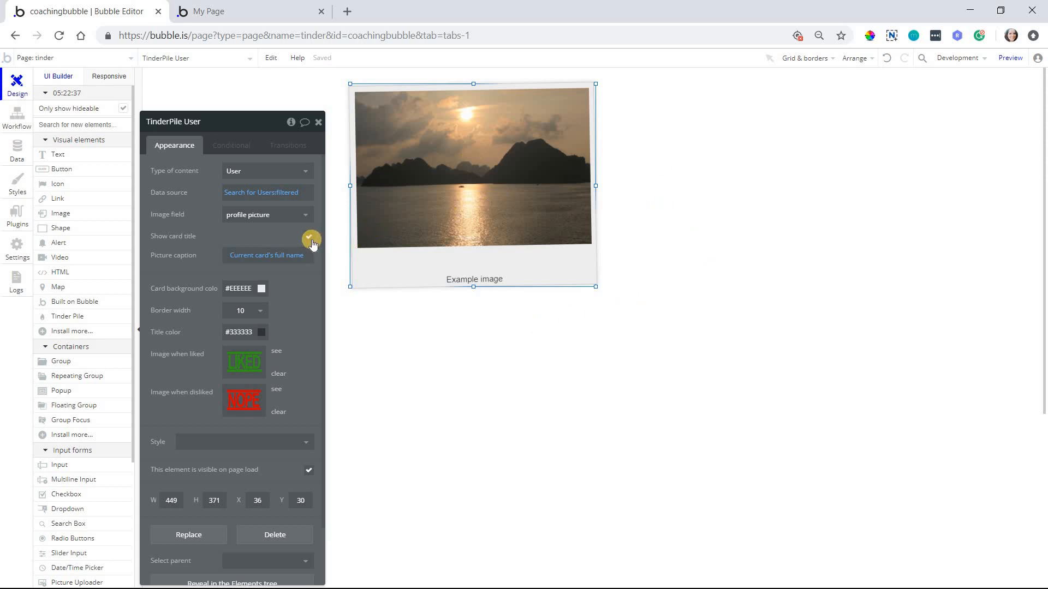
{"action": "left_click", "coordinate": [311, 239]}
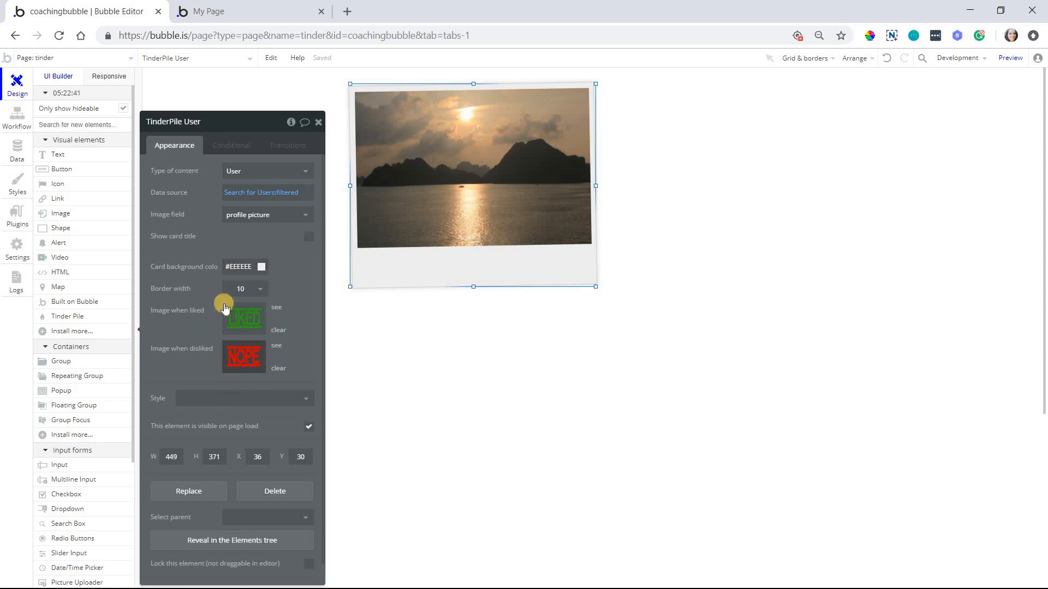
{"action": "mouse_move", "coordinate": [293, 282]}
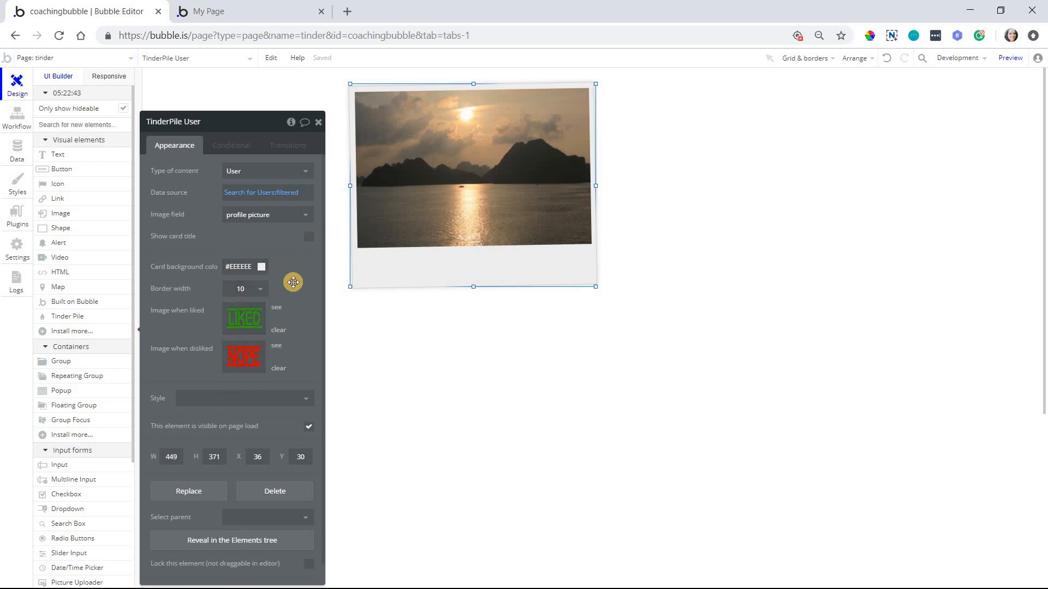
{"action": "mouse_move", "coordinate": [587, 182]}
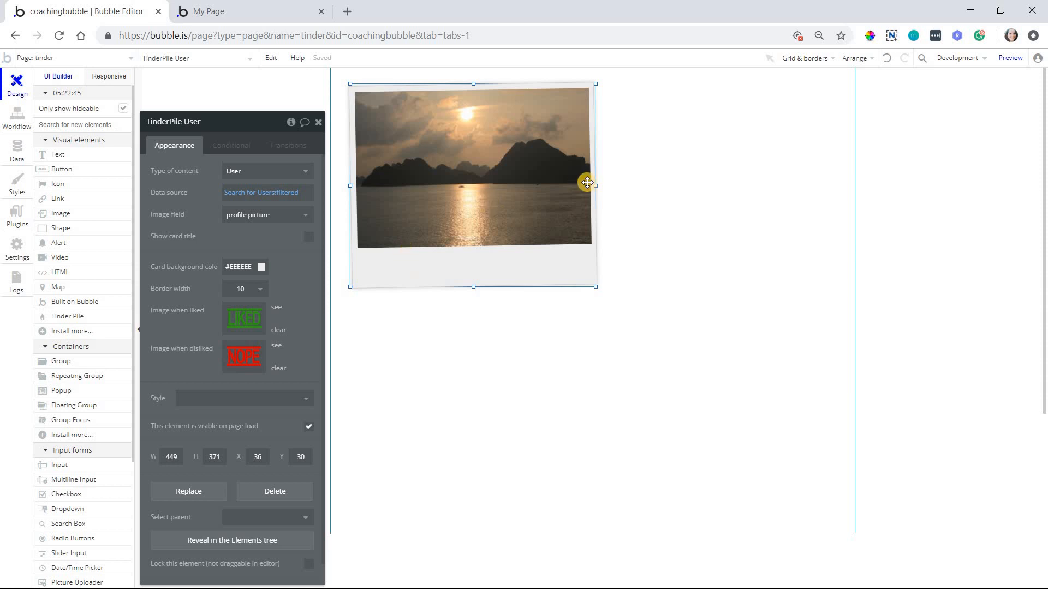
{"action": "mouse_move", "coordinate": [457, 261]}
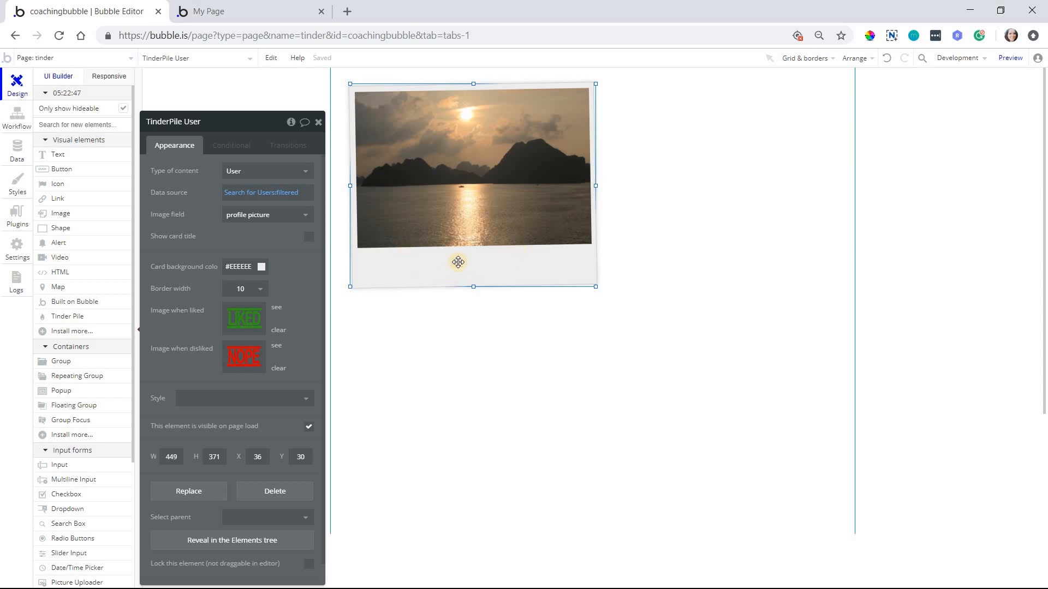
{"action": "mouse_move", "coordinate": [580, 241]}
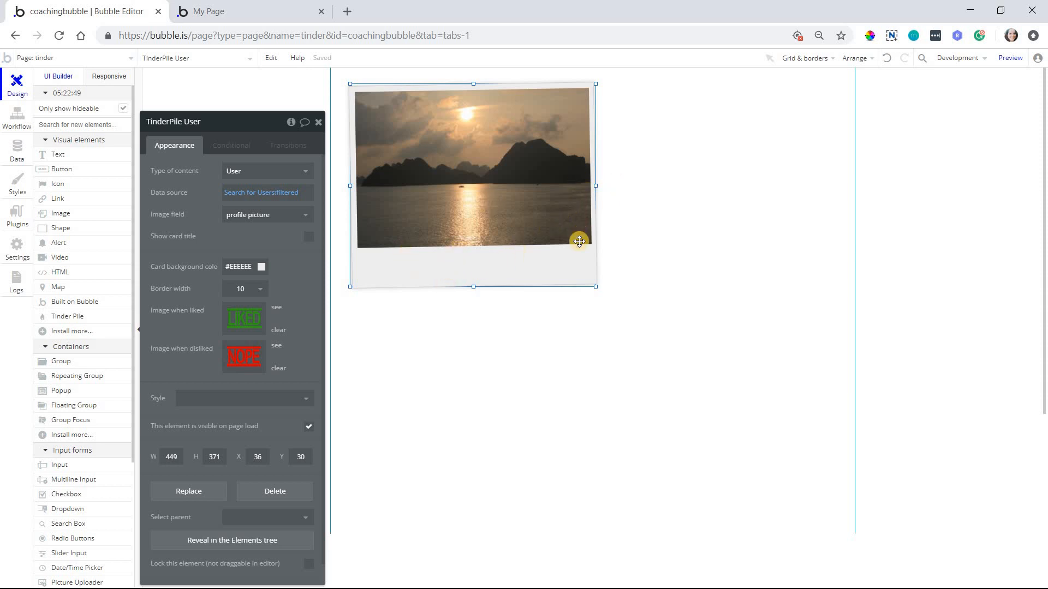
{"action": "mouse_move", "coordinate": [192, 377]}
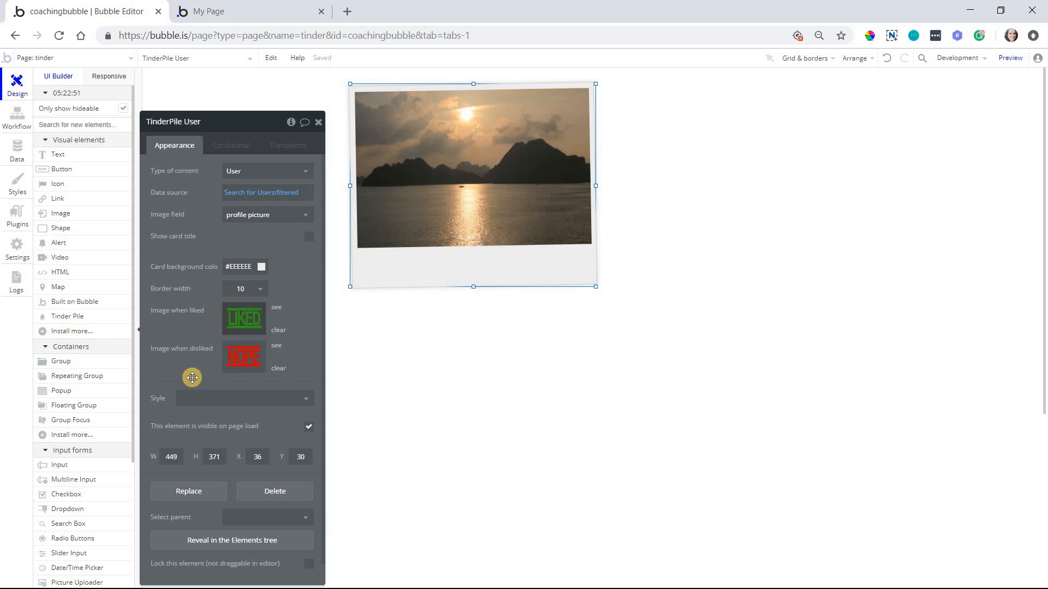
{"action": "mouse_move", "coordinate": [273, 346]}
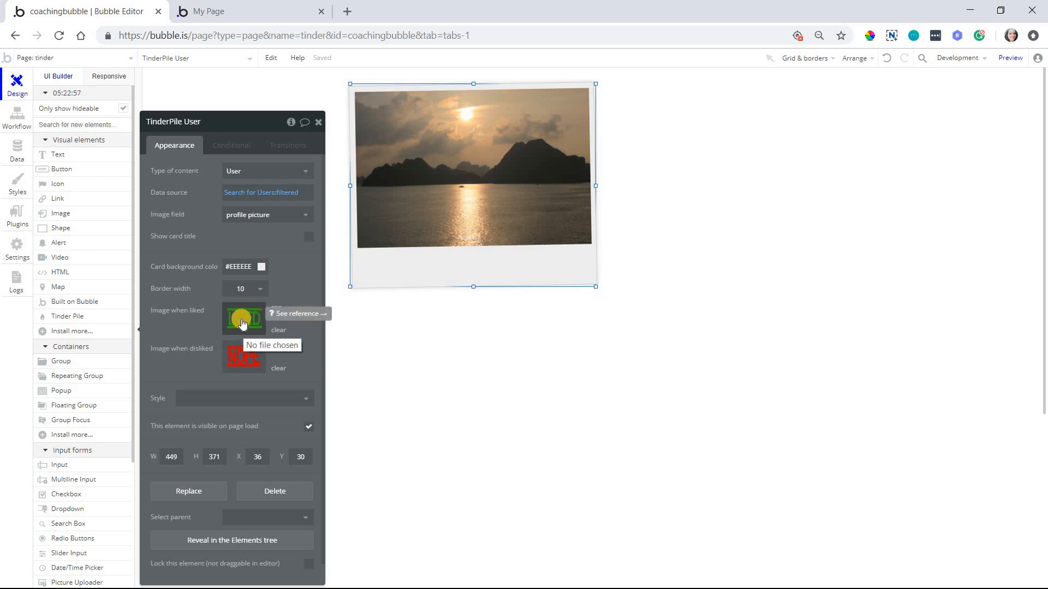
{"action": "mouse_move", "coordinate": [260, 332]}
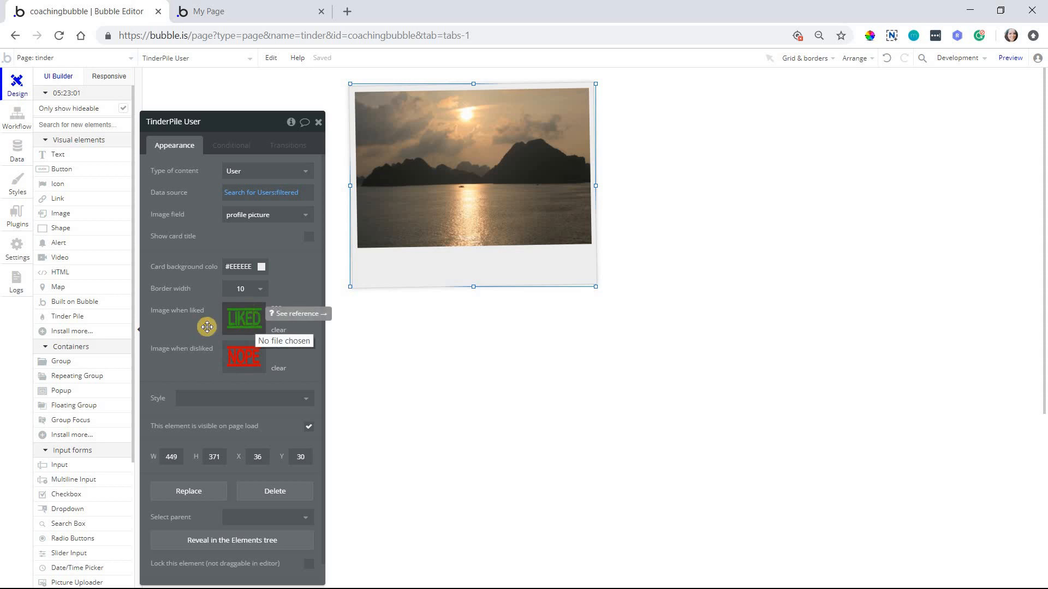
{"action": "mouse_move", "coordinate": [787, 104]}
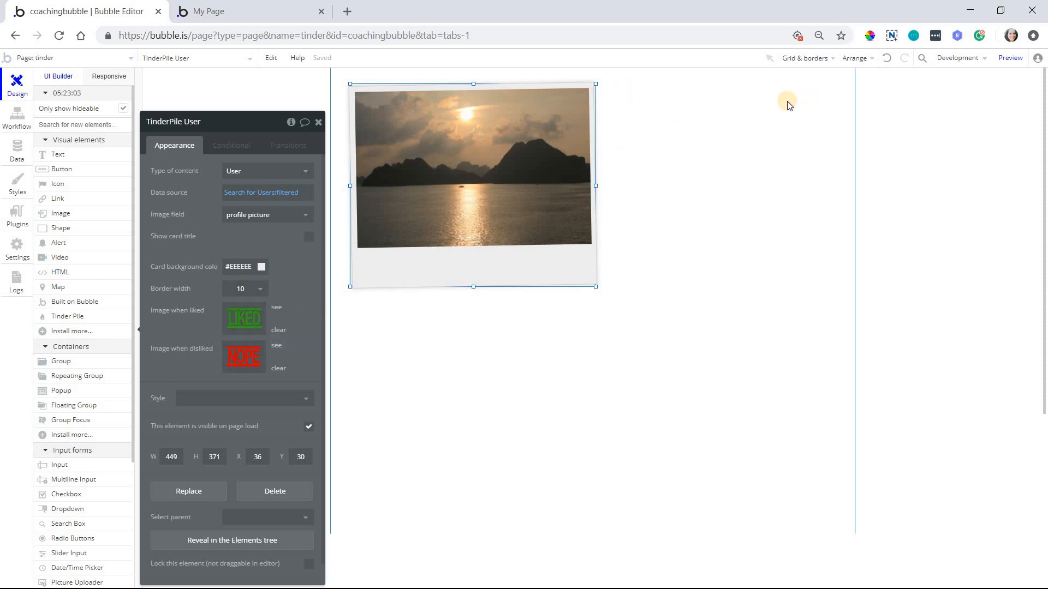
{"action": "mouse_move", "coordinate": [681, 180]}
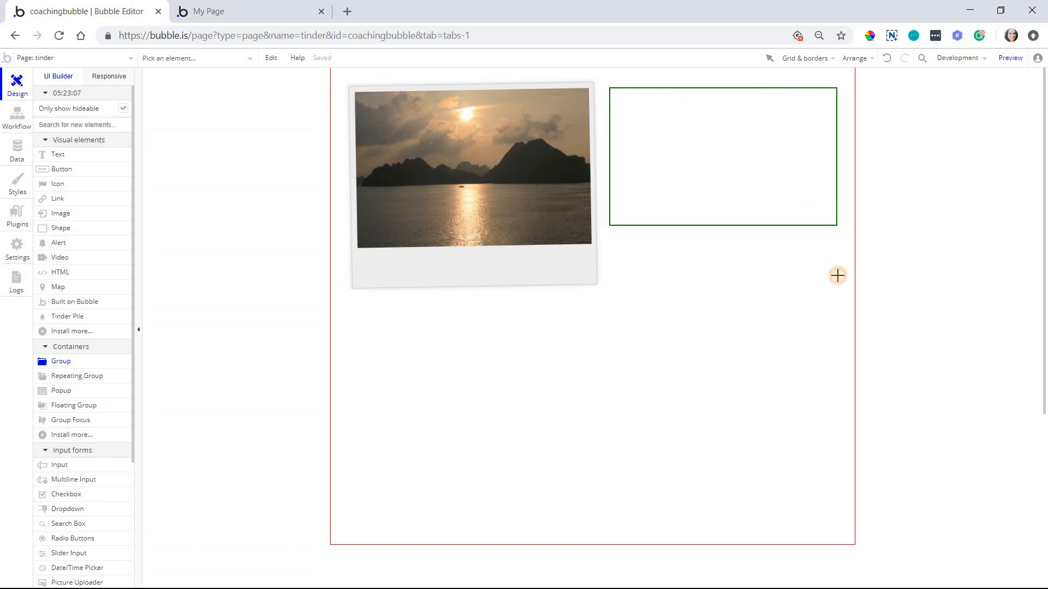
Give Group A content type User, sourced from TinderPile User's current slide.
{"action": "left_click", "coordinate": [723, 156]}
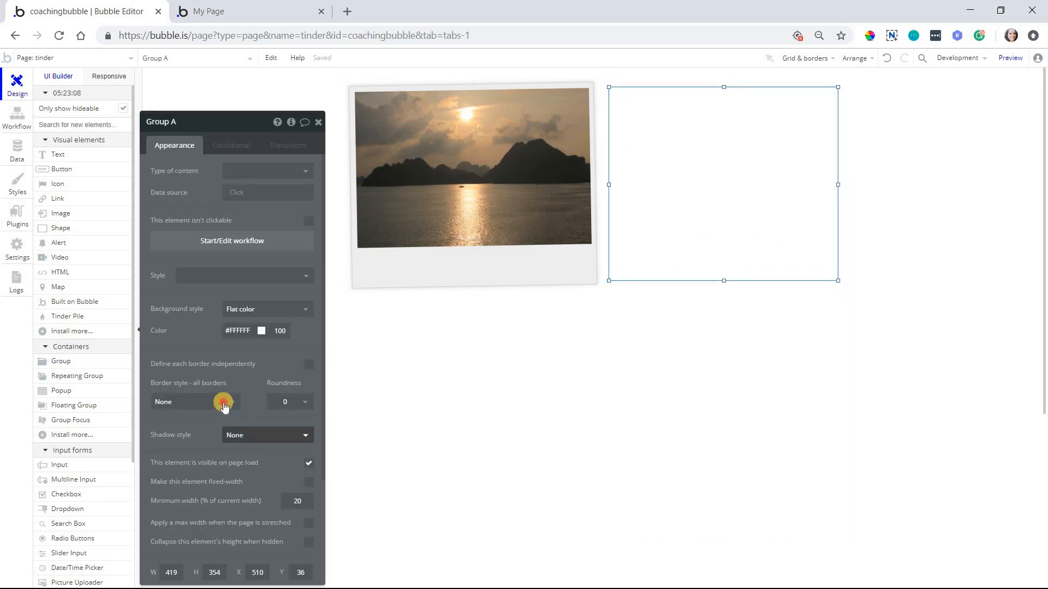
{"action": "left_click", "coordinate": [194, 401]}
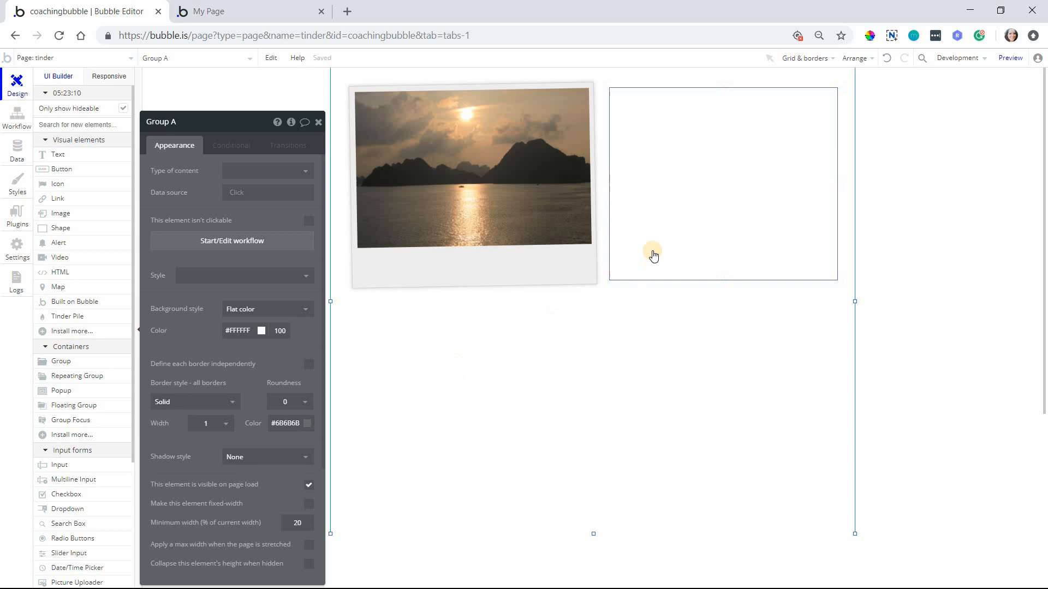
{"action": "left_click", "coordinate": [652, 255]}
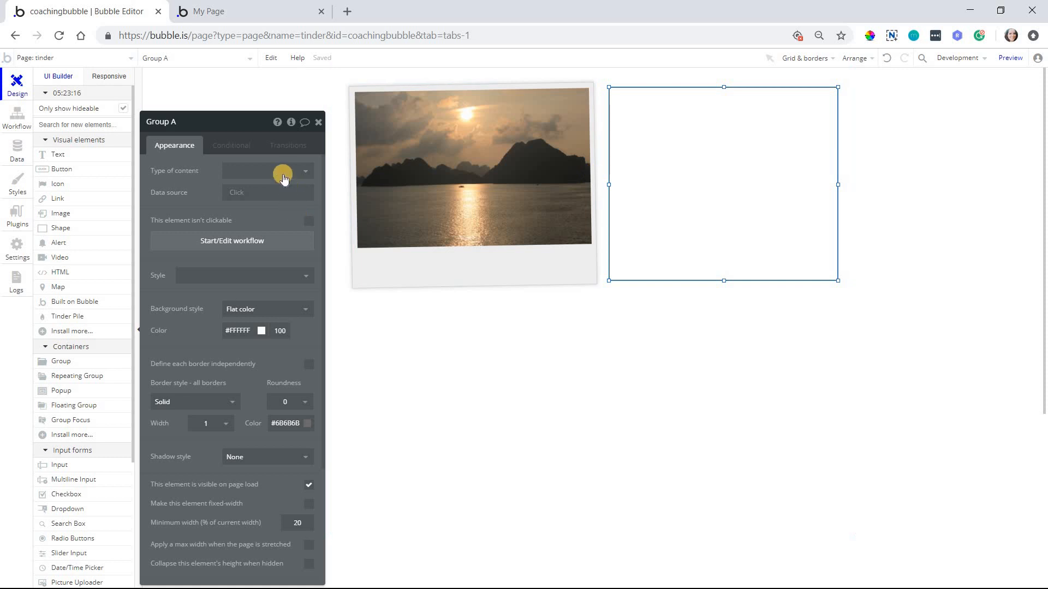
{"action": "left_click", "coordinate": [266, 171]}
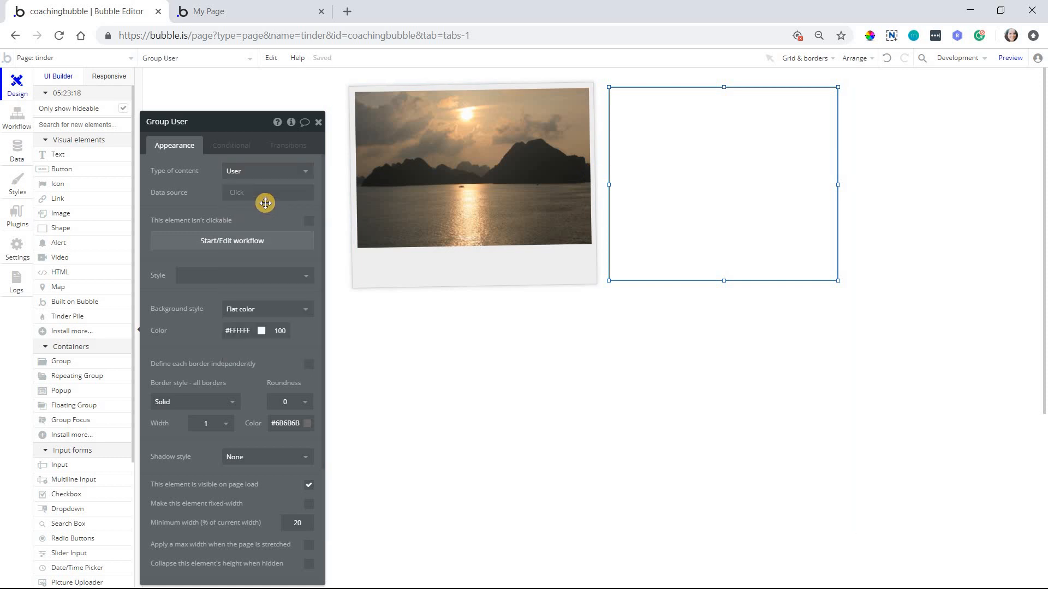
{"action": "left_click", "coordinate": [266, 192]}
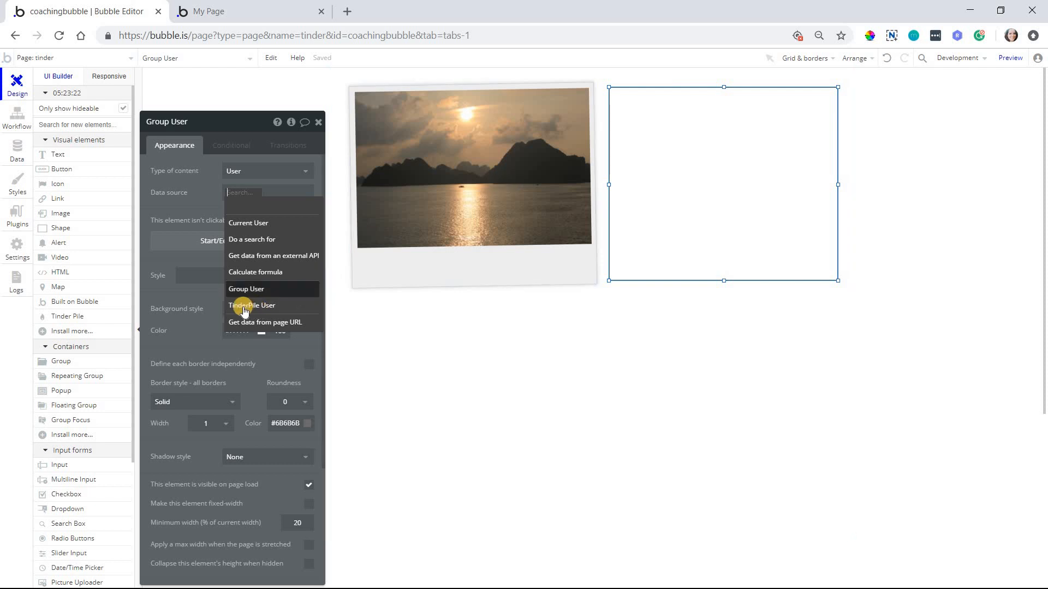
{"action": "left_click", "coordinate": [252, 305]}
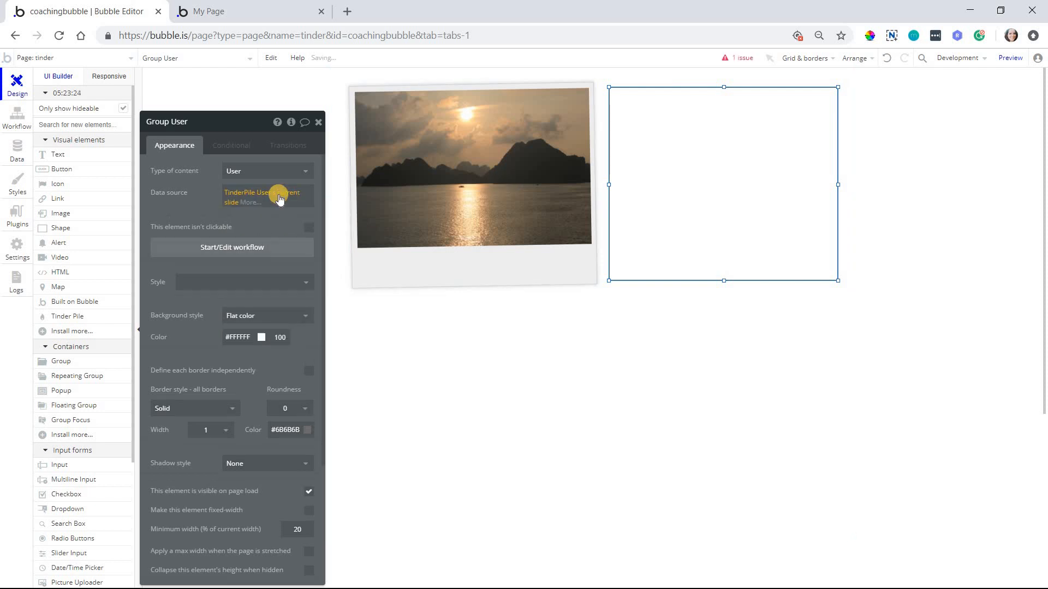
{"action": "mouse_move", "coordinate": [507, 165]}
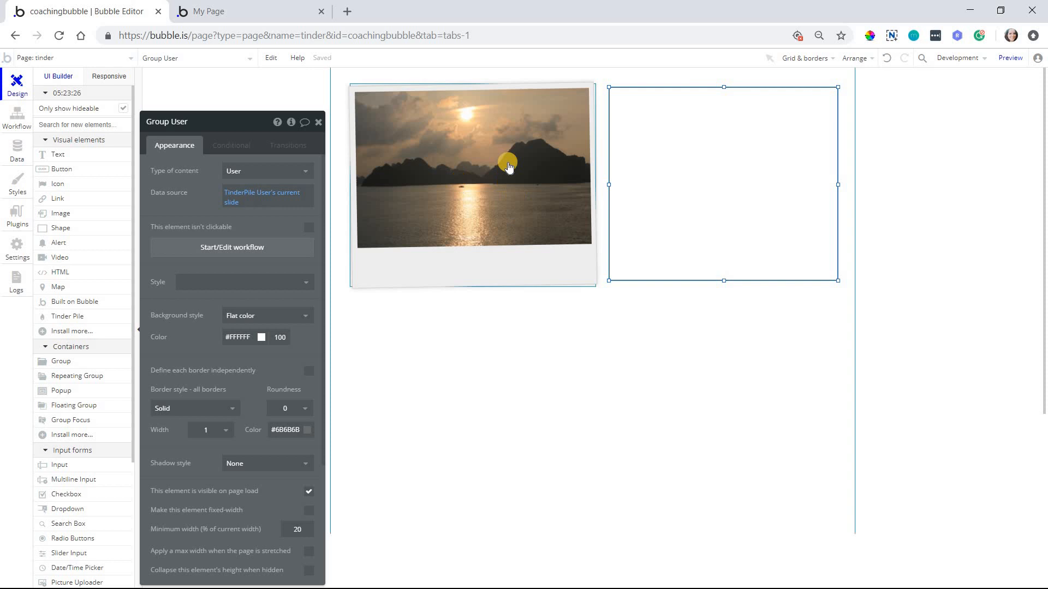
{"action": "mouse_move", "coordinate": [688, 143]}
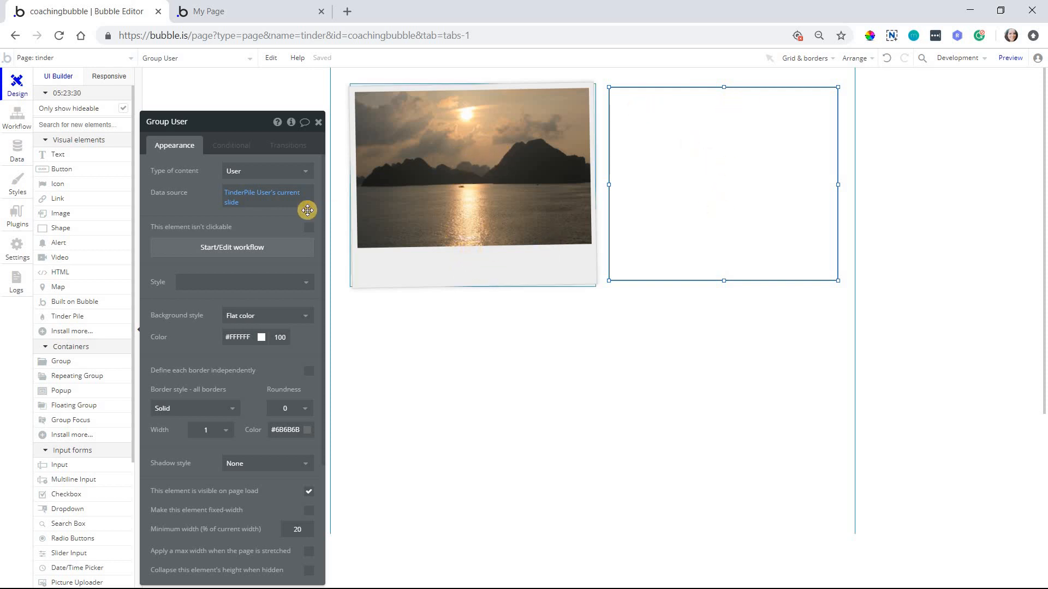
{"action": "mouse_move", "coordinate": [748, 161]}
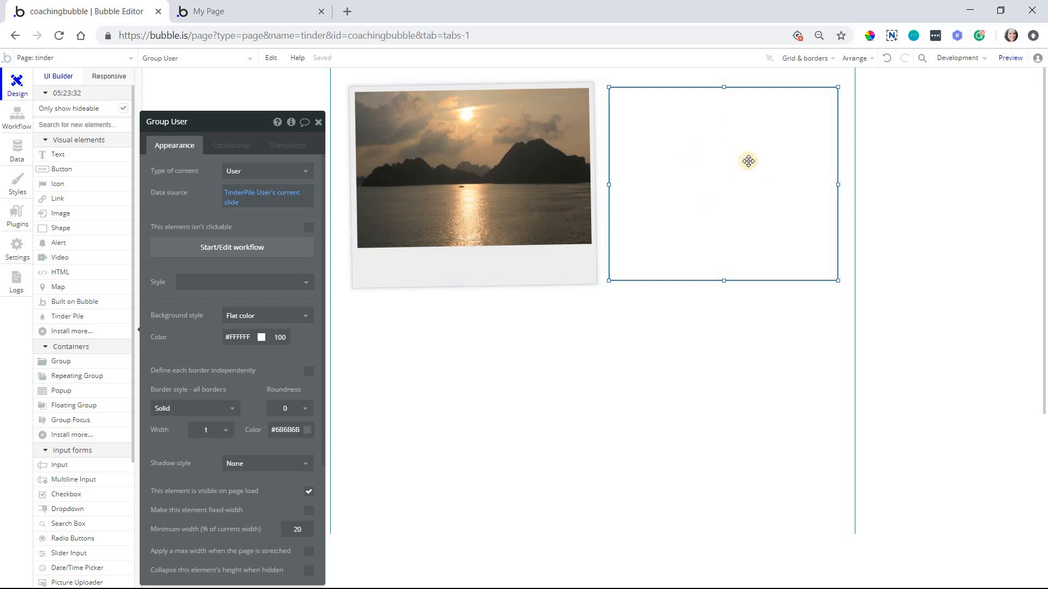
{"action": "mouse_move", "coordinate": [133, 164]}
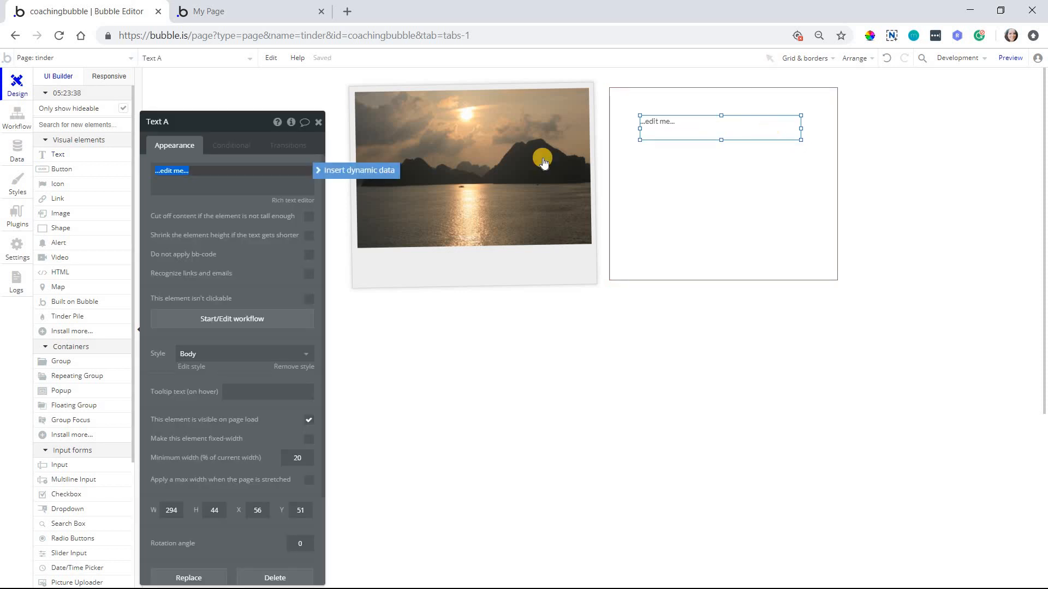
Add Centered Title Medium texts showing Parent group's User's full name and Job Title.
{"action": "left_click", "coordinate": [359, 171]}
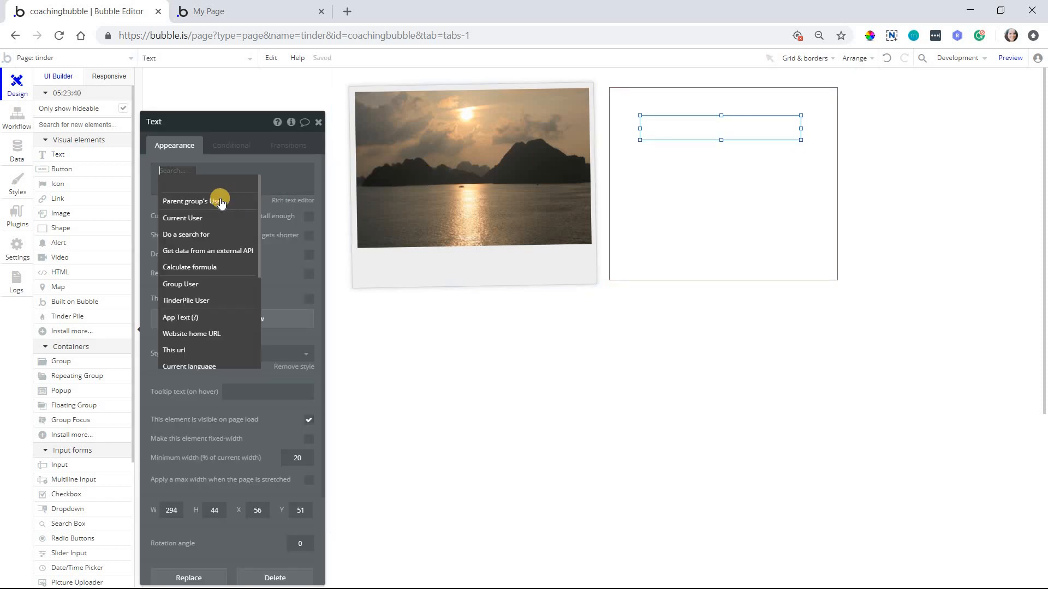
{"action": "left_click", "coordinate": [186, 201]}
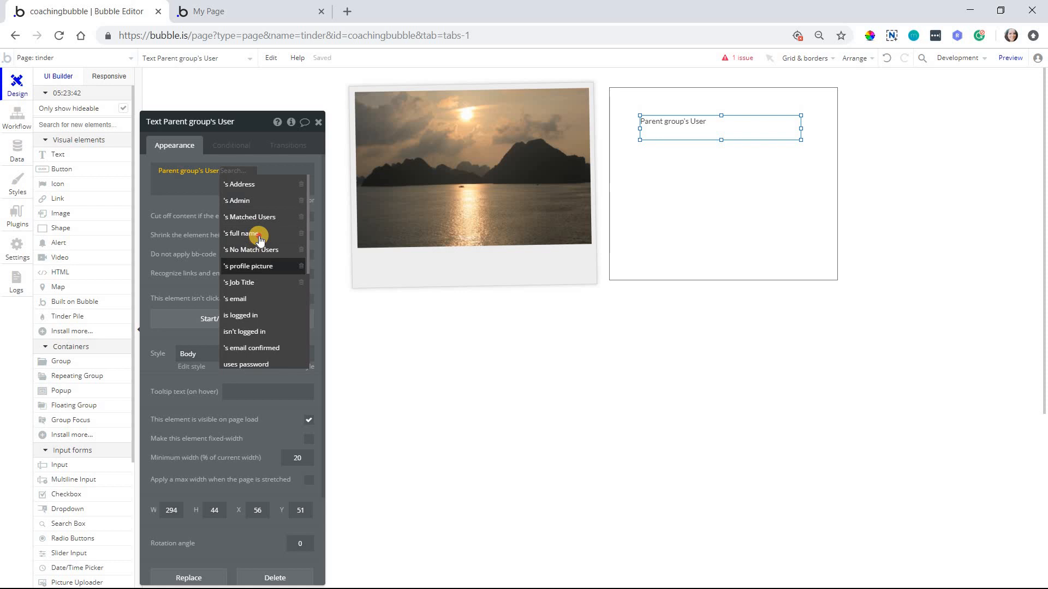
{"action": "left_click", "coordinate": [243, 234]}
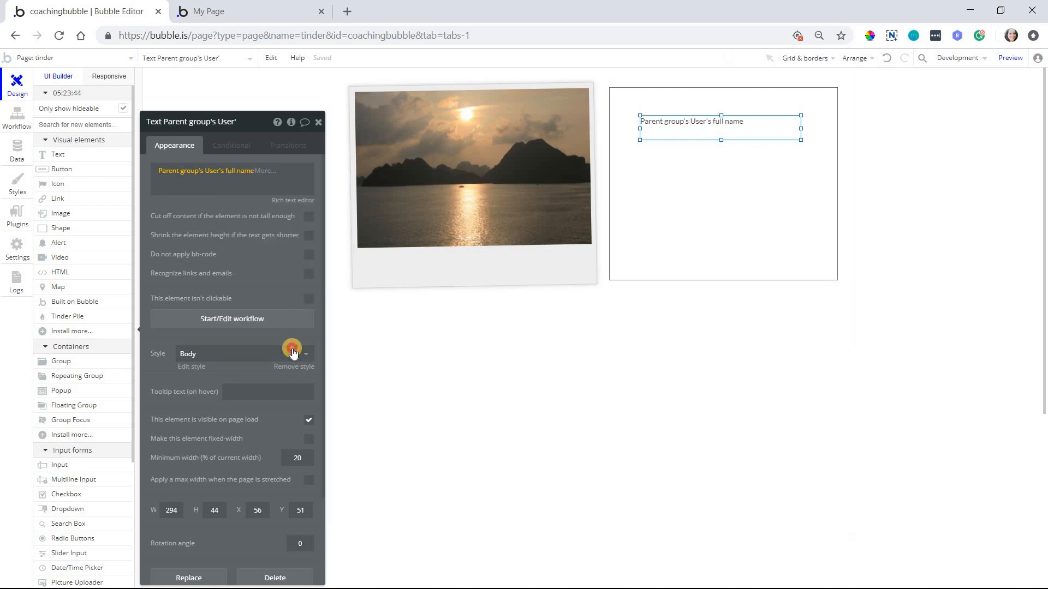
{"action": "left_click", "coordinate": [293, 349]}
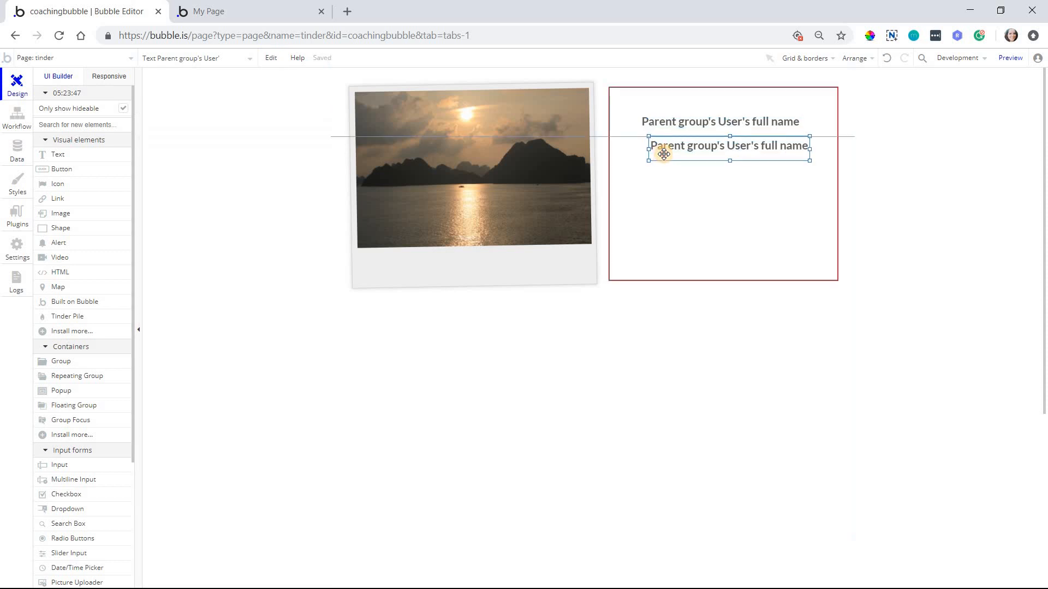
{"action": "double_click", "coordinate": [728, 145]}
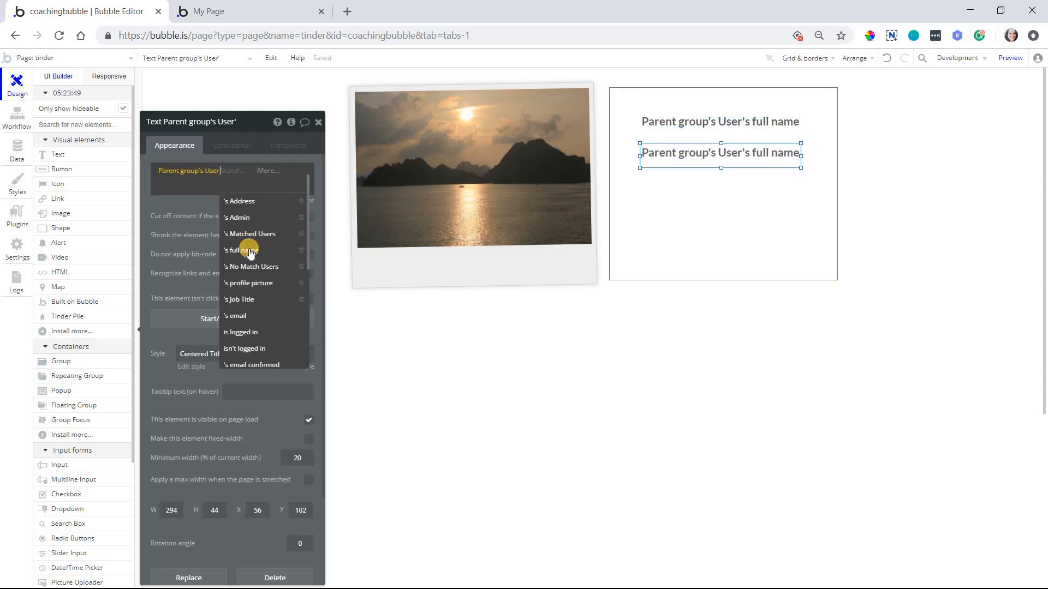
{"action": "left_click", "coordinate": [239, 299]}
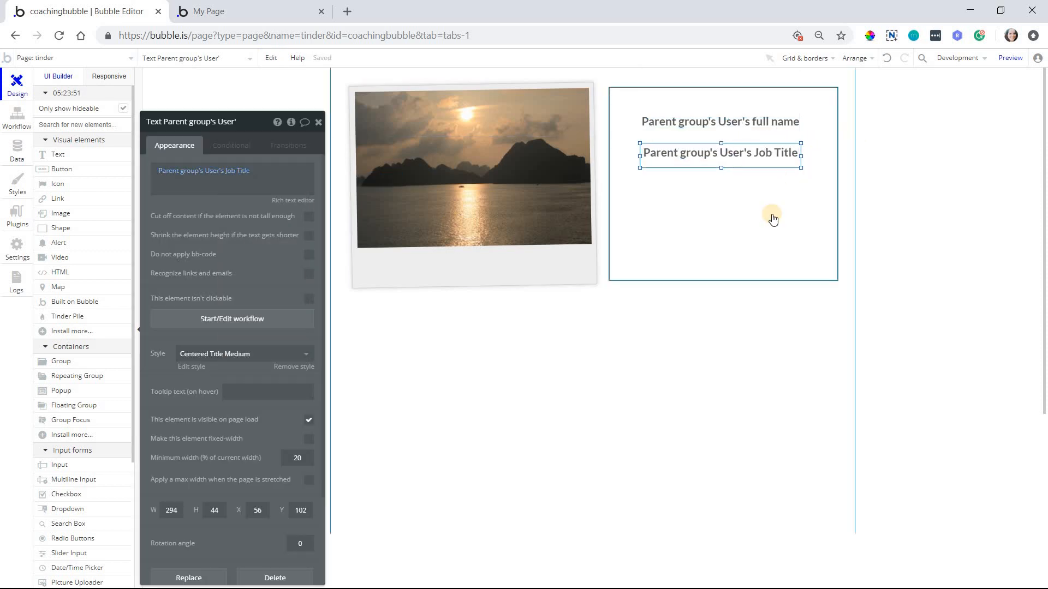
{"action": "mouse_move", "coordinate": [758, 207]}
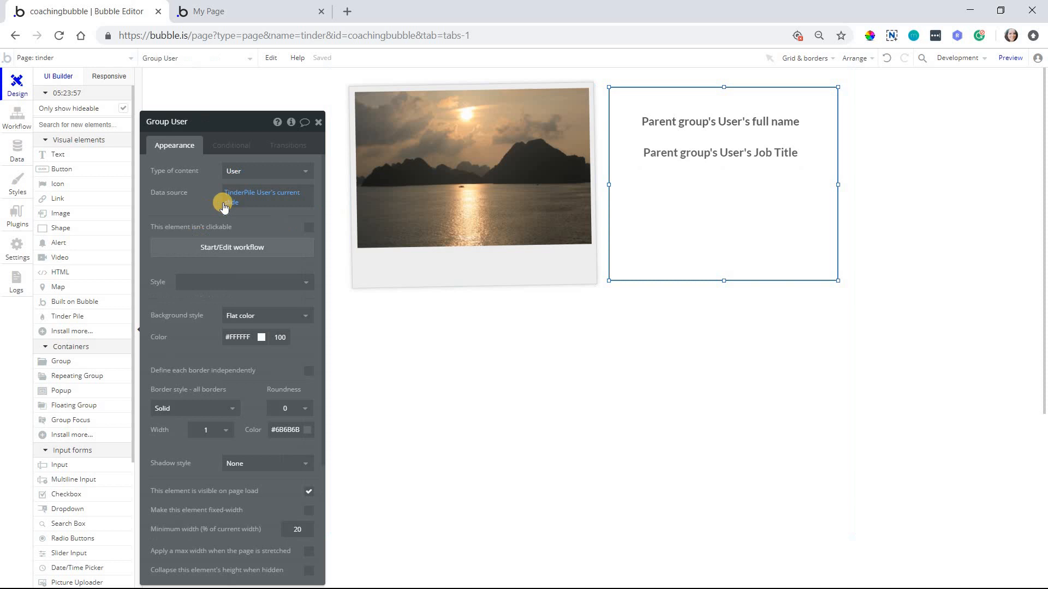
{"action": "mouse_move", "coordinate": [421, 190]}
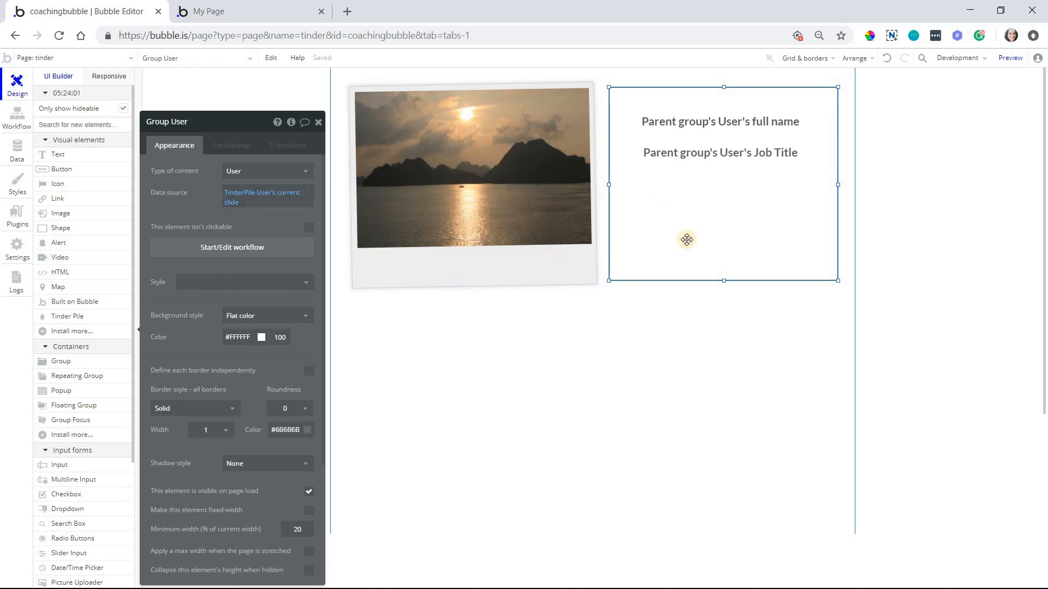
{"action": "mouse_move", "coordinate": [517, 275]}
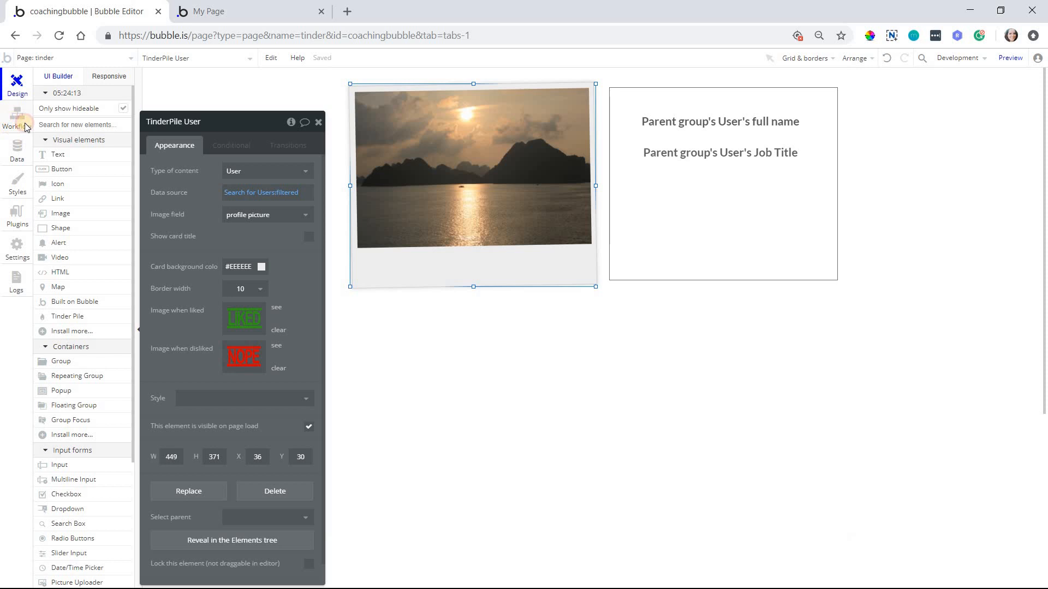
Add a workflow event for 'A Tinder Pile's card is swiped right'.
{"action": "left_click", "coordinate": [16, 119]}
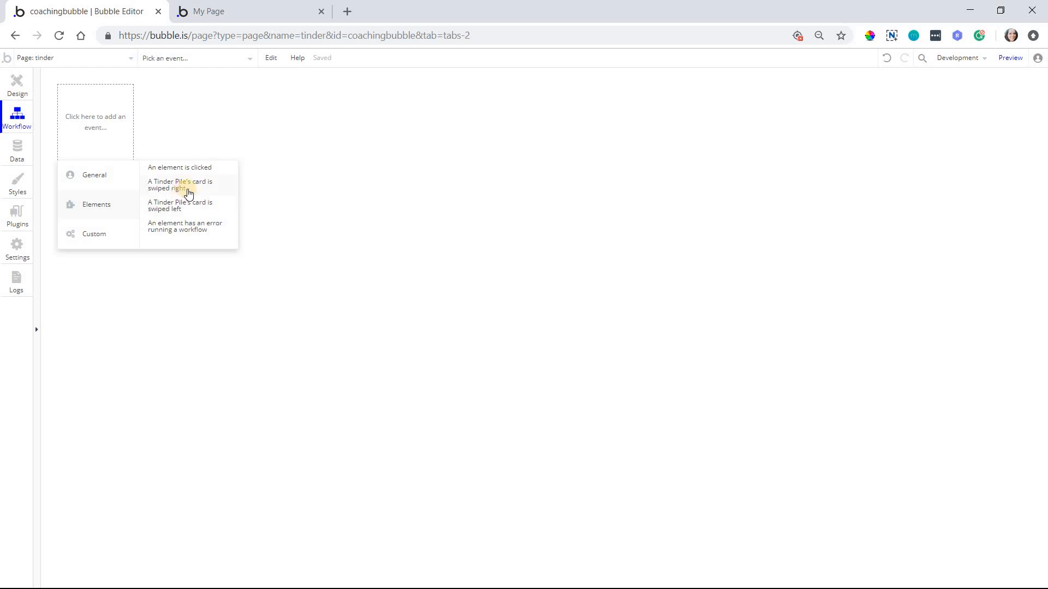
{"action": "mouse_move", "coordinate": [205, 205]}
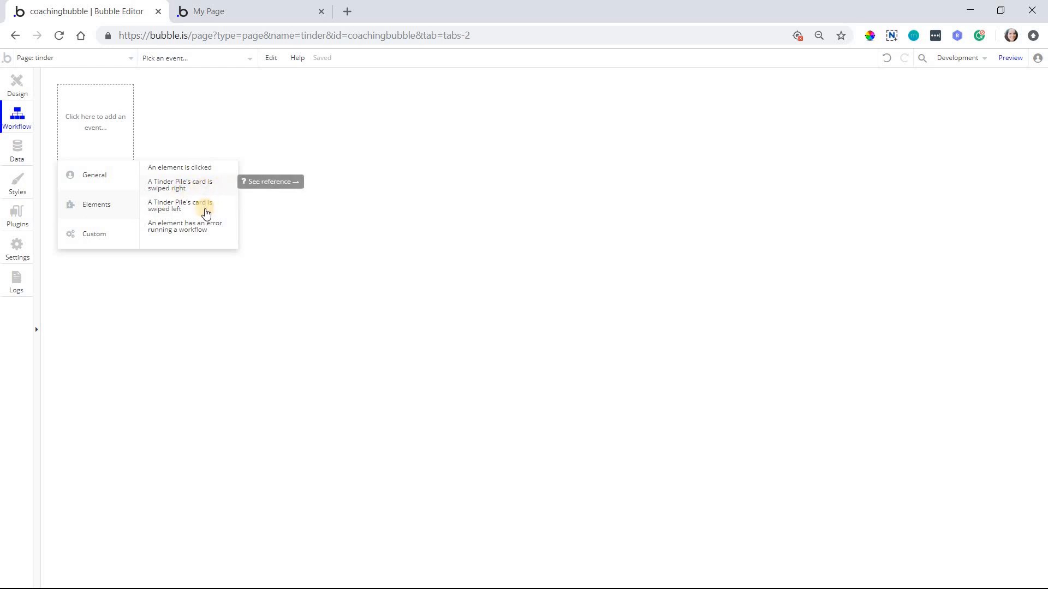
{"action": "mouse_move", "coordinate": [97, 135]}
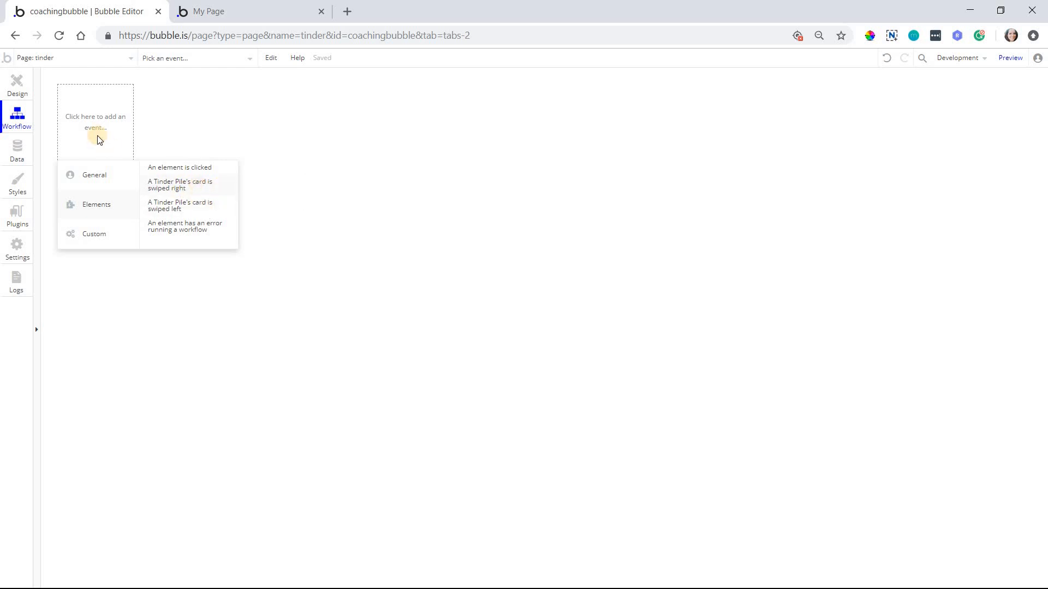
{"action": "left_click", "coordinate": [180, 184]}
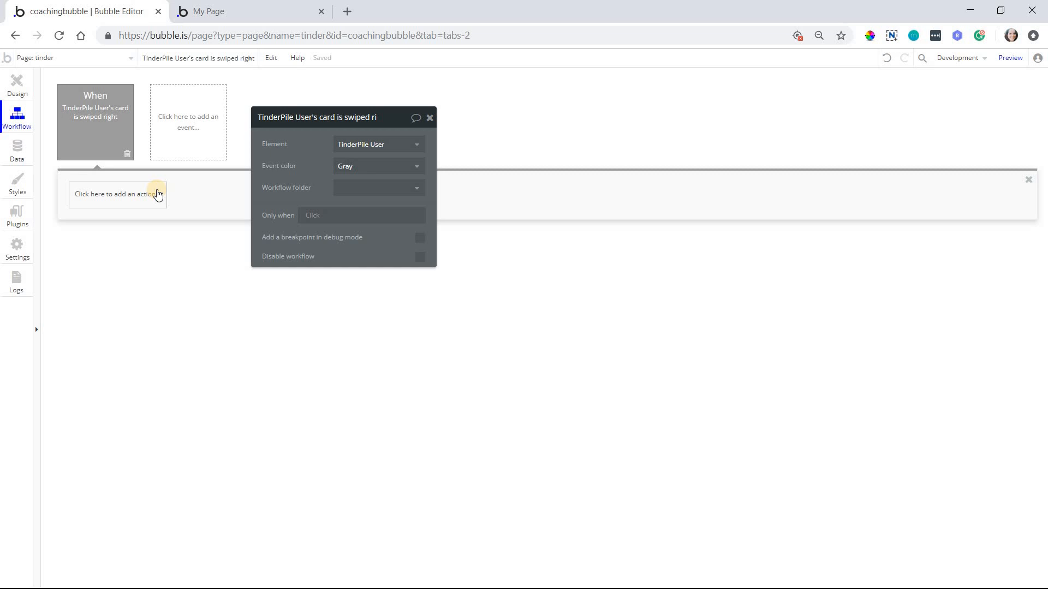
{"action": "mouse_move", "coordinate": [113, 118]}
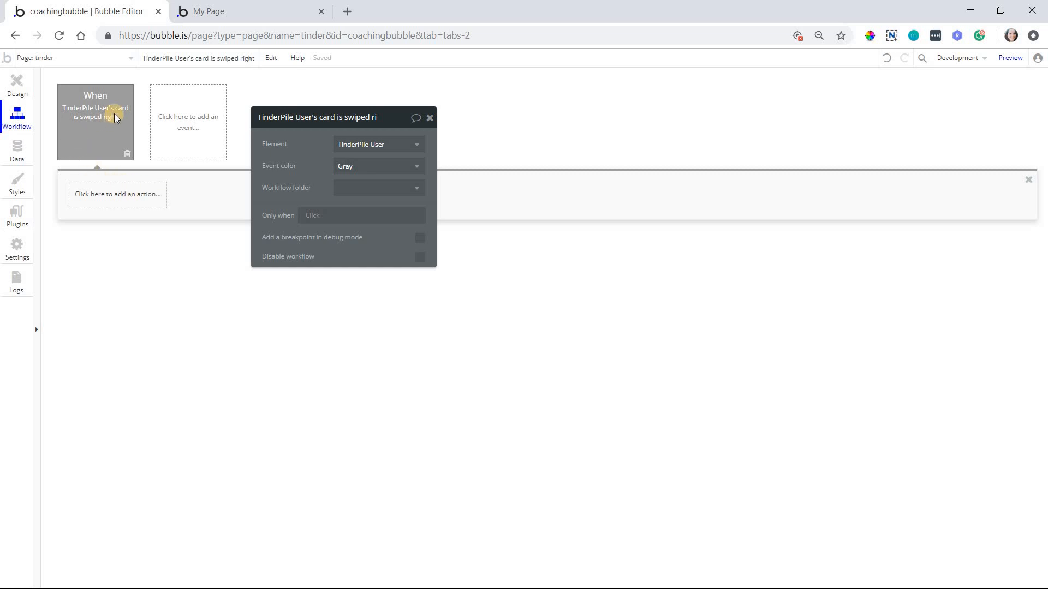
{"action": "mouse_move", "coordinate": [200, 297]}
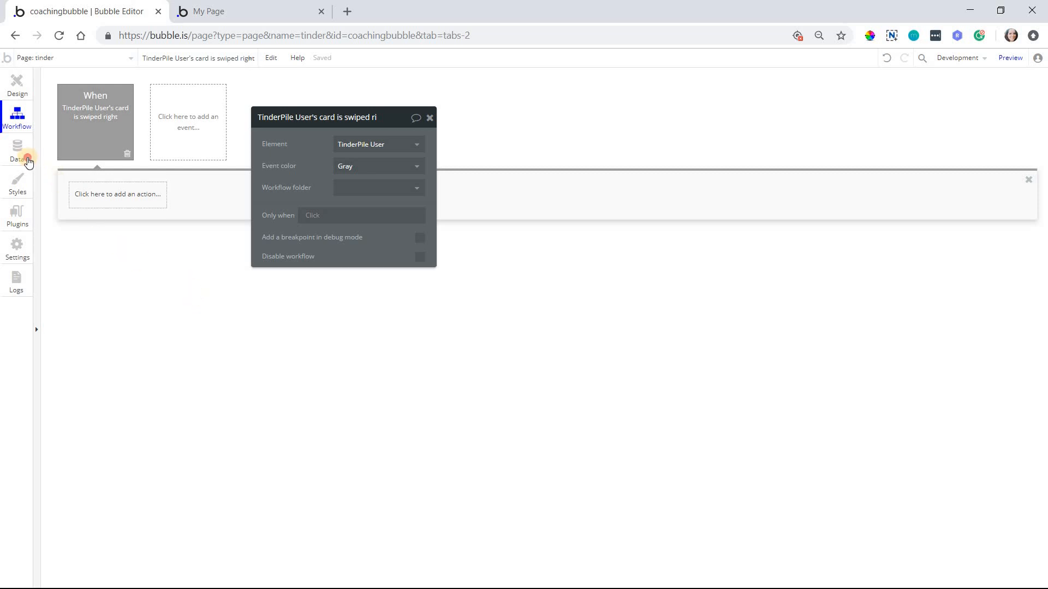
Check the User type's Matched Users and No Match Users fields, then return to the swipe-right event.
{"action": "left_click", "coordinate": [16, 151]}
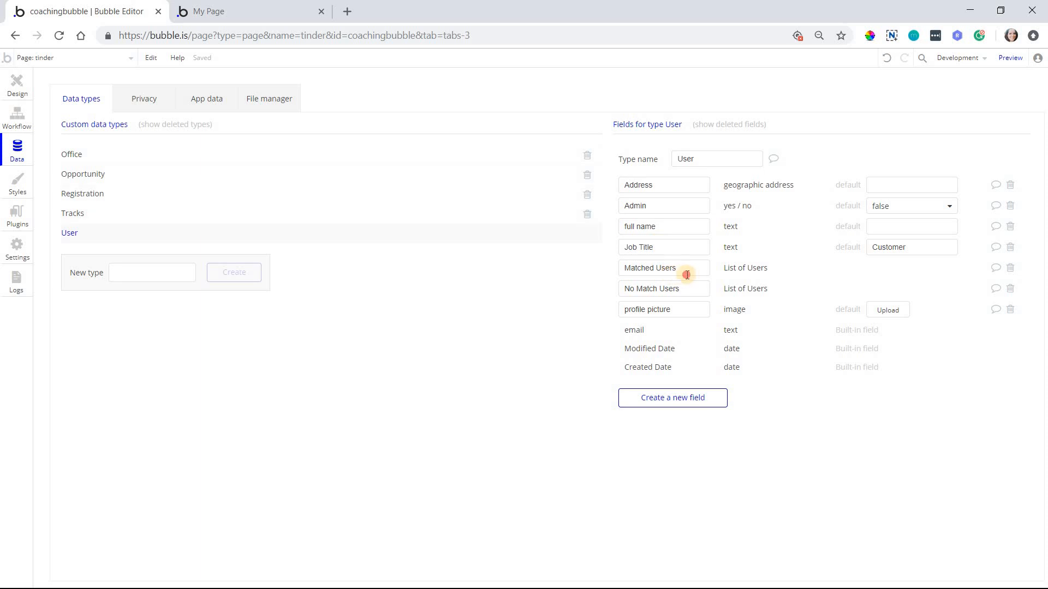
{"action": "mouse_move", "coordinate": [662, 288]}
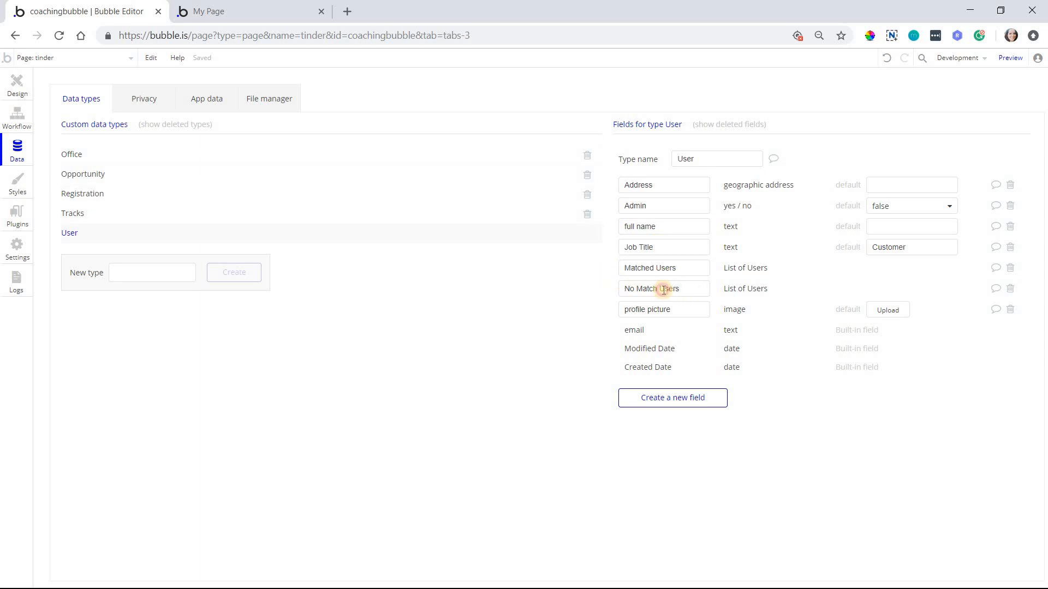
{"action": "mouse_move", "coordinate": [742, 271]}
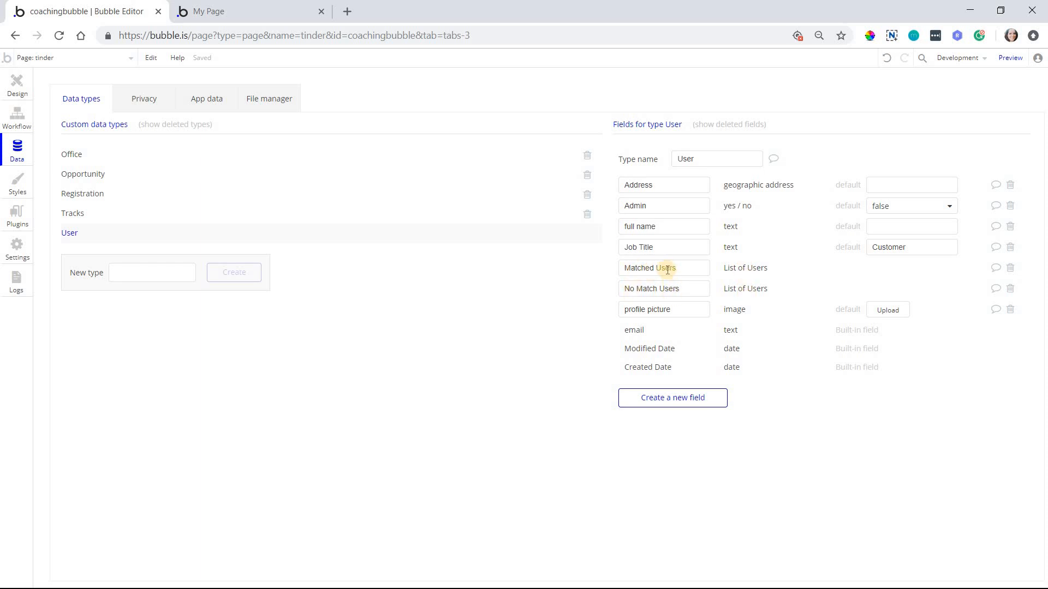
{"action": "mouse_move", "coordinate": [42, 166]}
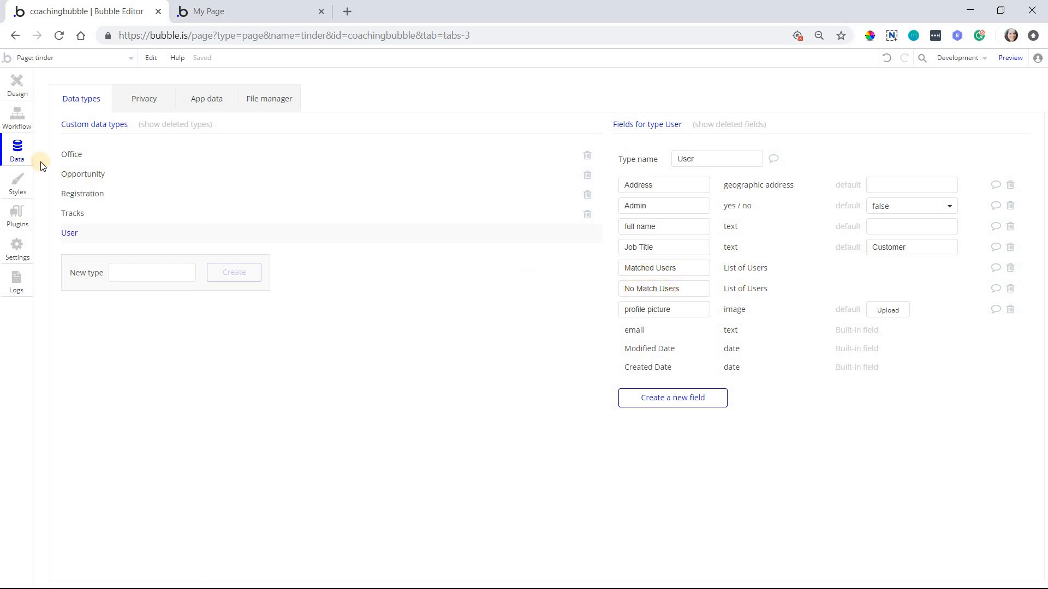
{"action": "left_click", "coordinate": [17, 119]}
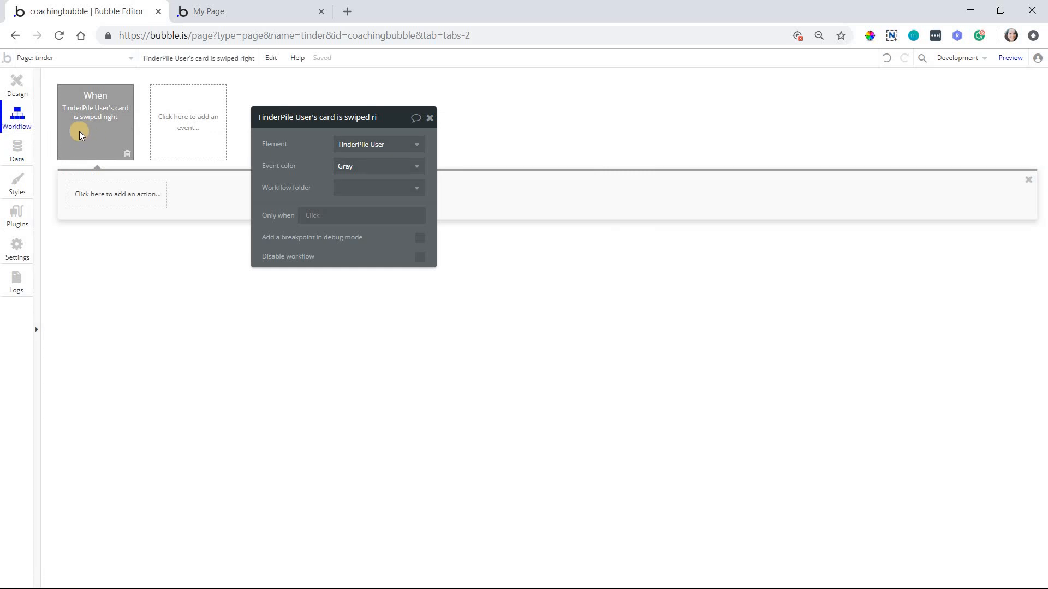
{"action": "mouse_move", "coordinate": [127, 254]}
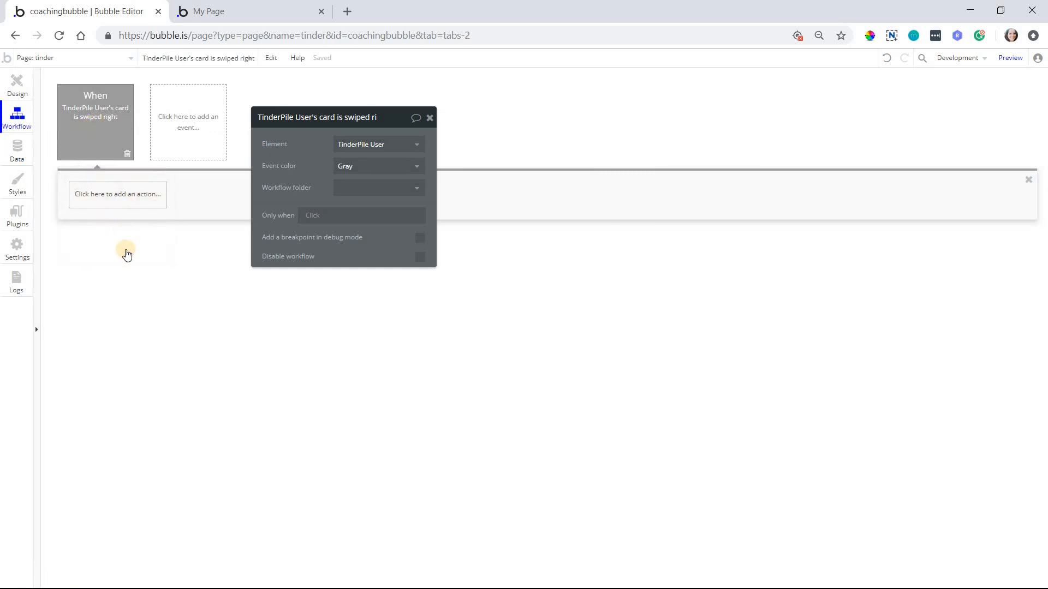
Make changes to Current User: Matched Users add This TinderPile's user.
{"action": "left_click", "coordinate": [117, 194]}
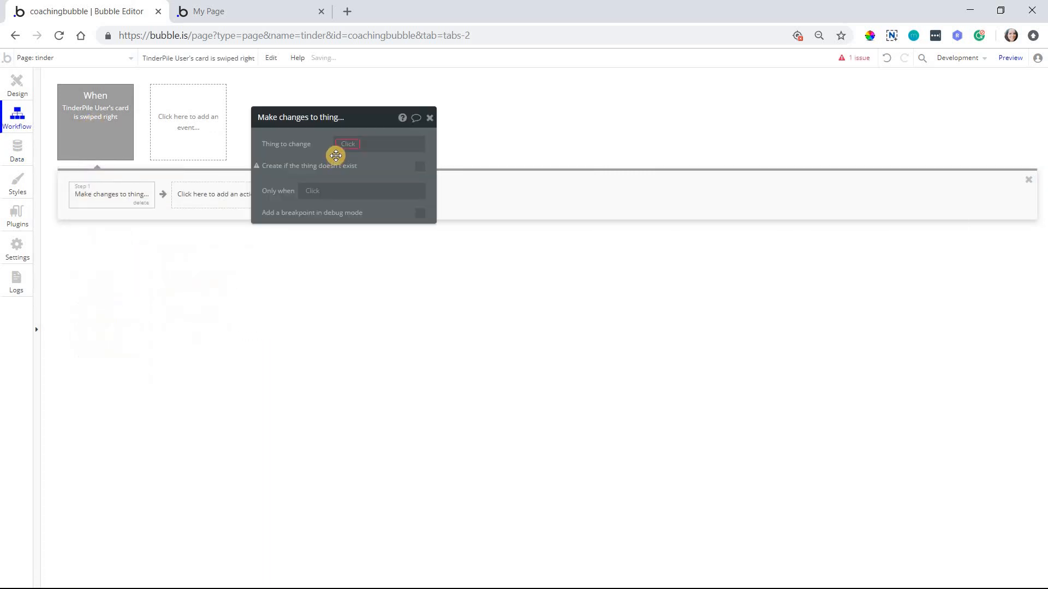
{"action": "left_click", "coordinate": [347, 144]}
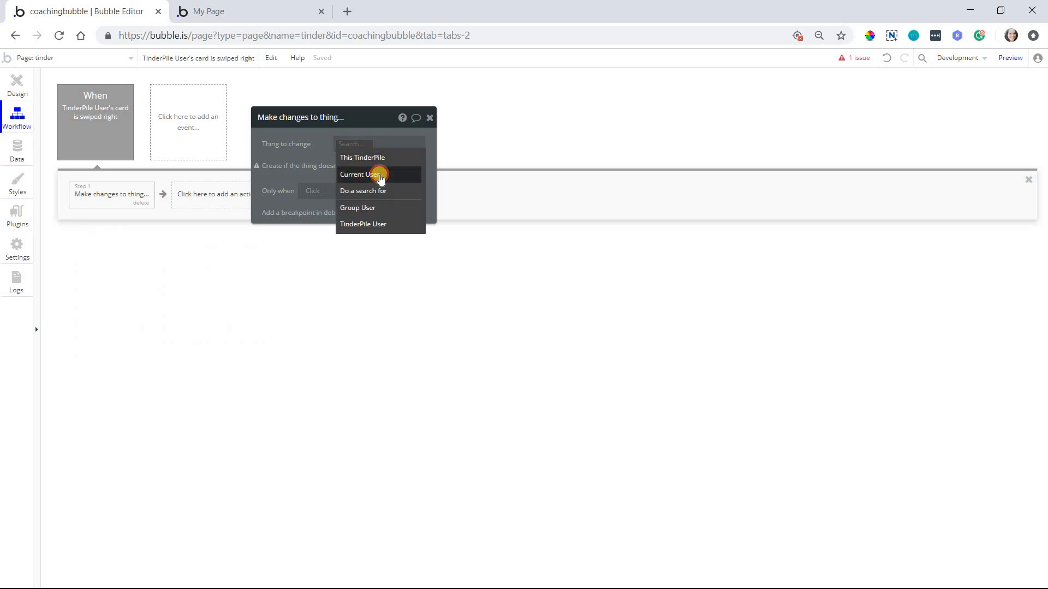
{"action": "left_click", "coordinate": [358, 174]}
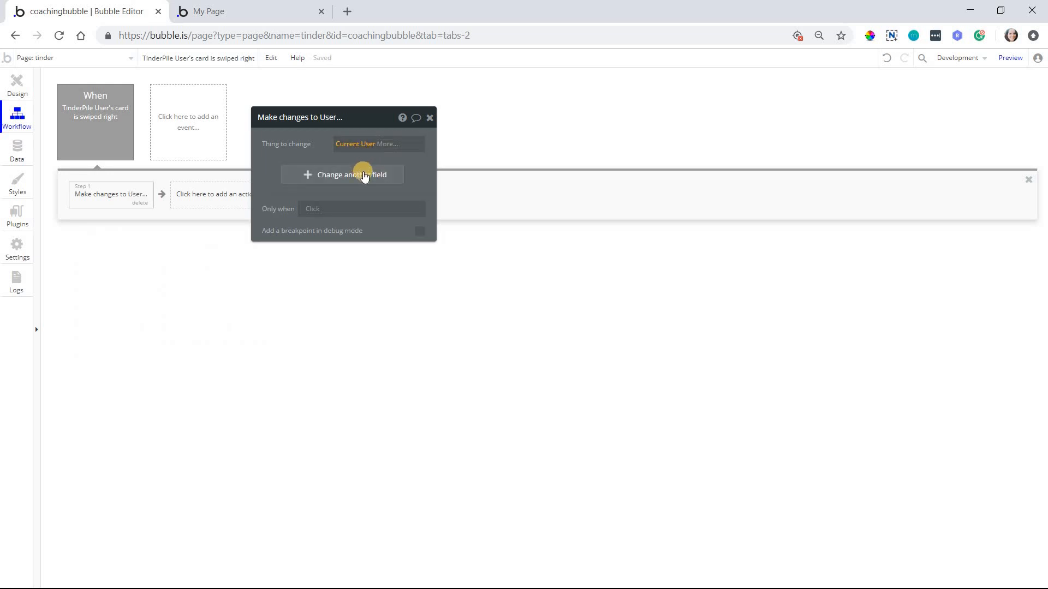
{"action": "left_click", "coordinate": [352, 175]}
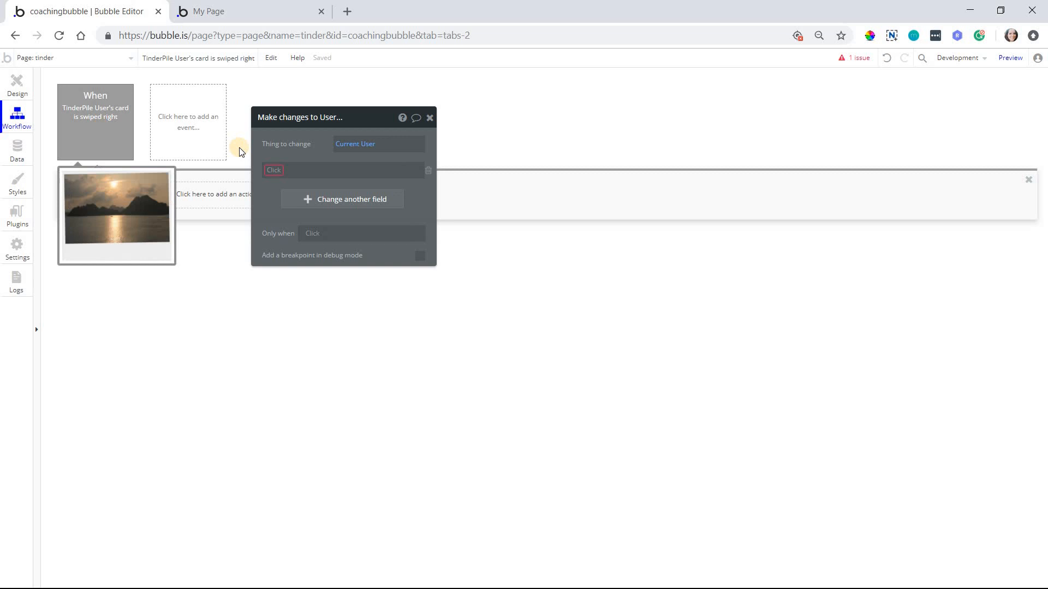
{"action": "left_click", "coordinate": [273, 170]}
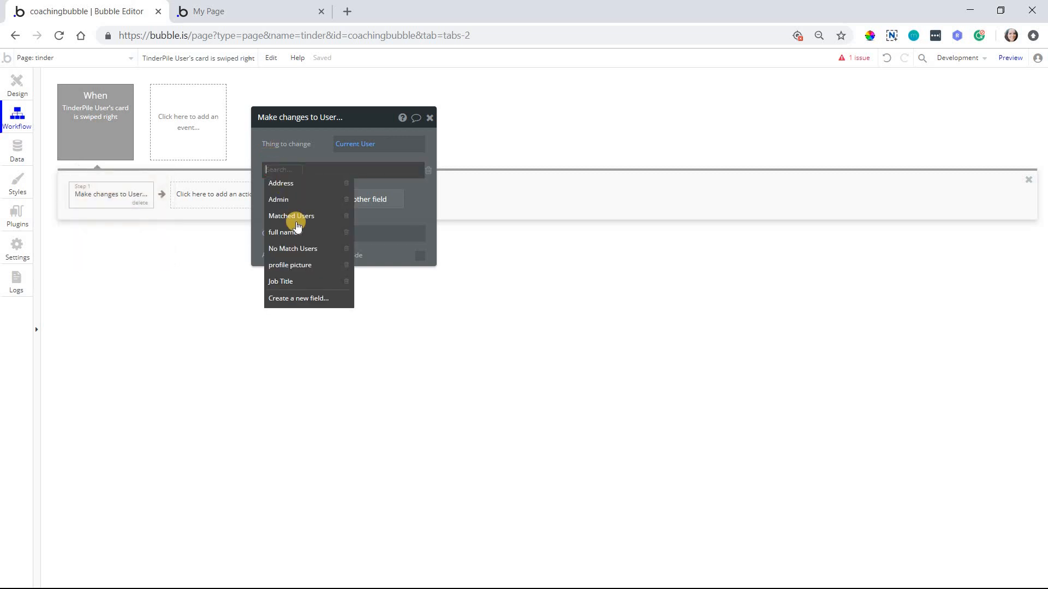
{"action": "mouse_move", "coordinate": [304, 216]}
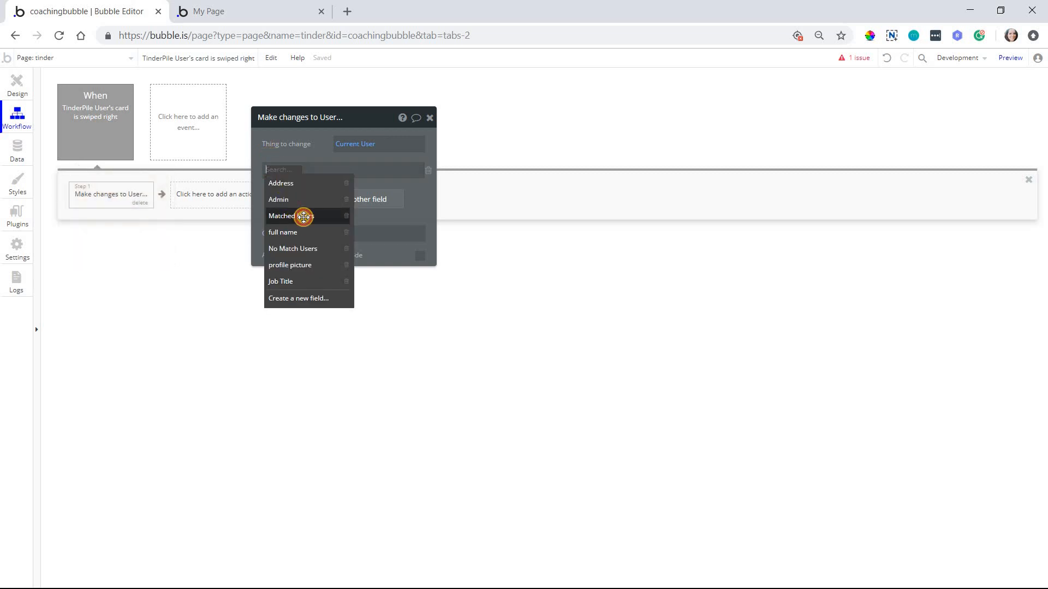
{"action": "left_click", "coordinate": [281, 217]}
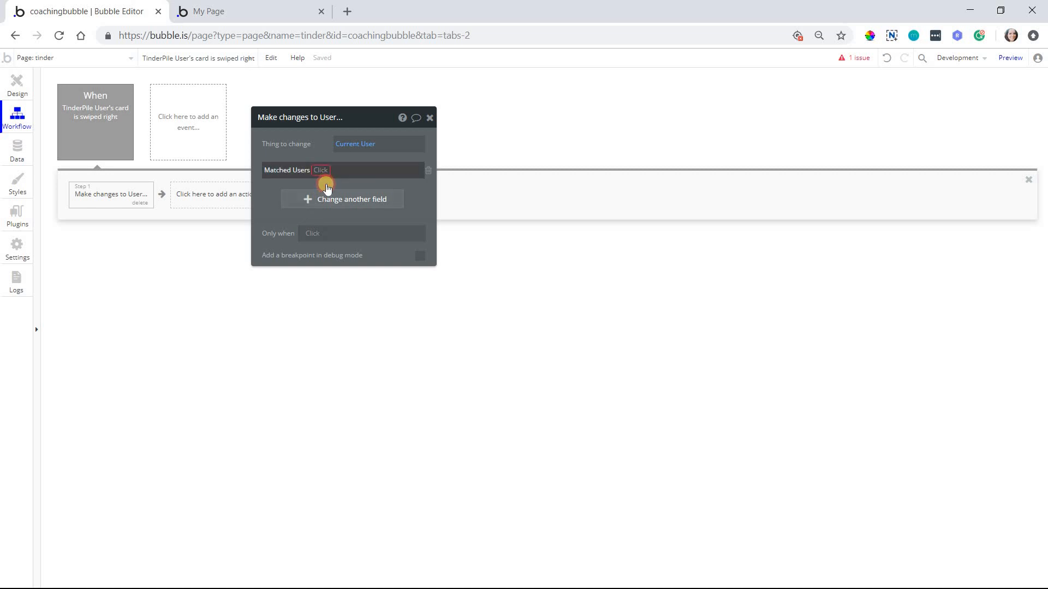
{"action": "left_click", "coordinate": [321, 170]}
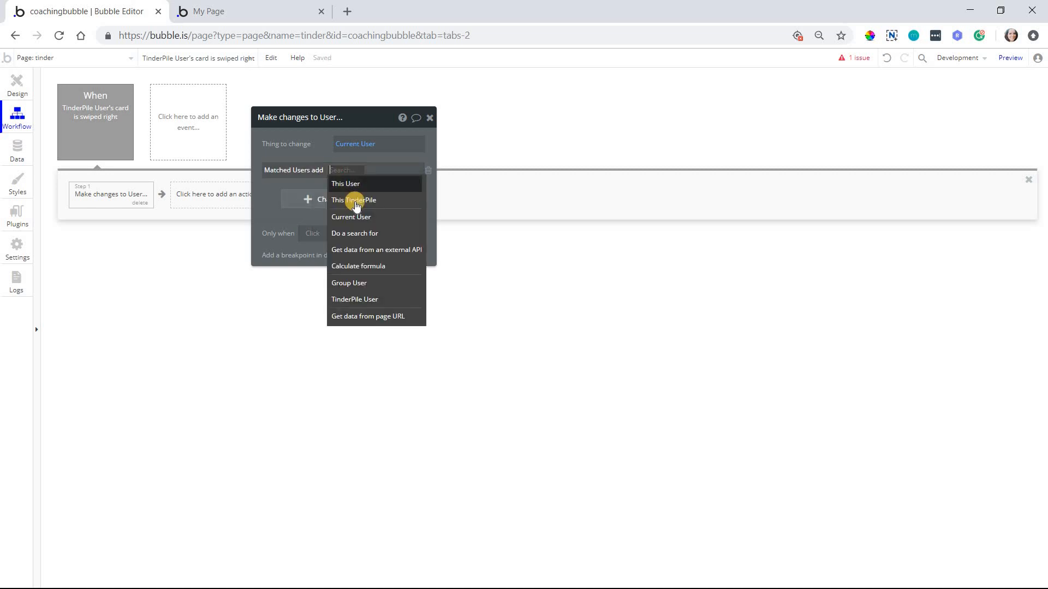
{"action": "left_click", "coordinate": [353, 199]}
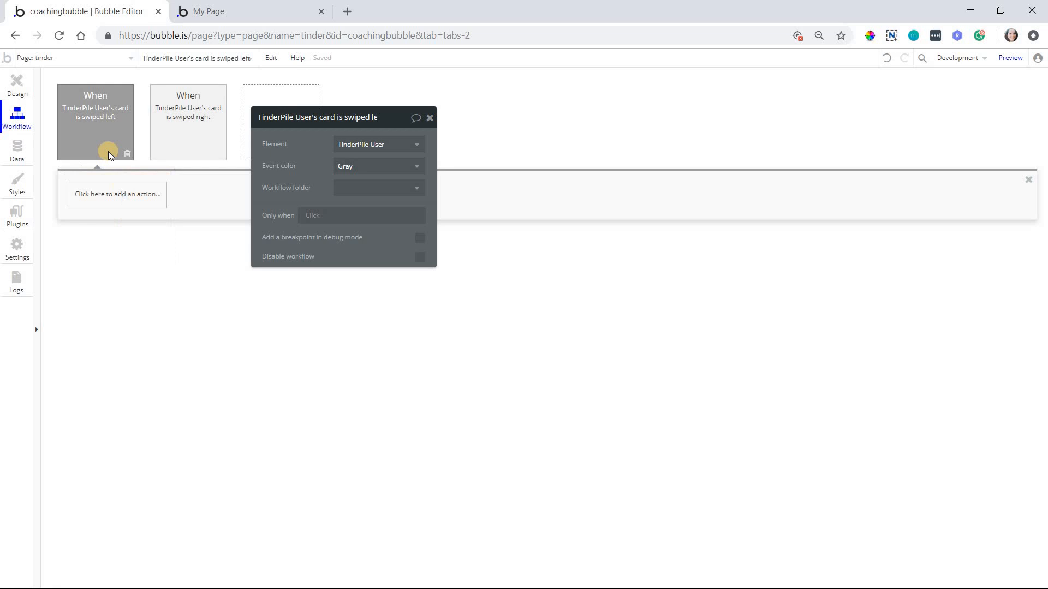
In the swipe-left workflow, make changes to Current User: No Match Users add This TinderPile's user.
{"action": "left_click", "coordinate": [116, 194]}
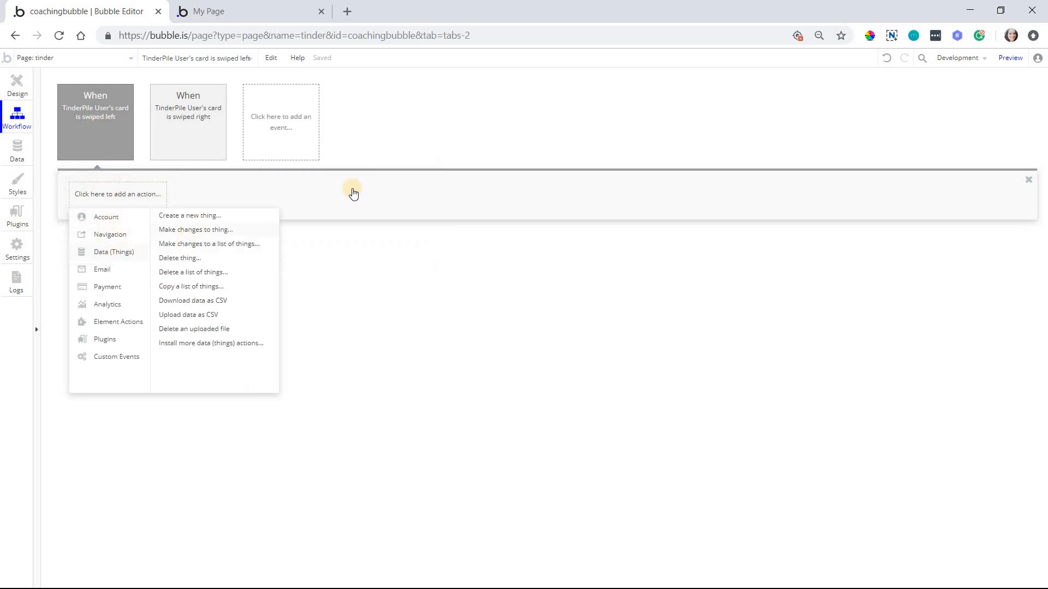
{"action": "left_click", "coordinate": [196, 229]}
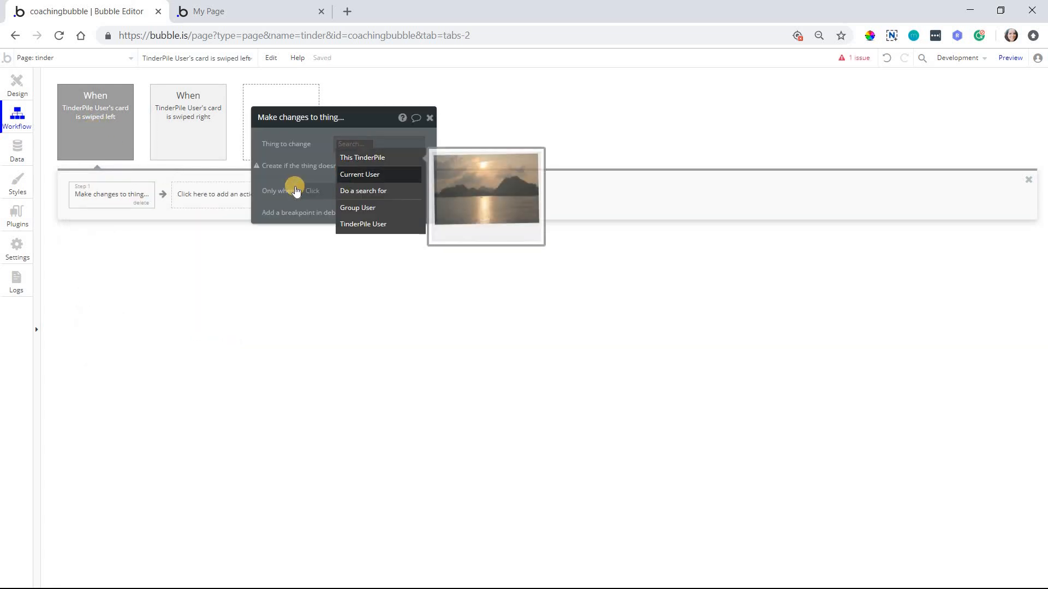
{"action": "left_click", "coordinate": [359, 175]}
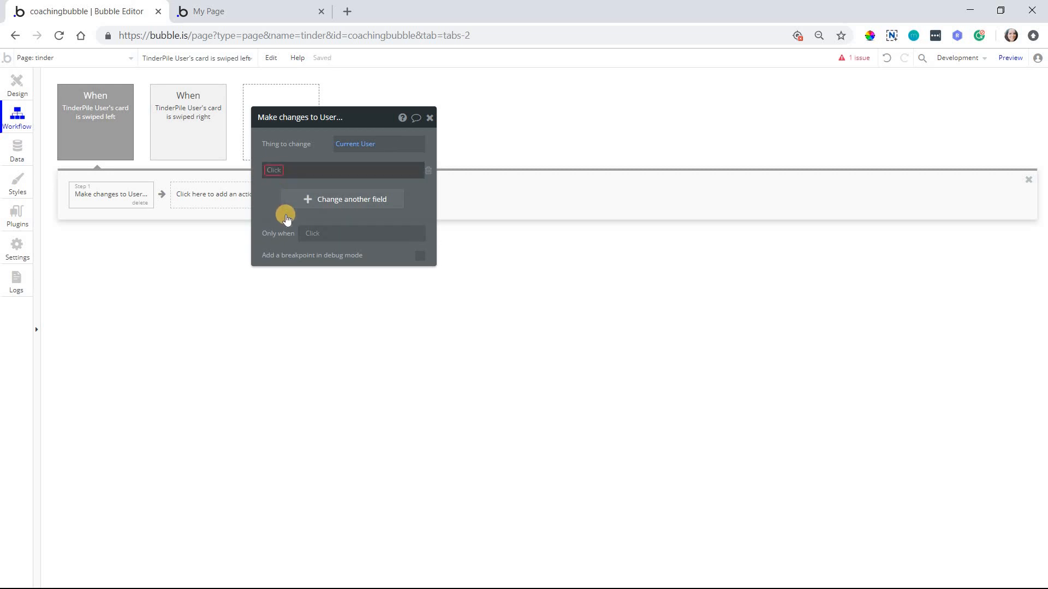
{"action": "left_click", "coordinate": [272, 170]}
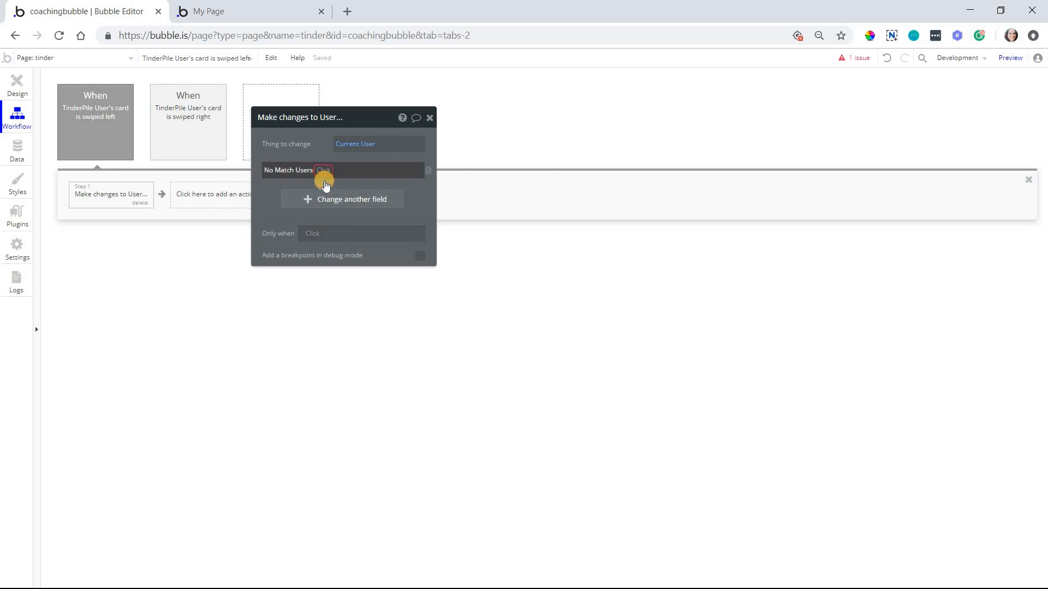
{"action": "left_click", "coordinate": [344, 170]}
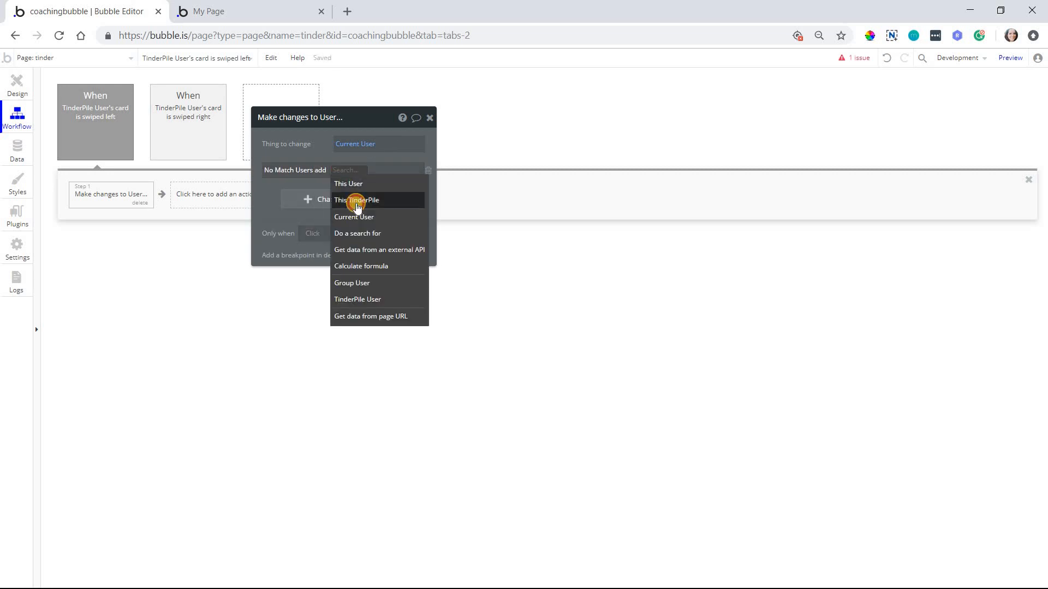
{"action": "left_click", "coordinate": [356, 200]}
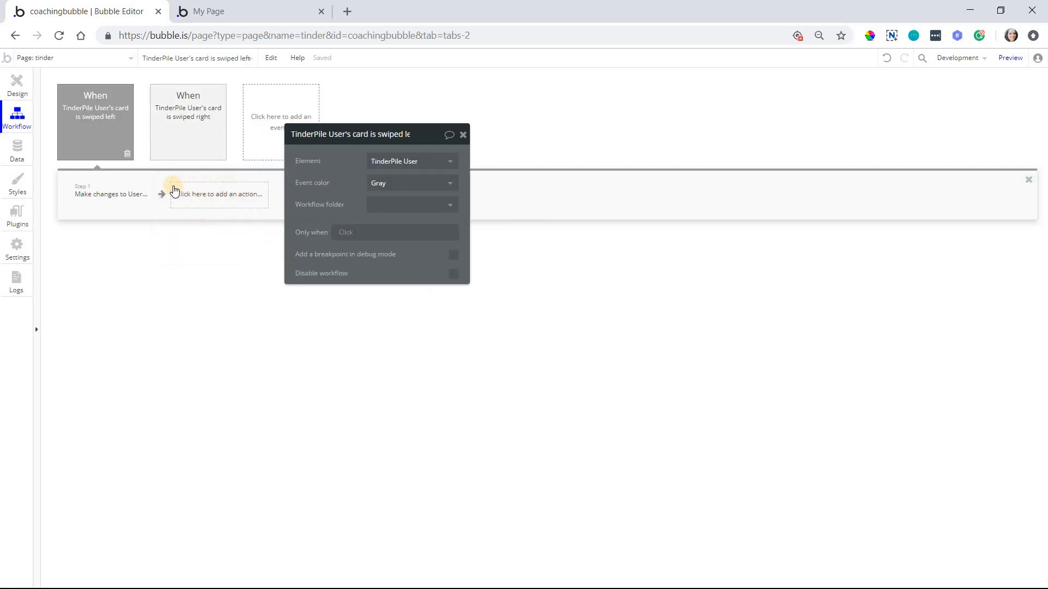
{"action": "left_click_drag", "start_coordinate": [351, 134], "coordinate": [434, 151]}
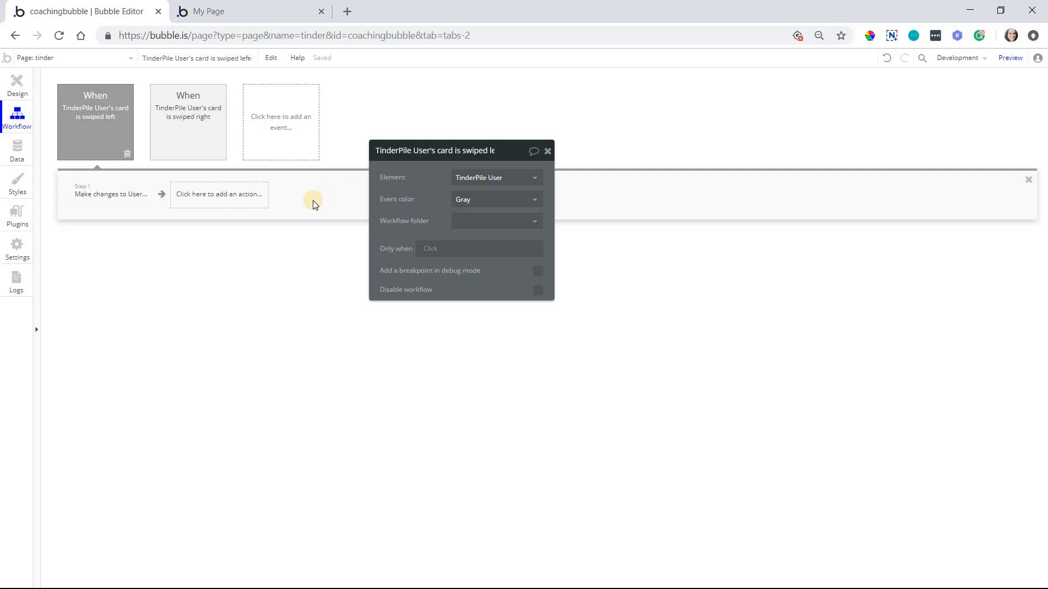
{"action": "mouse_move", "coordinate": [11, 107]}
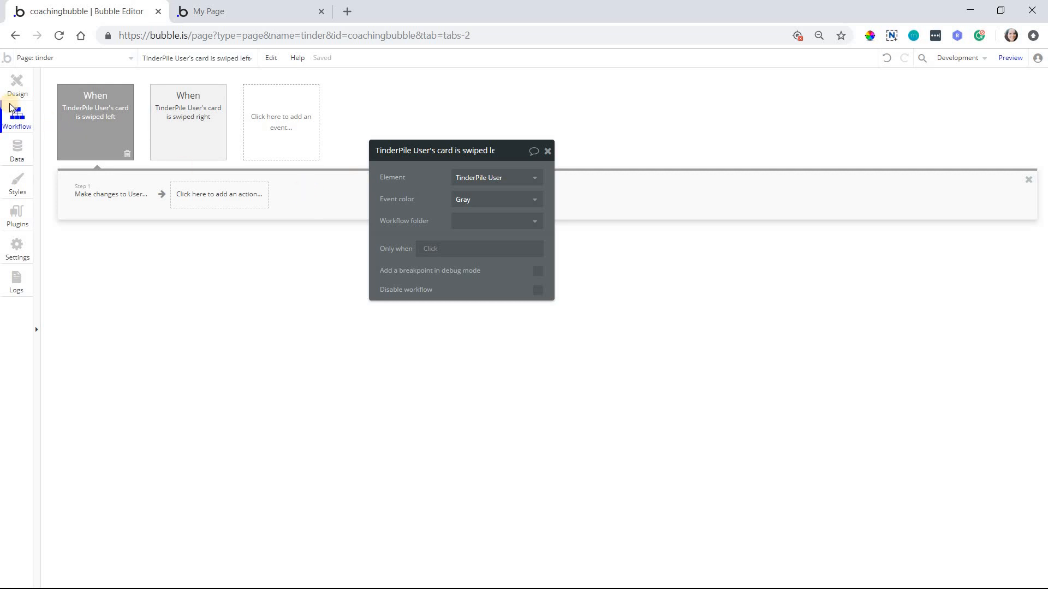
{"action": "left_click", "coordinate": [17, 84]}
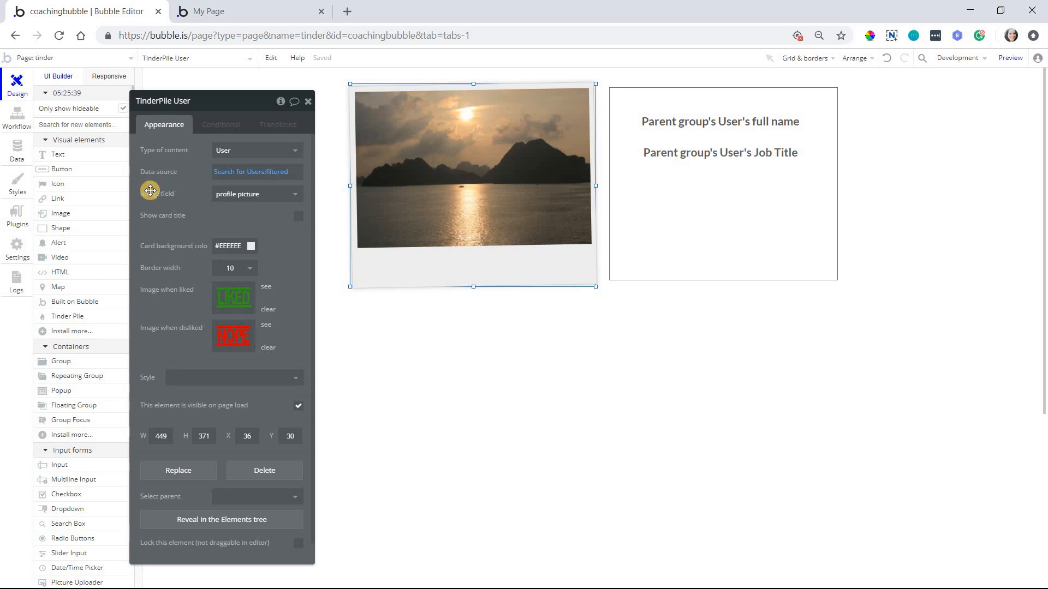
{"action": "mouse_move", "coordinate": [462, 325]}
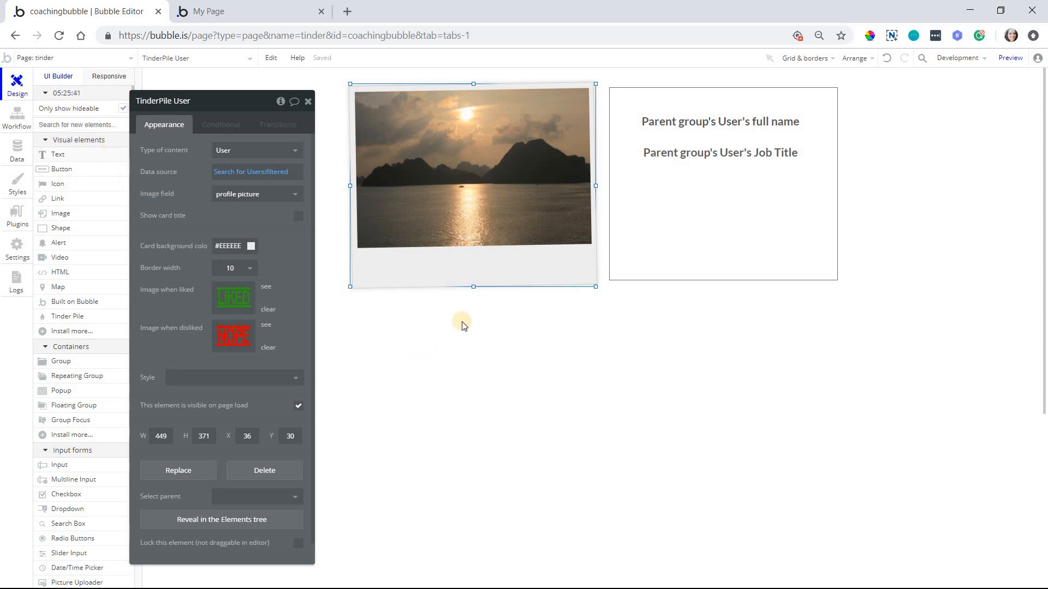
{"action": "mouse_move", "coordinate": [454, 374]}
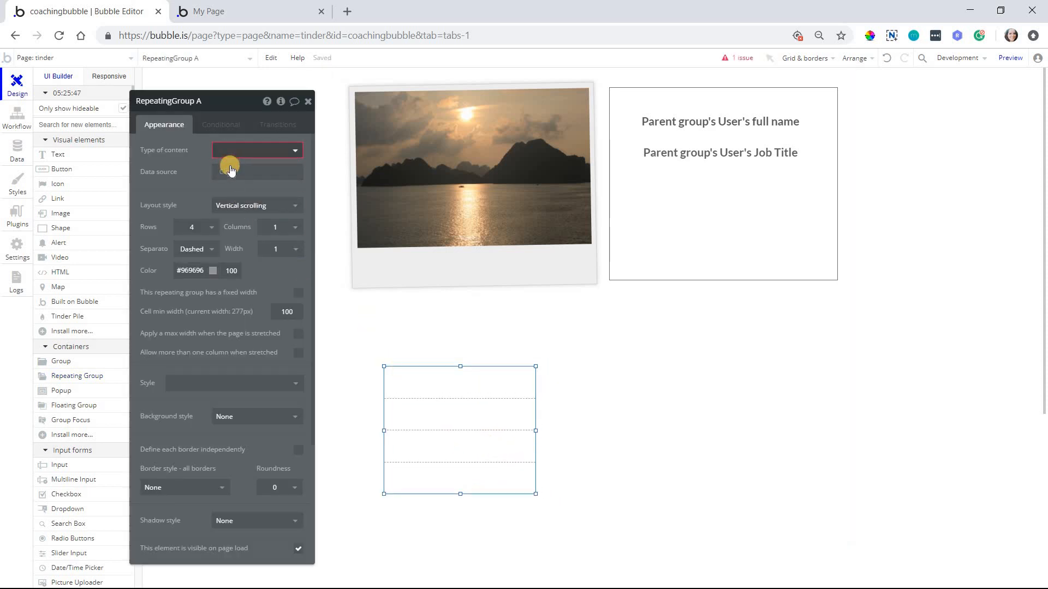
Make the list show the current user's Matched Users and give 'Match Users' a centered heading style.
{"action": "left_click", "coordinate": [258, 149]}
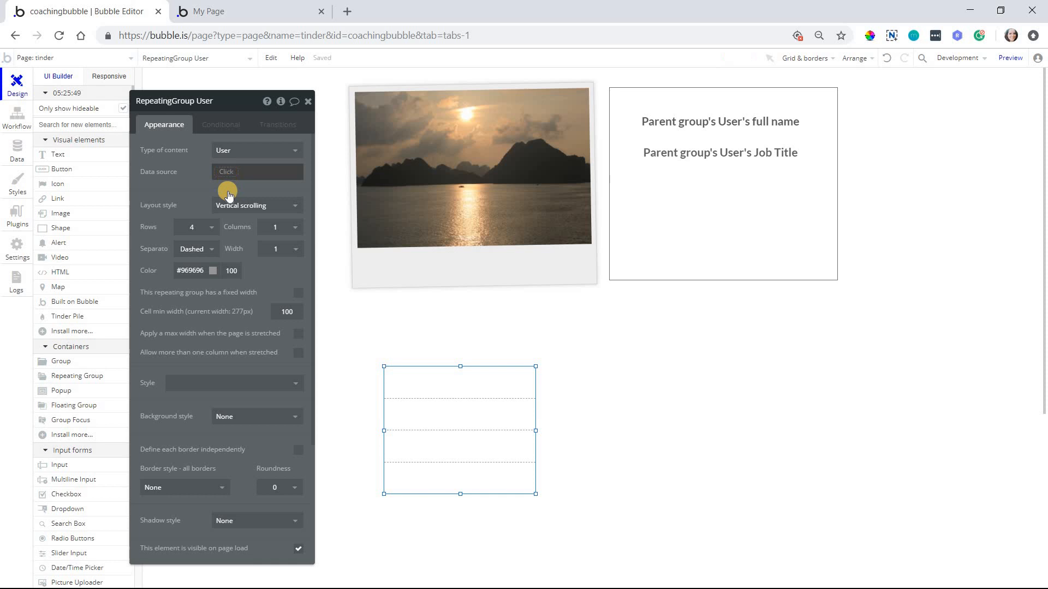
{"action": "left_click", "coordinate": [256, 171]}
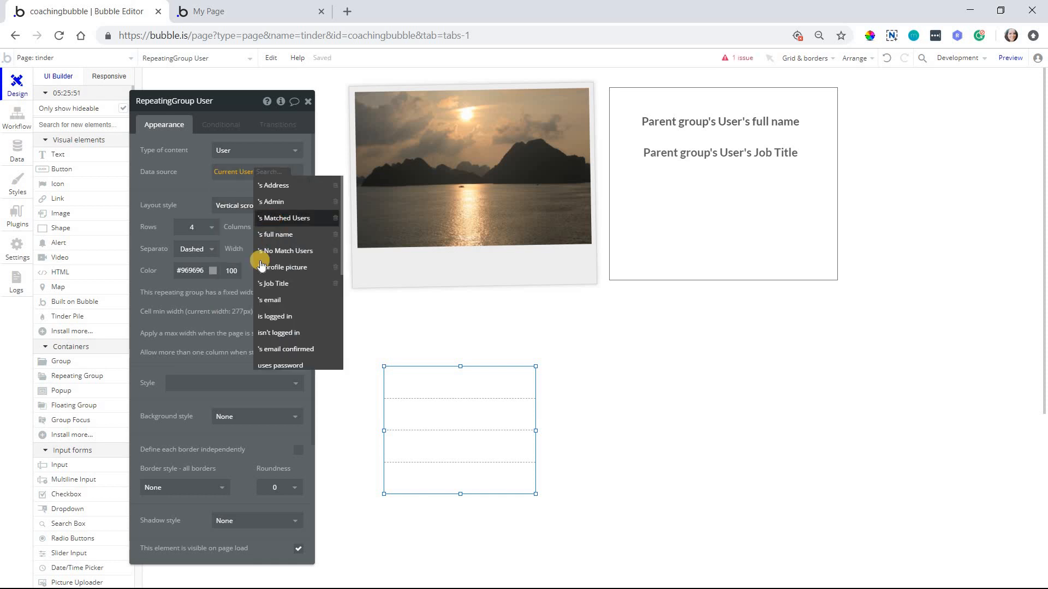
{"action": "left_click", "coordinate": [288, 218]}
{"action": "type", "text": "ce"}
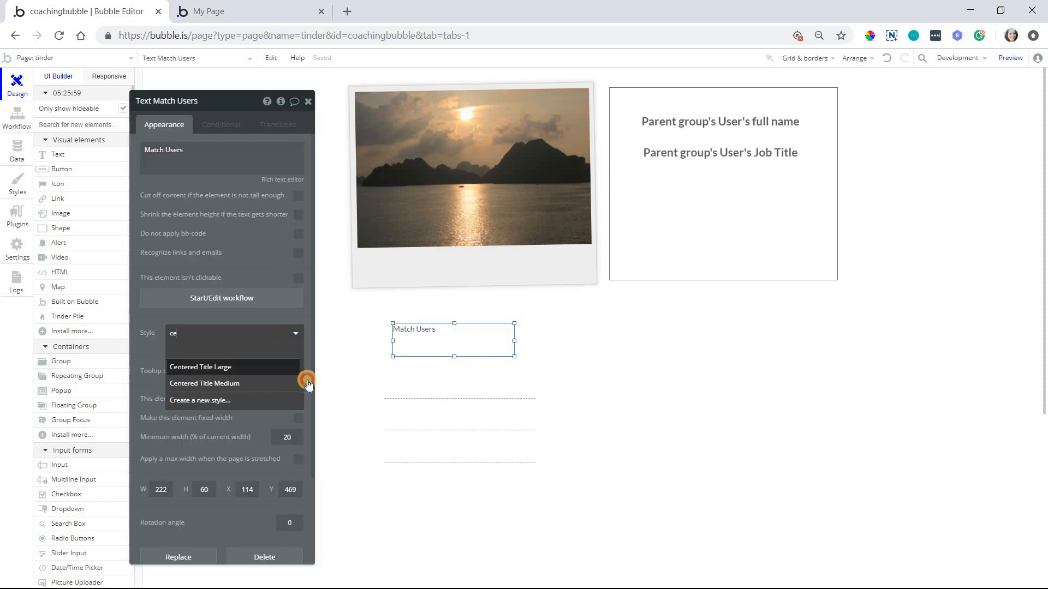
{"action": "left_click", "coordinate": [454, 331]}
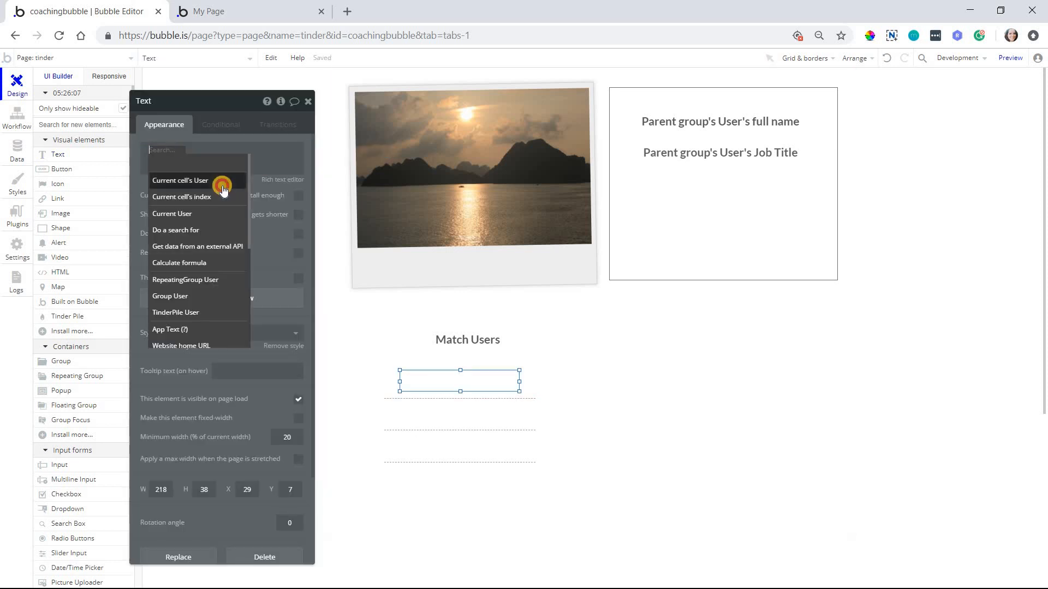
Copy the Match Users heading and user list to the right as a second list.
{"action": "left_click", "coordinate": [180, 180]}
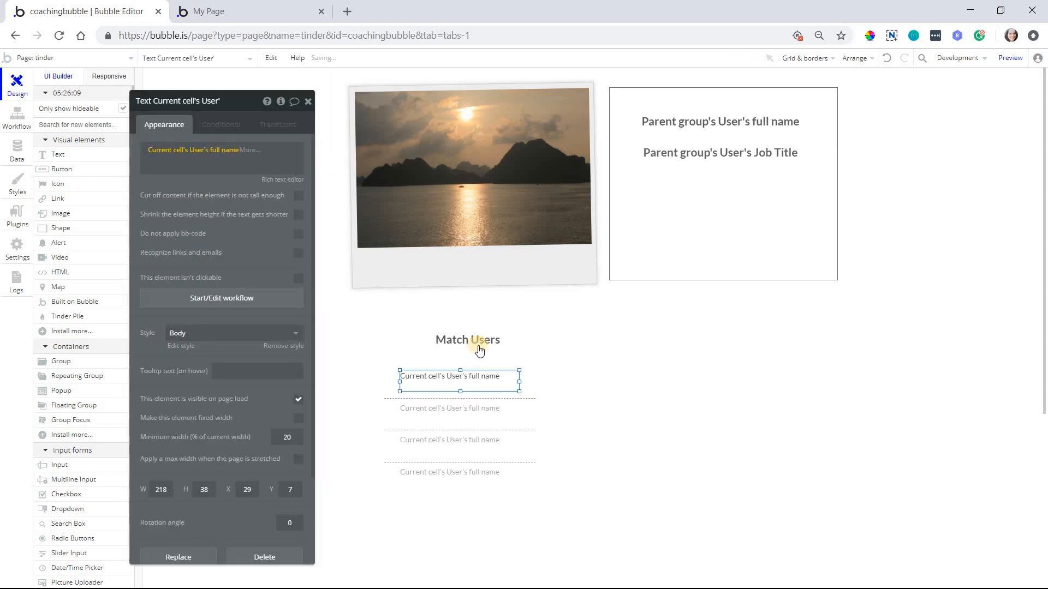
{"action": "left_click", "coordinate": [468, 340]}
{"action": "type", "text": "No Match Us"}
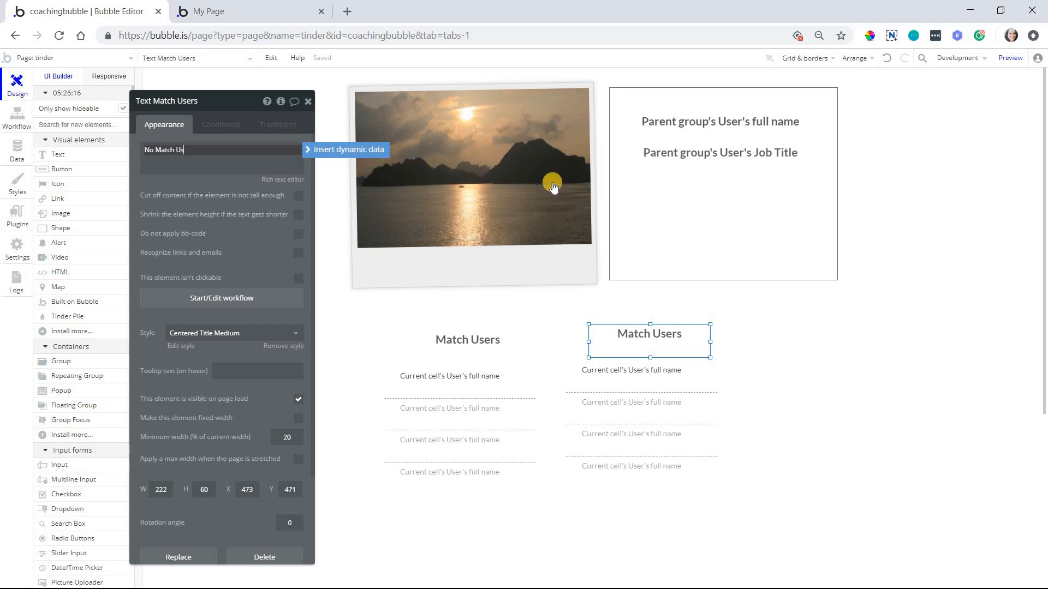
{"action": "left_click", "coordinate": [641, 425]}
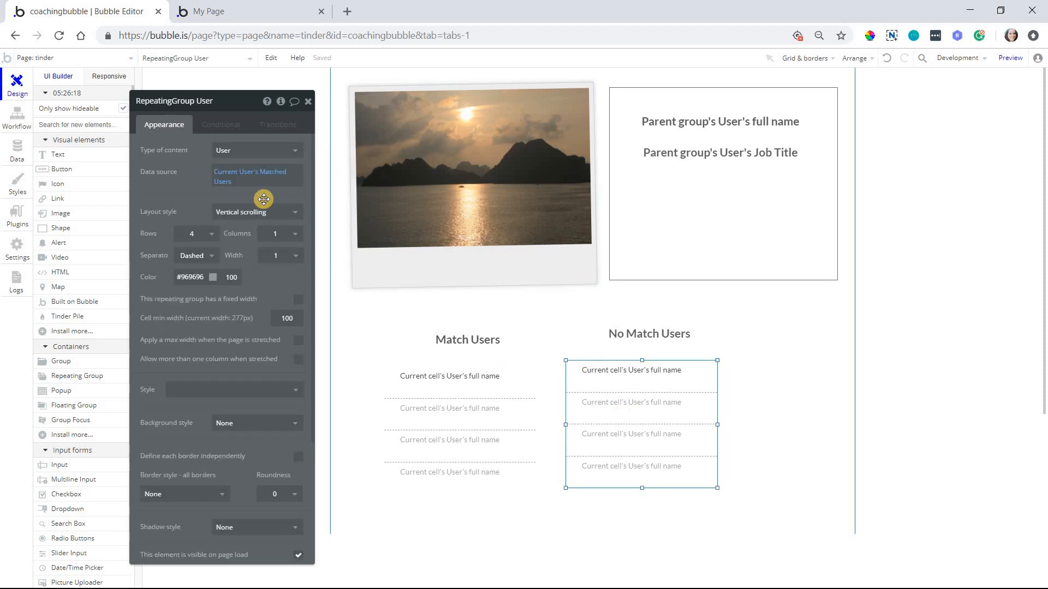
Change the second list's data source to the current user's No Match Users.
{"action": "left_click", "coordinate": [254, 174]}
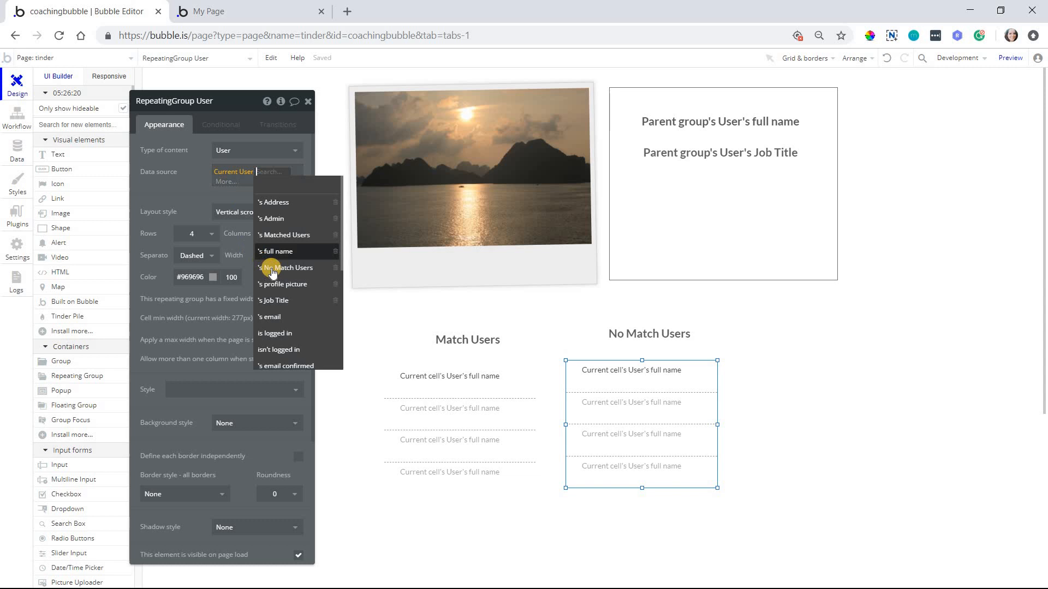
{"action": "left_click", "coordinate": [288, 268]}
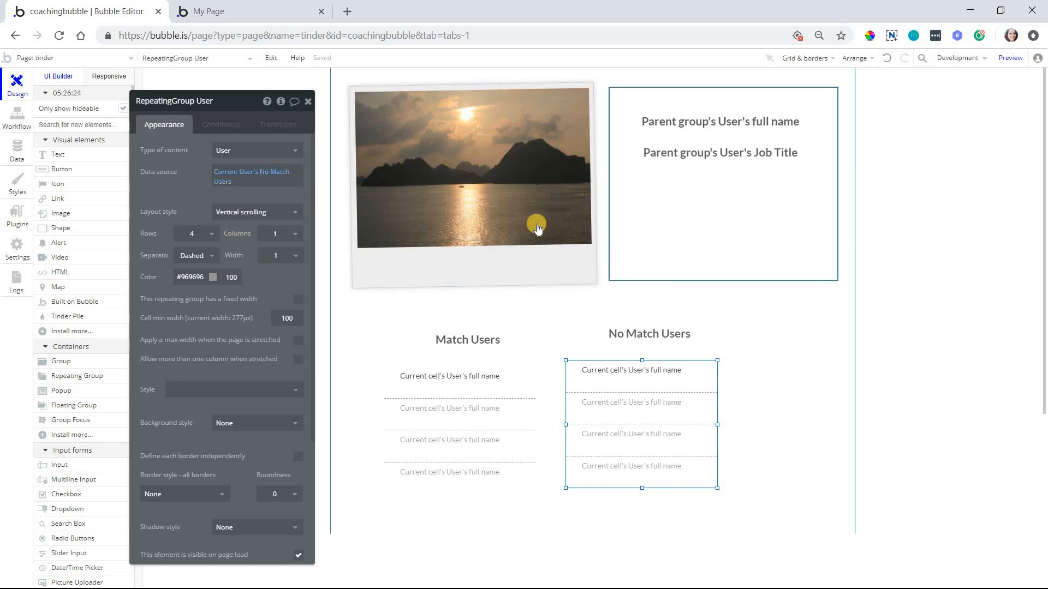
{"action": "mouse_move", "coordinate": [612, 392]}
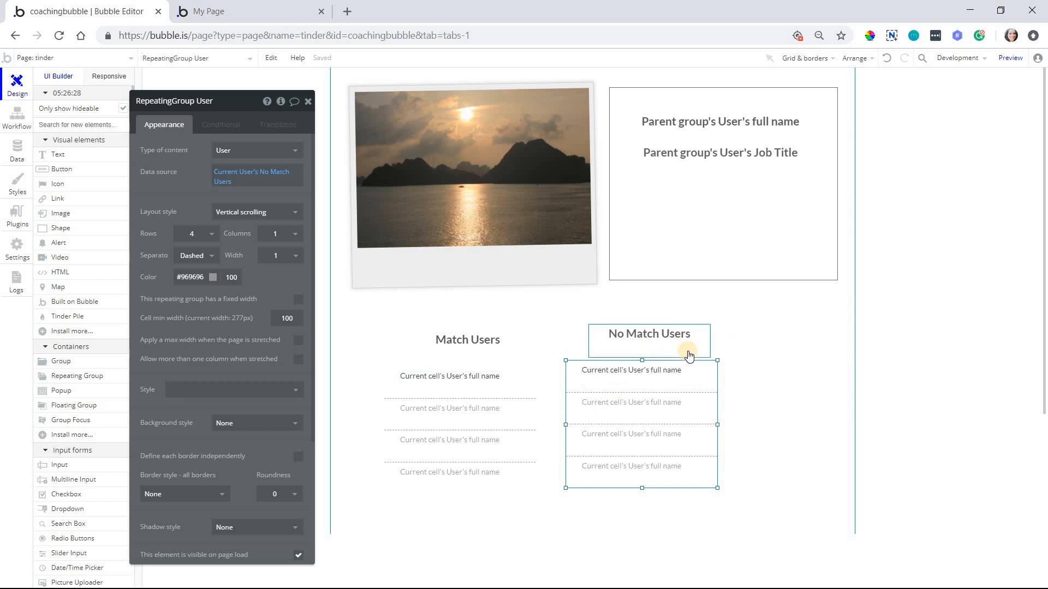
{"action": "mouse_move", "coordinate": [967, 163]}
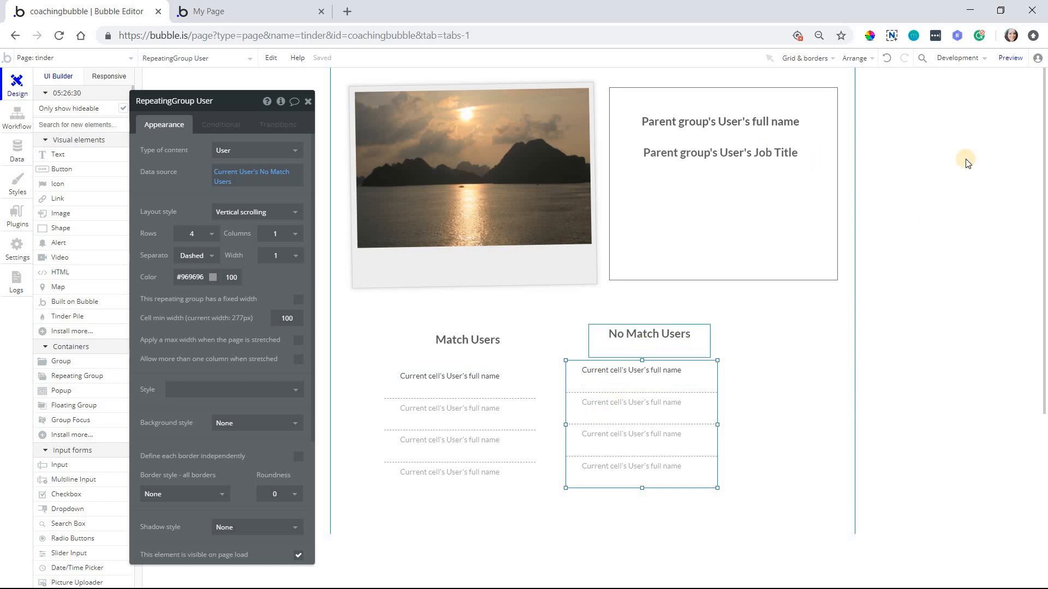
{"action": "left_click", "coordinate": [1010, 58]}
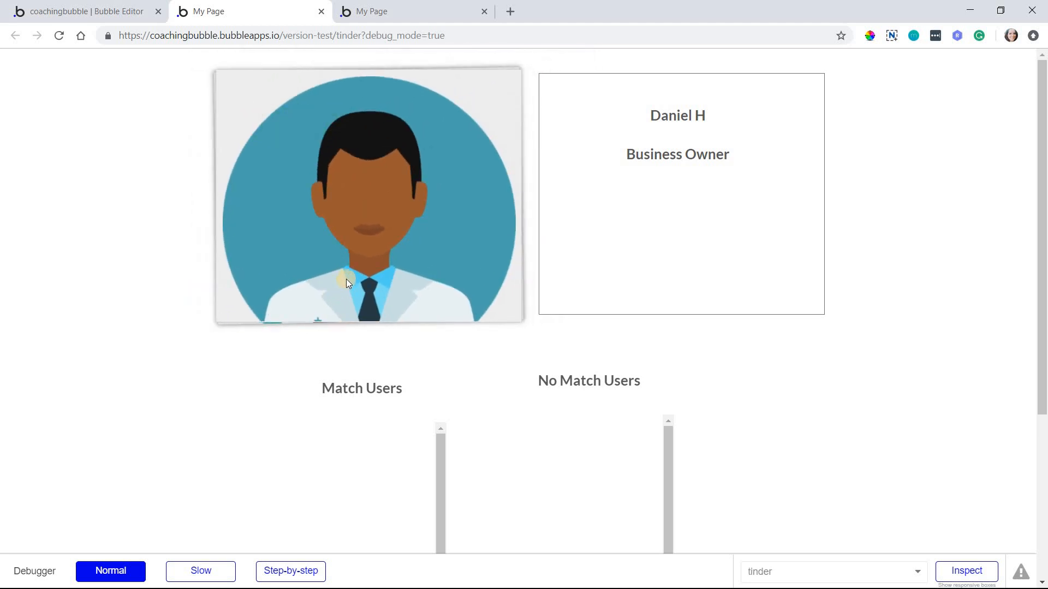
{"action": "mouse_move", "coordinate": [354, 233]}
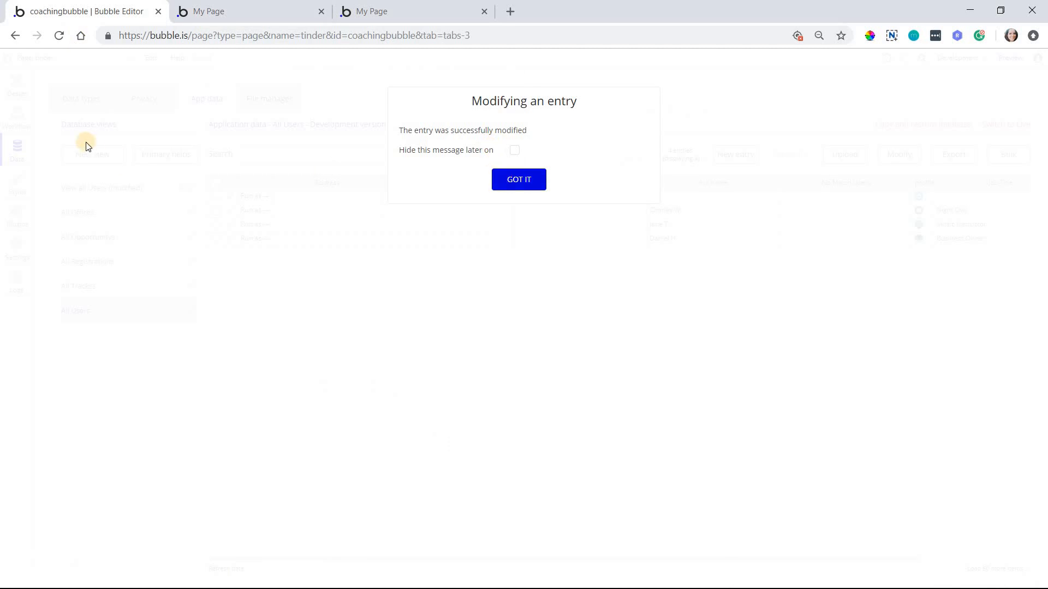
Return to the design canvas and open the Tinder Pile's Search for Users data source.
{"action": "left_click", "coordinate": [519, 179]}
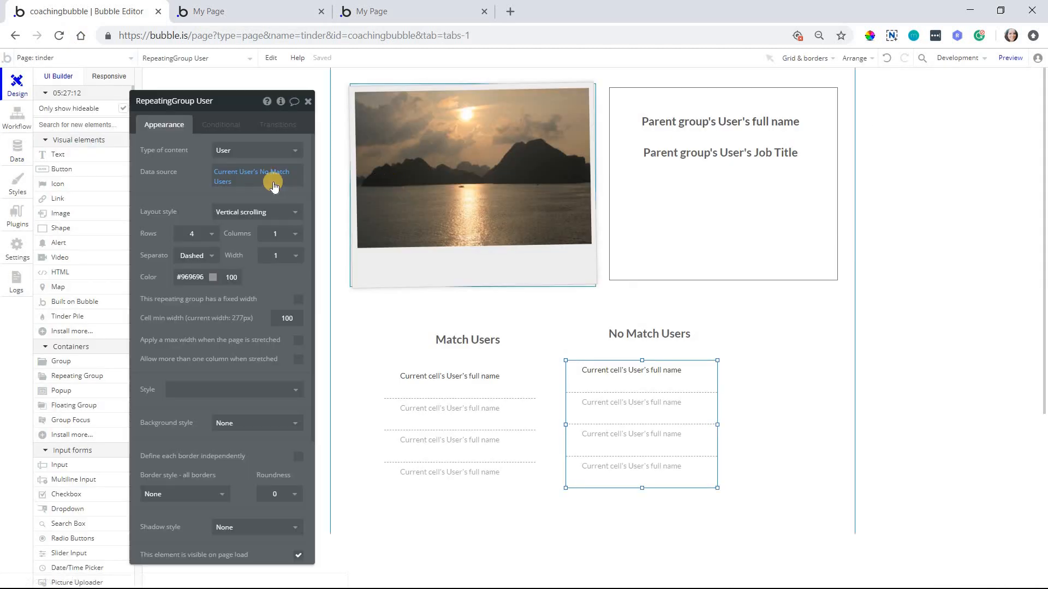
{"action": "left_click", "coordinate": [471, 181]}
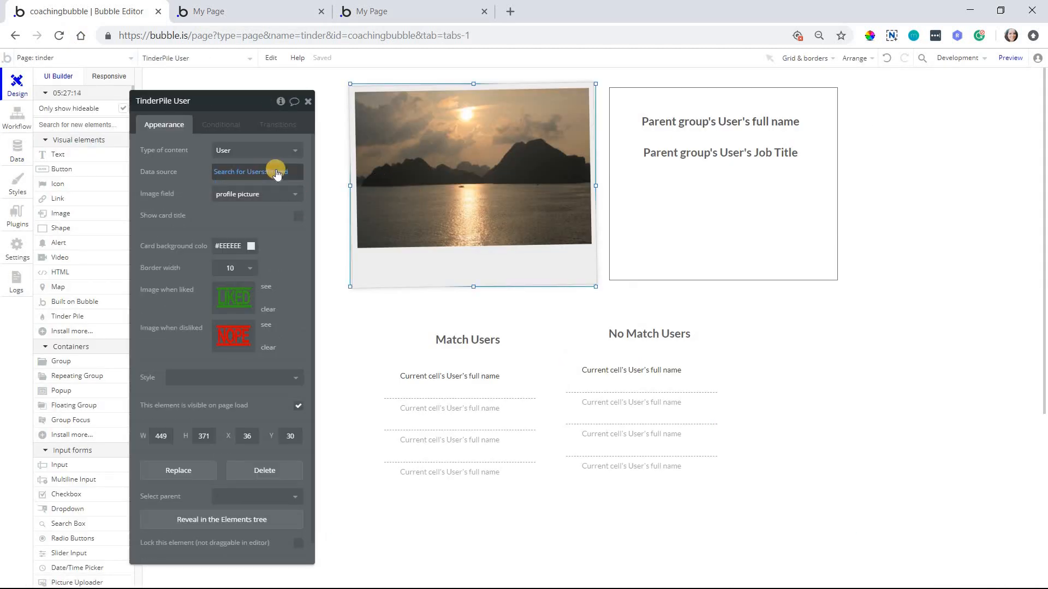
{"action": "left_click", "coordinate": [255, 171]}
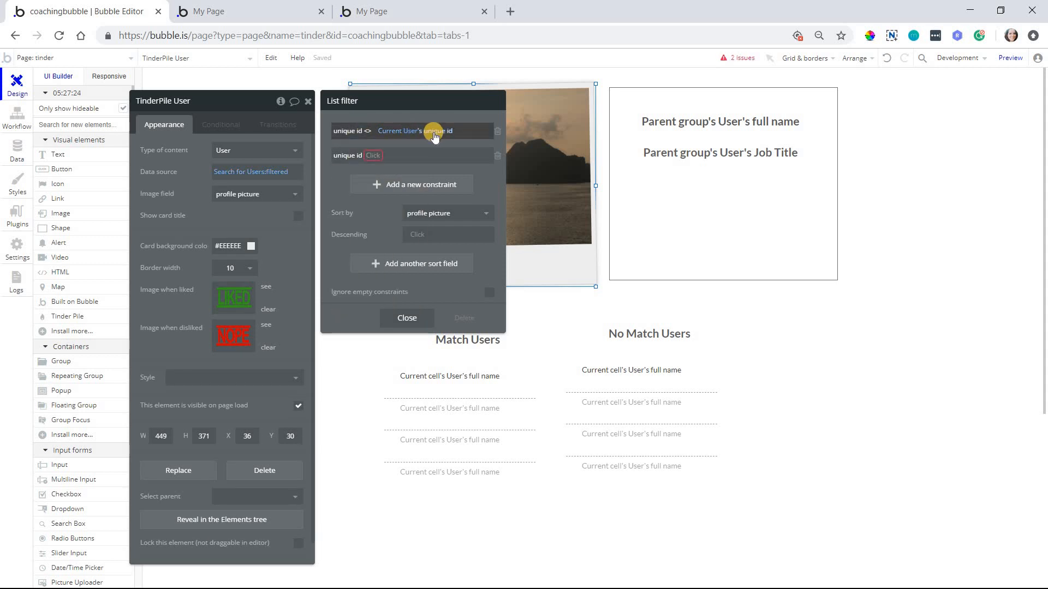
Add the constraint: unique id isn't in Current User's Matched Users's unique id.
{"action": "left_click", "coordinate": [373, 155]}
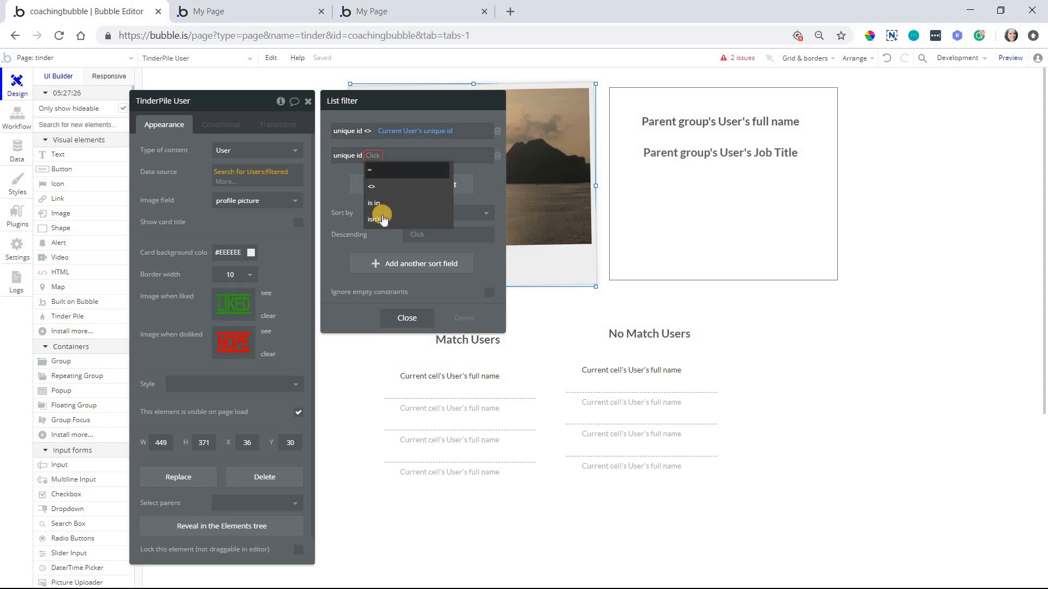
{"action": "left_click", "coordinate": [375, 218]}
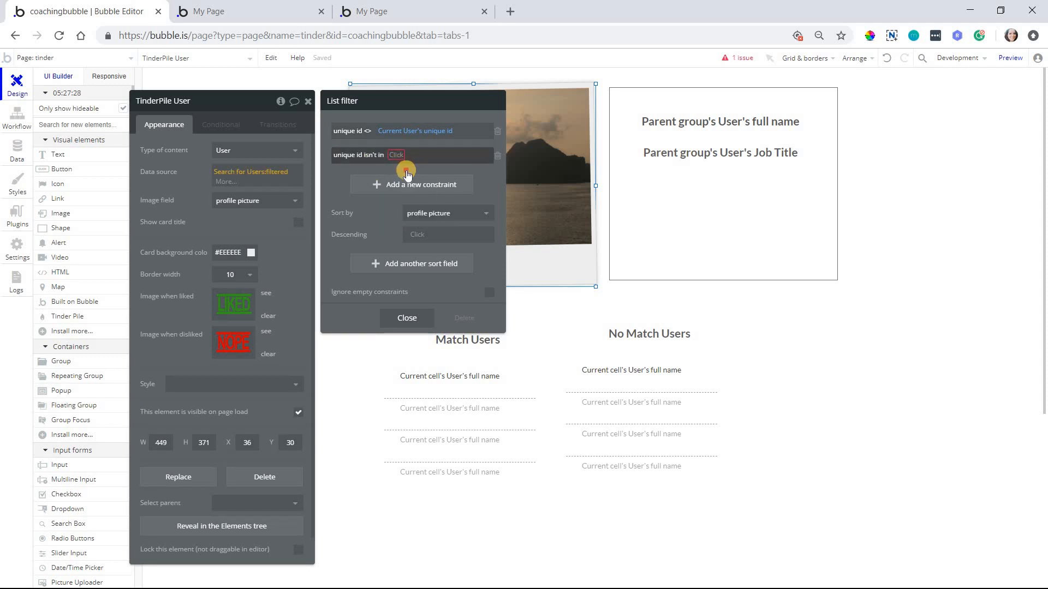
{"action": "left_click", "coordinate": [395, 155]}
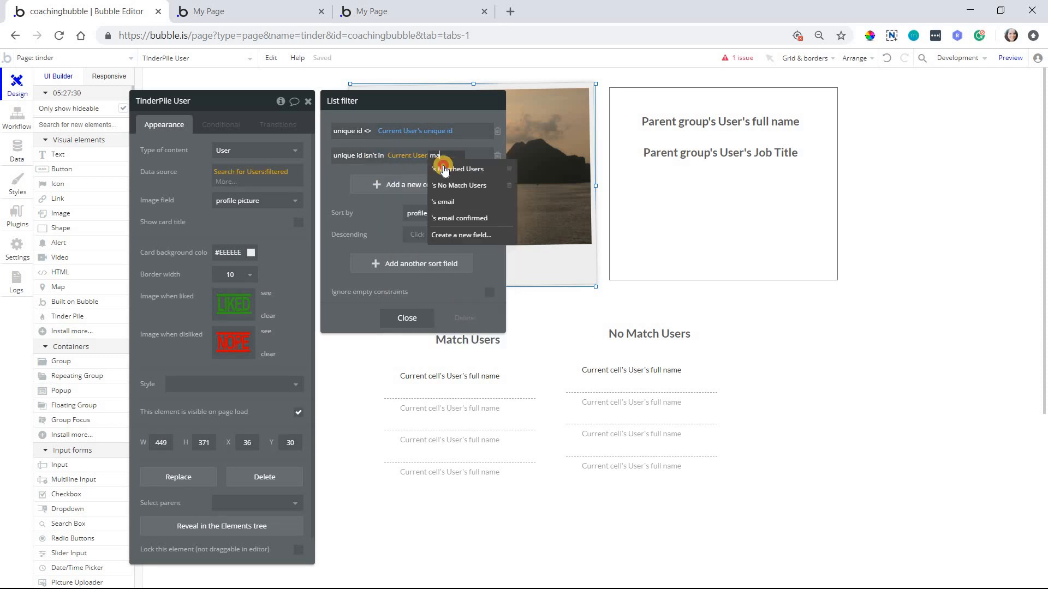
{"action": "left_click", "coordinate": [459, 168]}
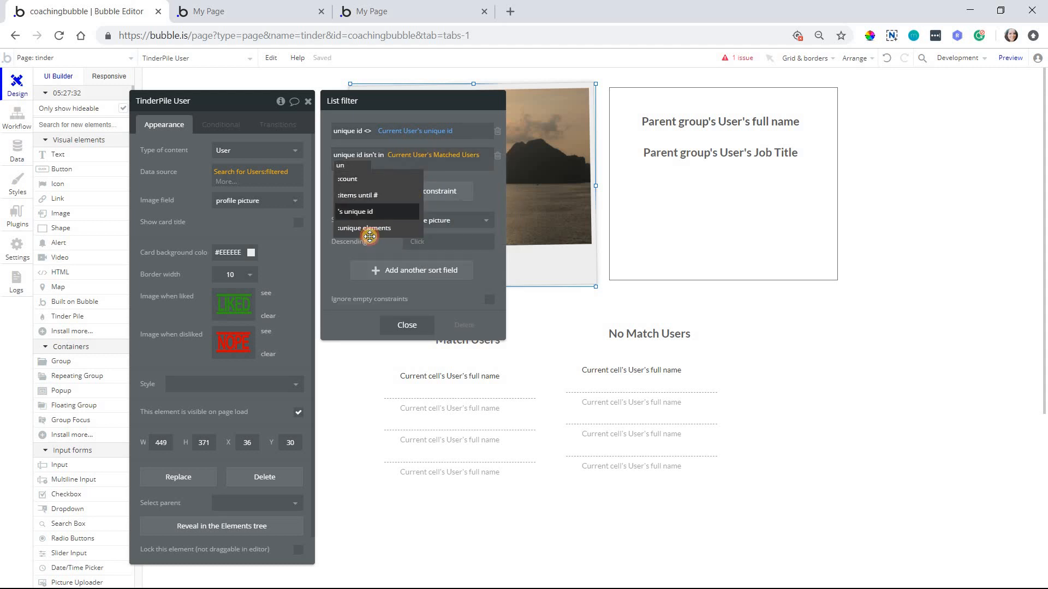
{"action": "left_click", "coordinate": [370, 236]}
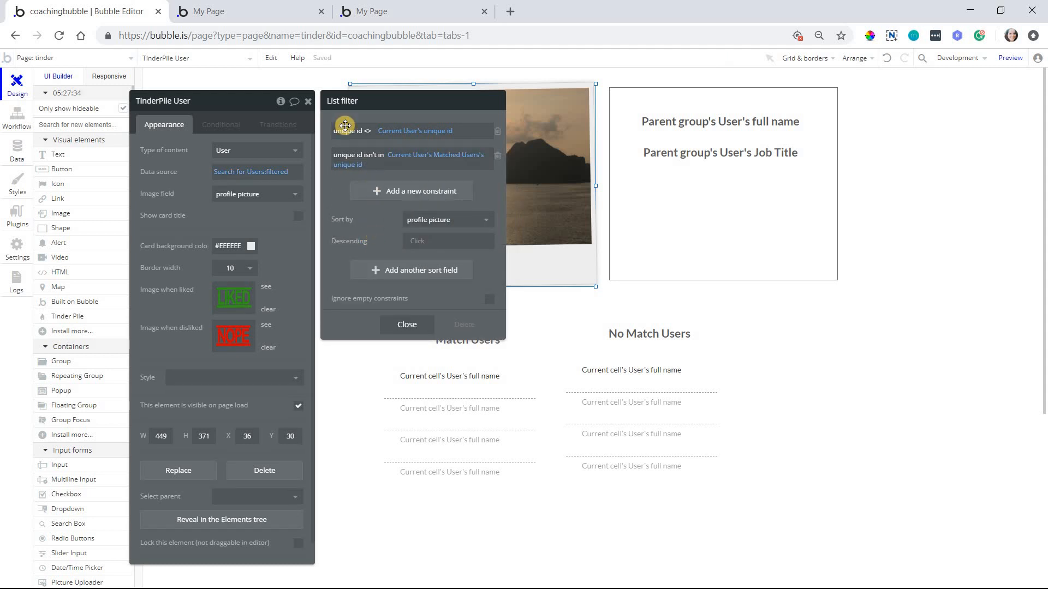
{"action": "mouse_move", "coordinate": [413, 368]}
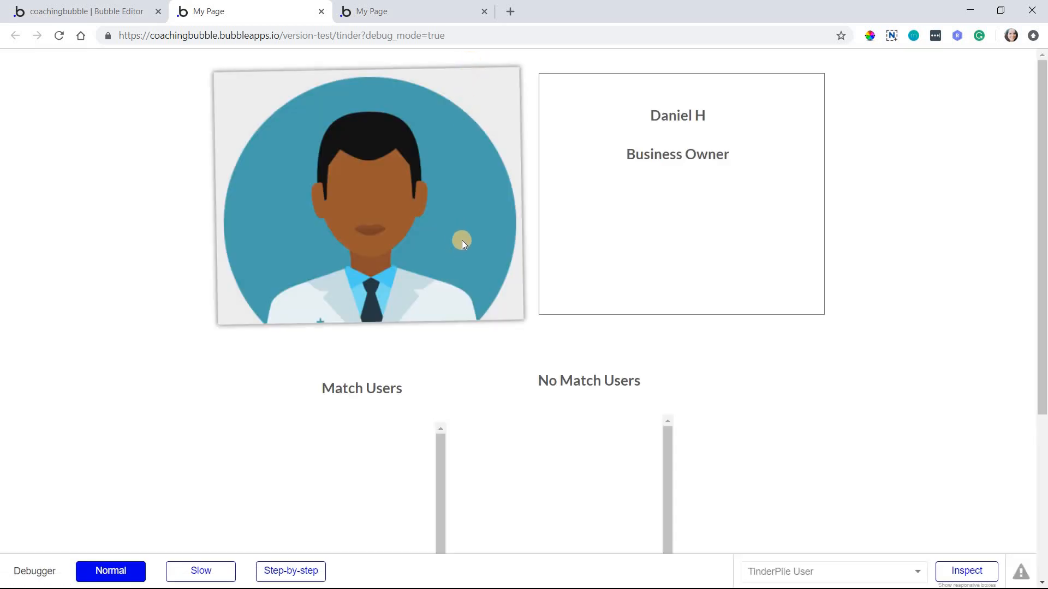
{"action": "mouse_move", "coordinate": [440, 247]}
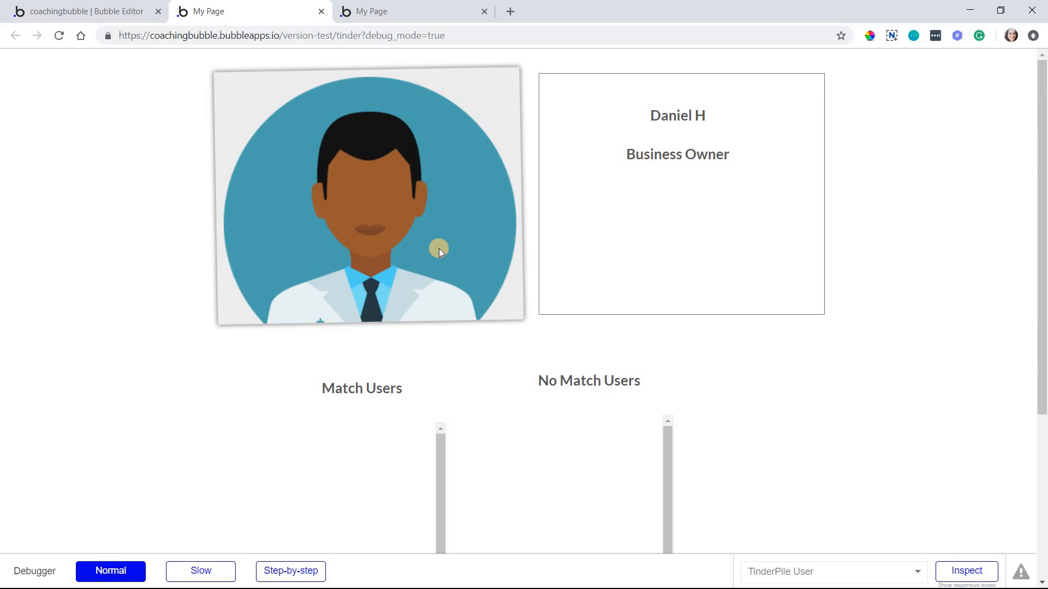
{"action": "mouse_move", "coordinate": [359, 270]}
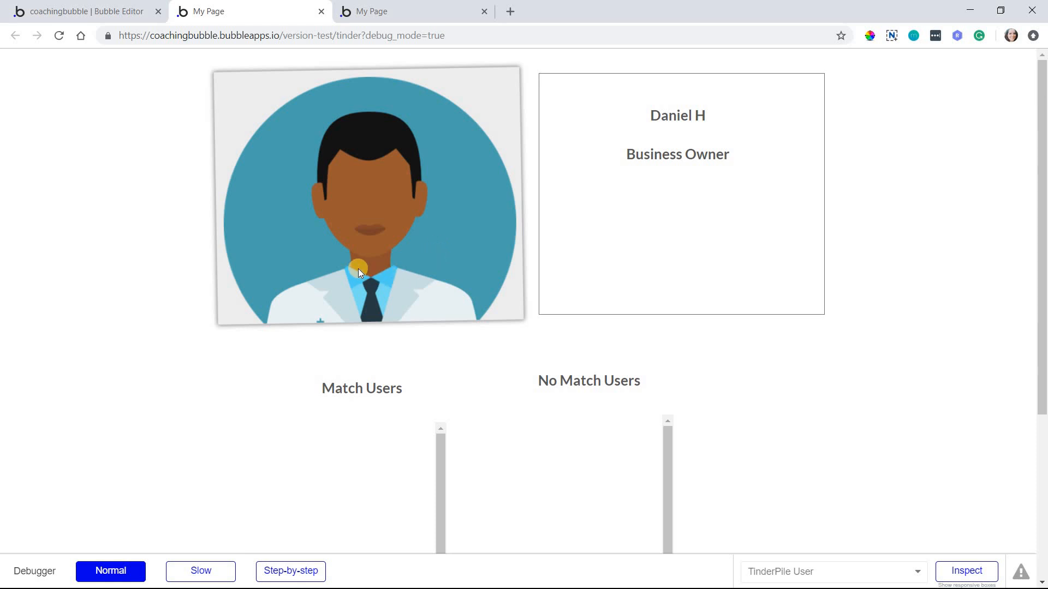
{"action": "mouse_move", "coordinate": [632, 111]}
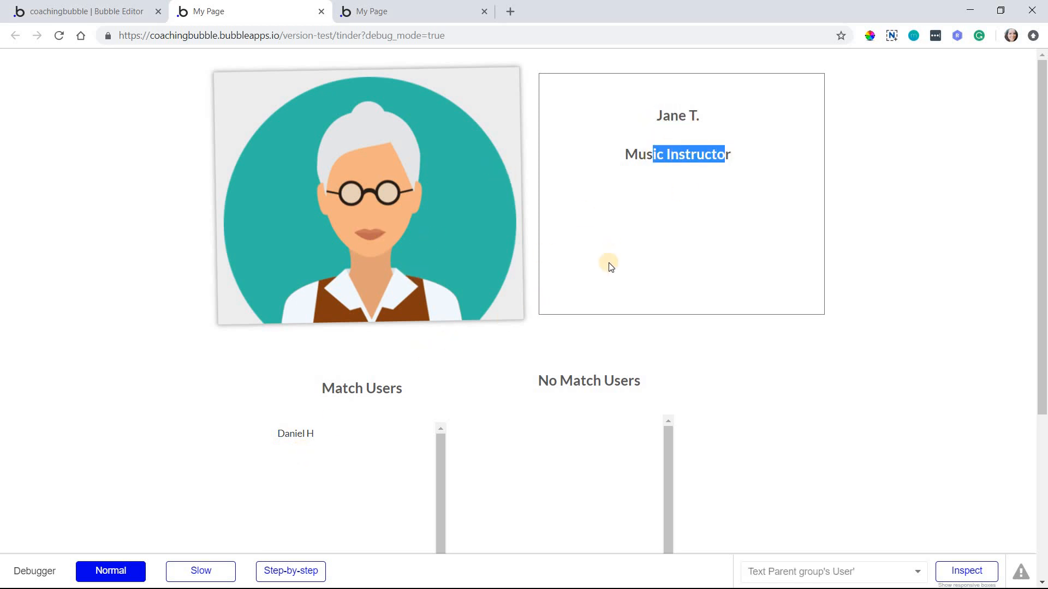
{"action": "left_click_drag", "start_coordinate": [368, 195], "coordinate": [247, 251]}
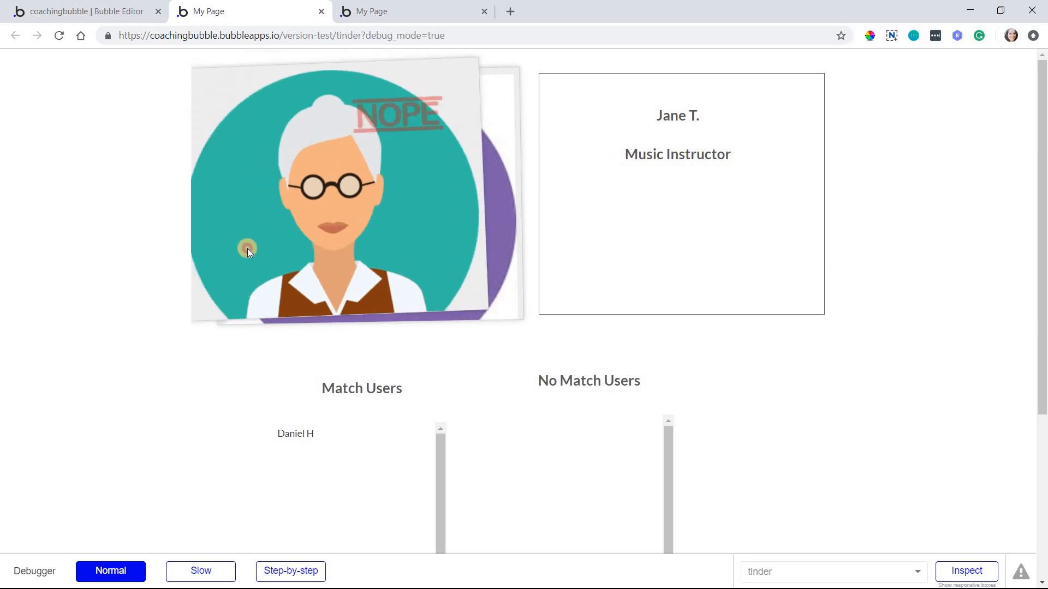
{"action": "left_click", "coordinate": [247, 249]}
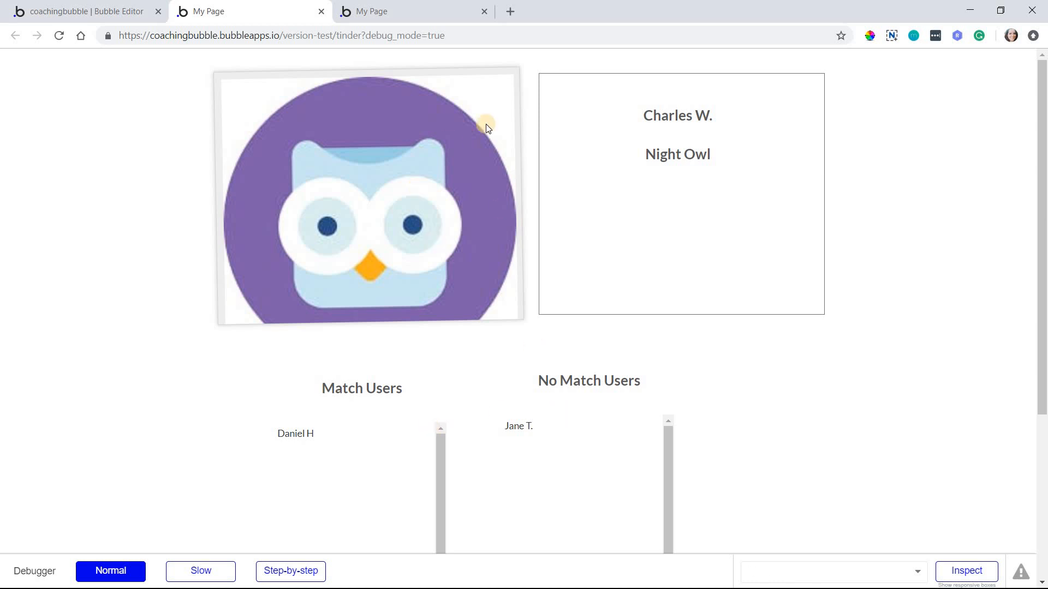
{"action": "double_click", "coordinate": [676, 115]}
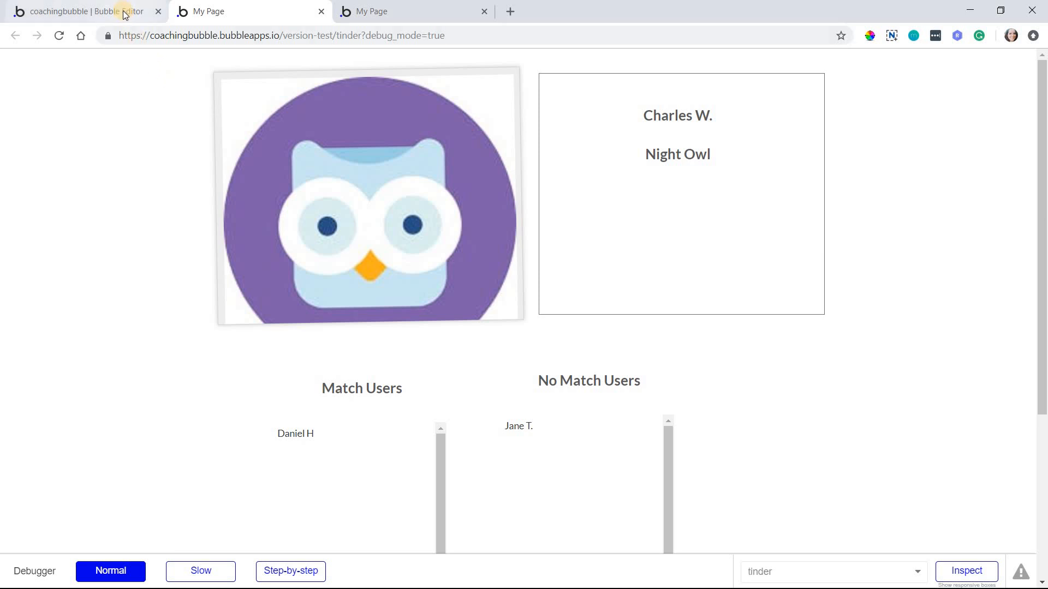
Return from the preview to the Bubble Editor's Design view of the tinder page.
{"action": "left_click", "coordinate": [80, 10]}
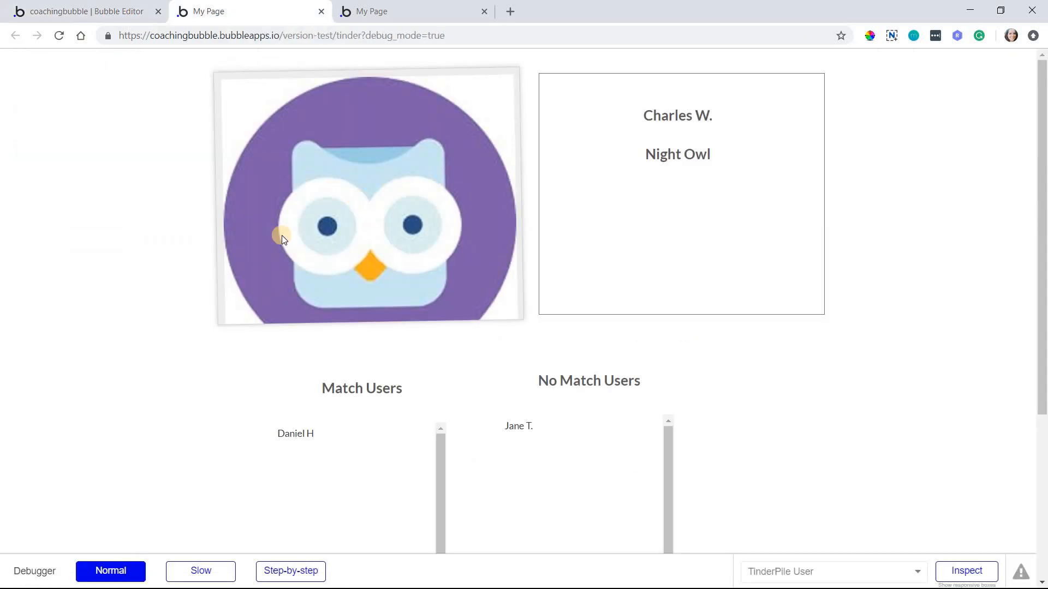
{"action": "mouse_move", "coordinate": [223, 248]}
{"action": "type", "text": "tinder"}
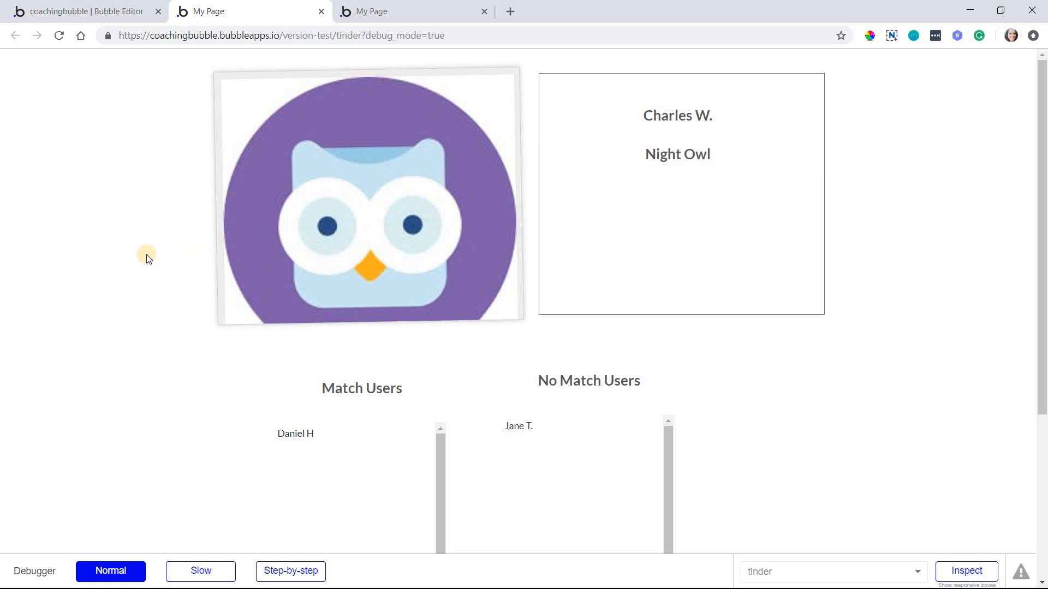
{"action": "mouse_move", "coordinate": [114, 20]}
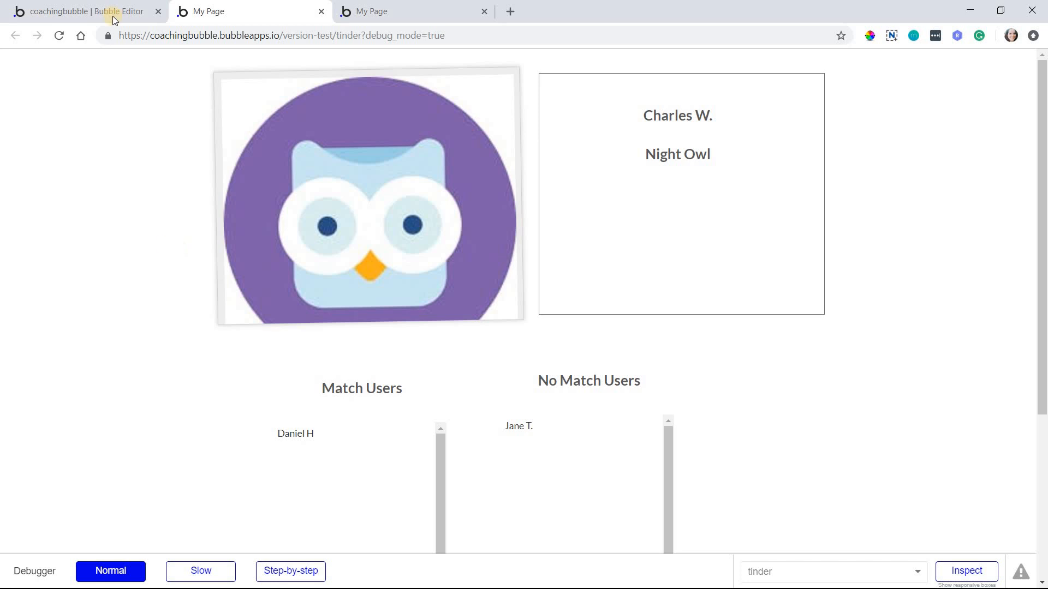
{"action": "left_click", "coordinate": [84, 11]}
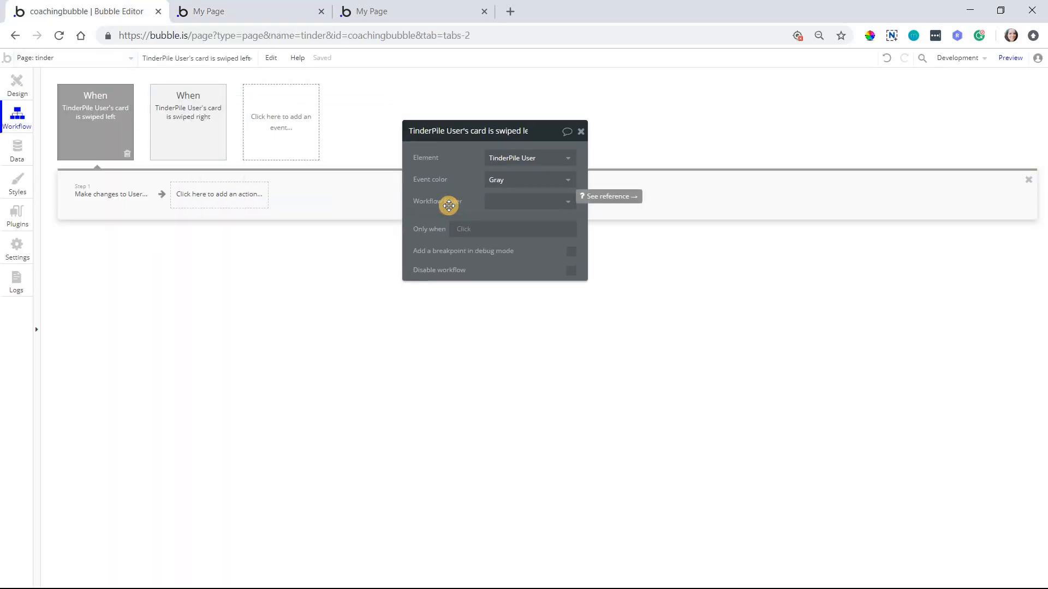
{"action": "mouse_move", "coordinate": [239, 4]}
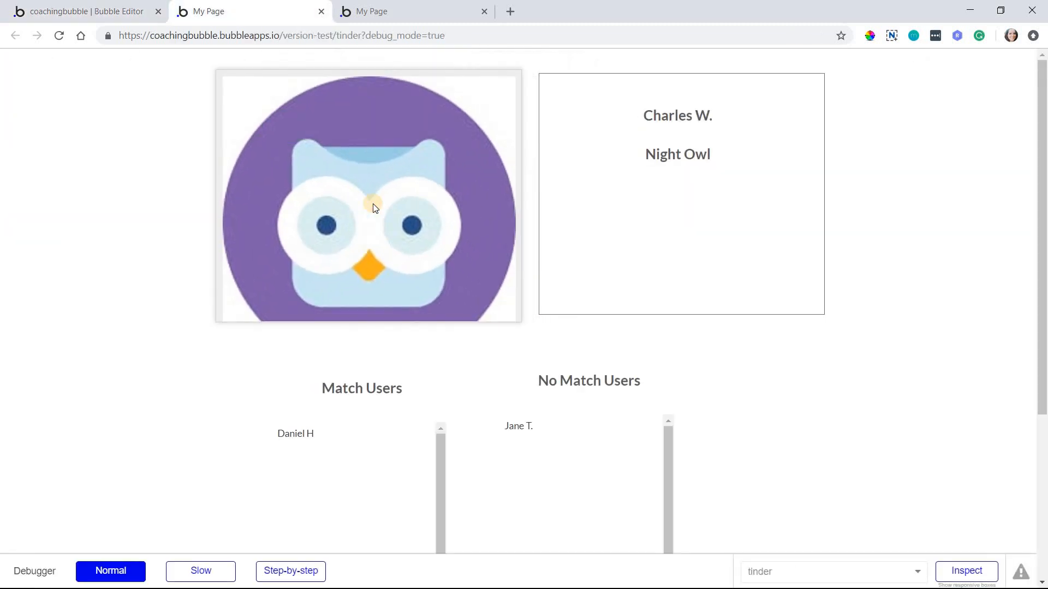
{"action": "mouse_move", "coordinate": [199, 161]}
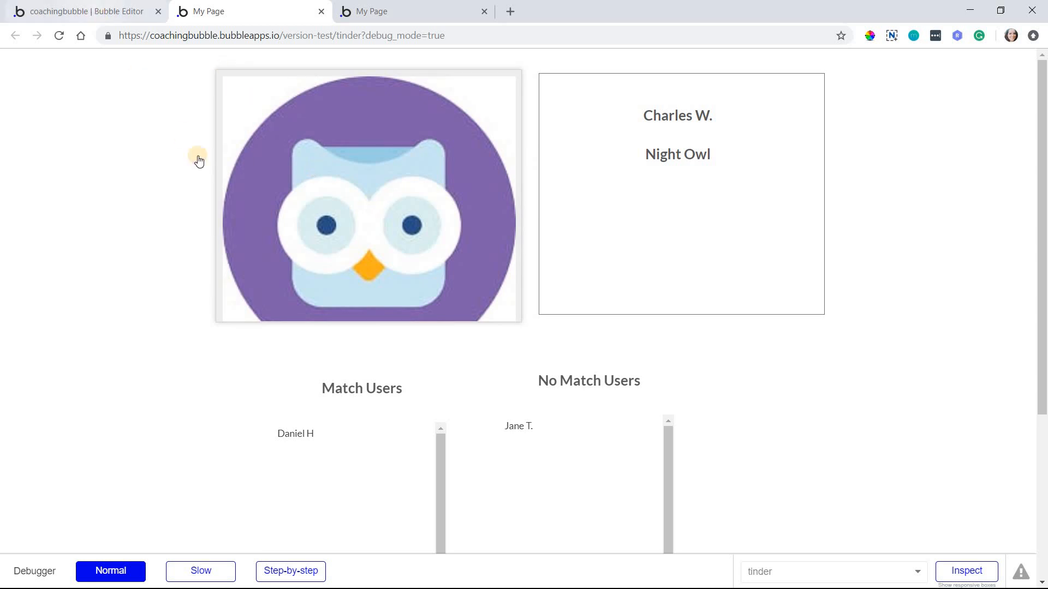
{"action": "left_click", "coordinate": [88, 11]}
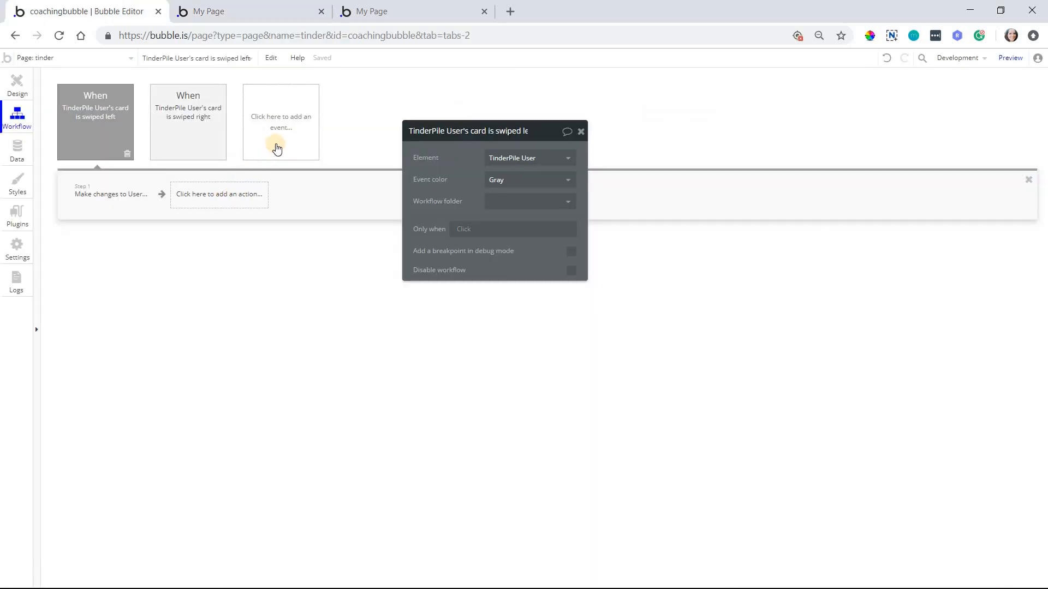
{"action": "mouse_move", "coordinate": [268, 165]}
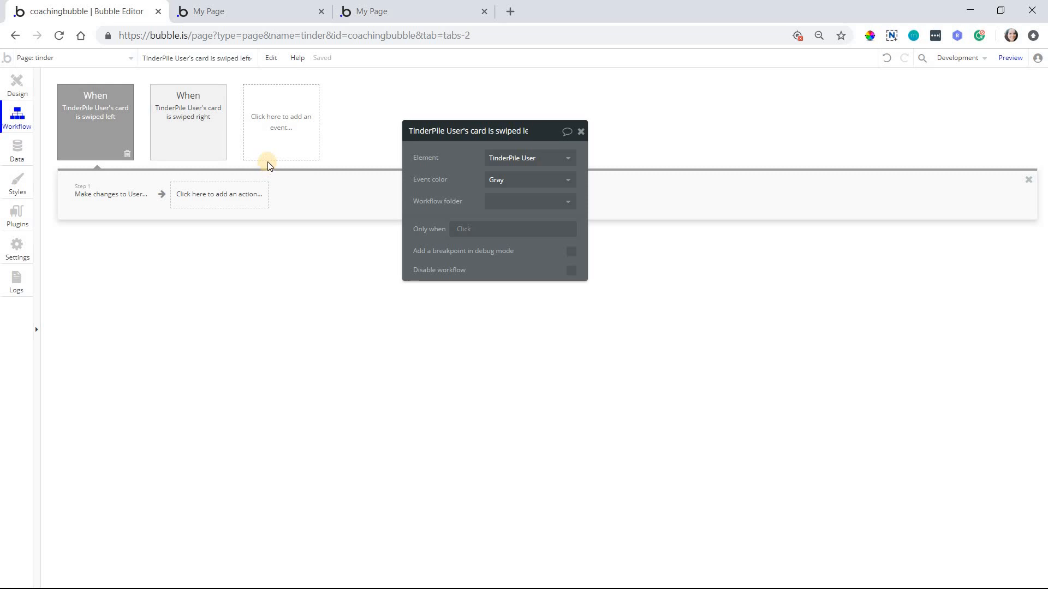
{"action": "left_click", "coordinate": [17, 84]}
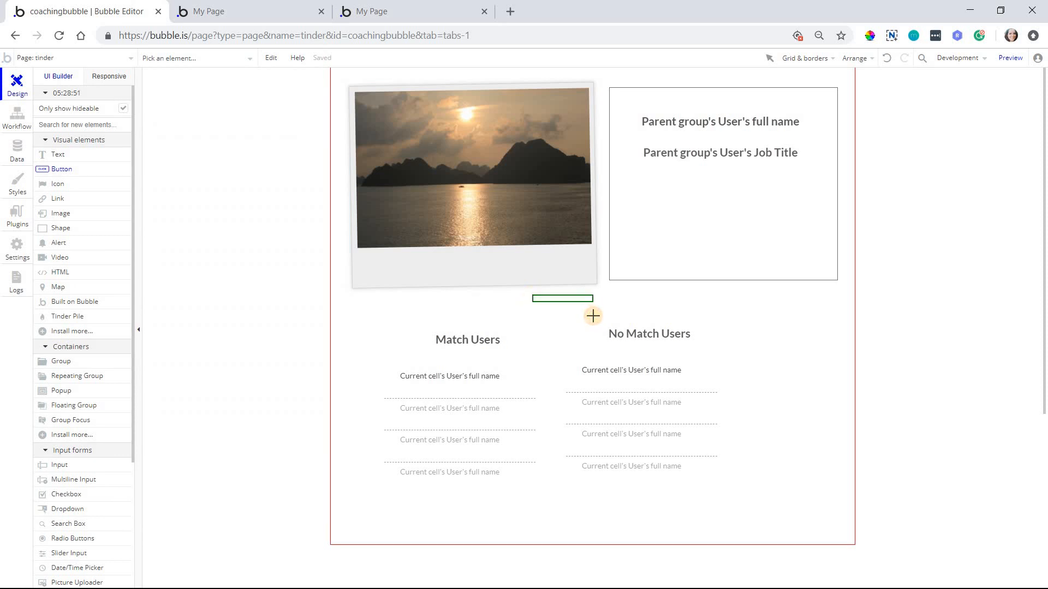
Place a 'swipe right' button below the card and give its workflow a Swipe a Tinder Pile right action.
{"action": "left_click", "coordinate": [562, 299]}
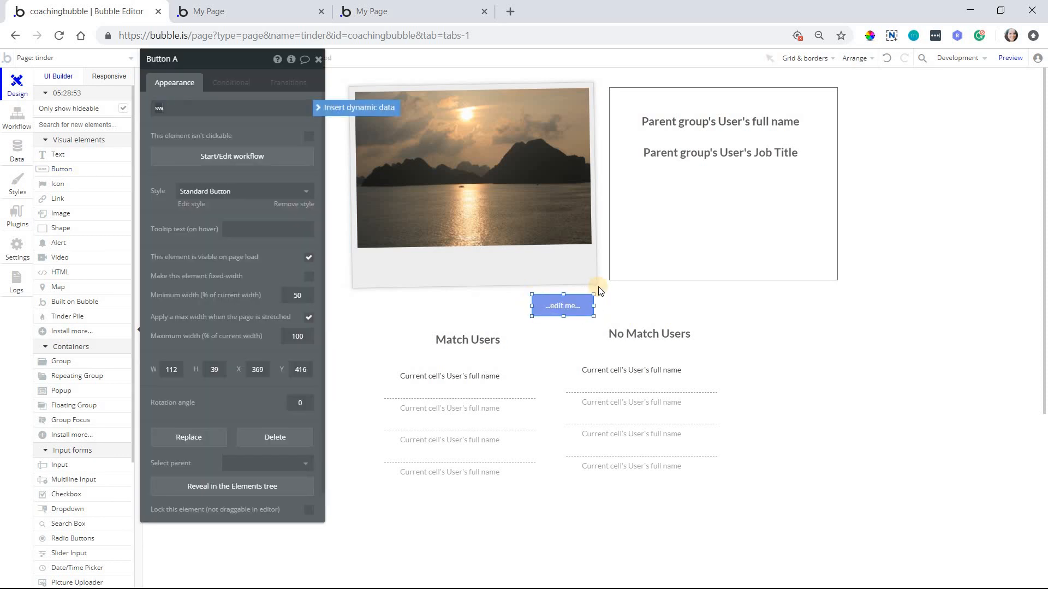
{"action": "type", "text": "ipe right"}
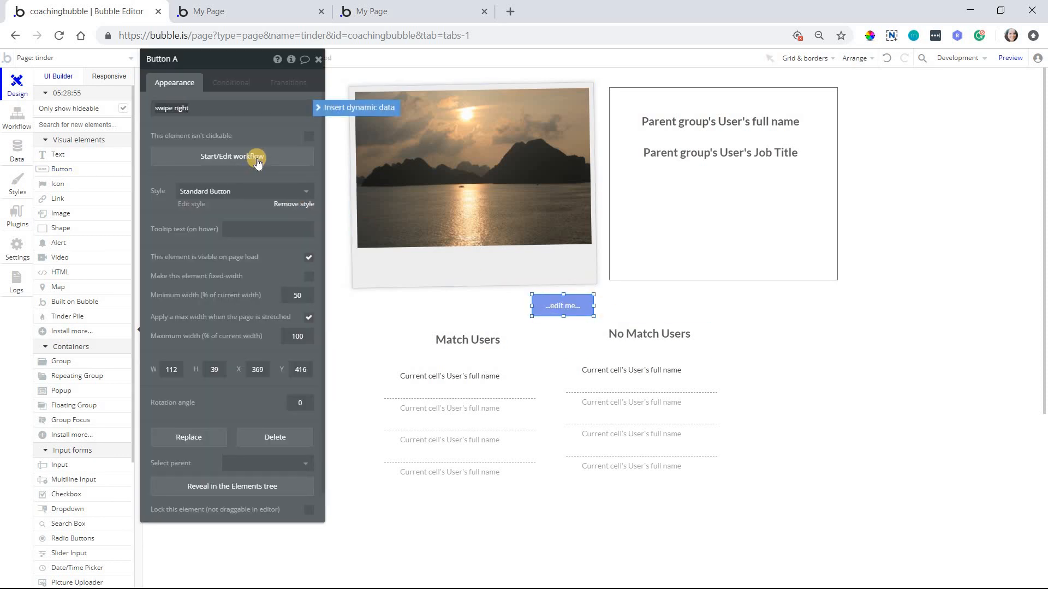
{"action": "left_click", "coordinate": [231, 159]}
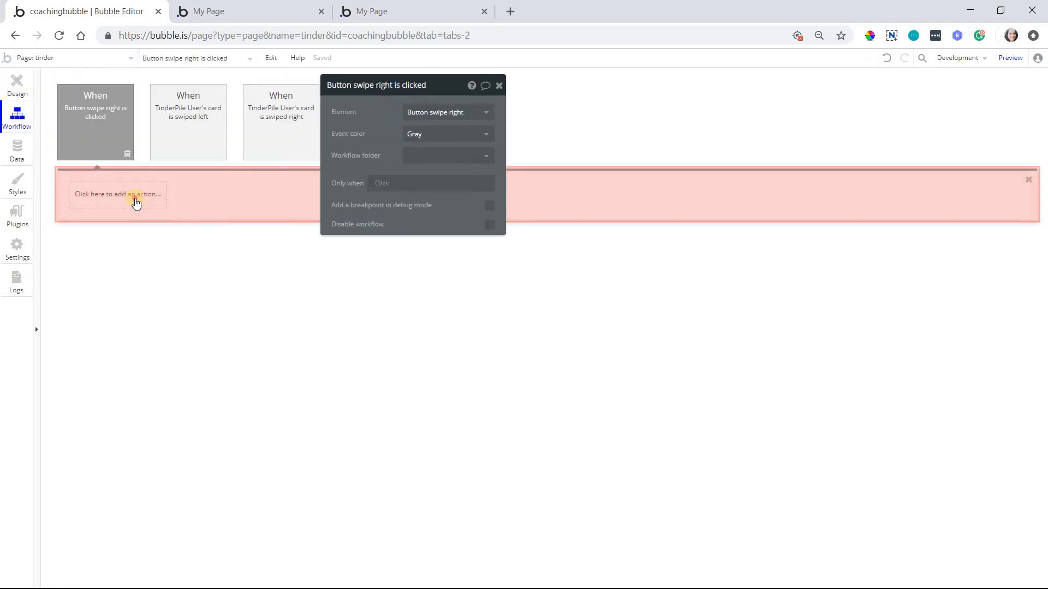
{"action": "left_click", "coordinate": [118, 194]}
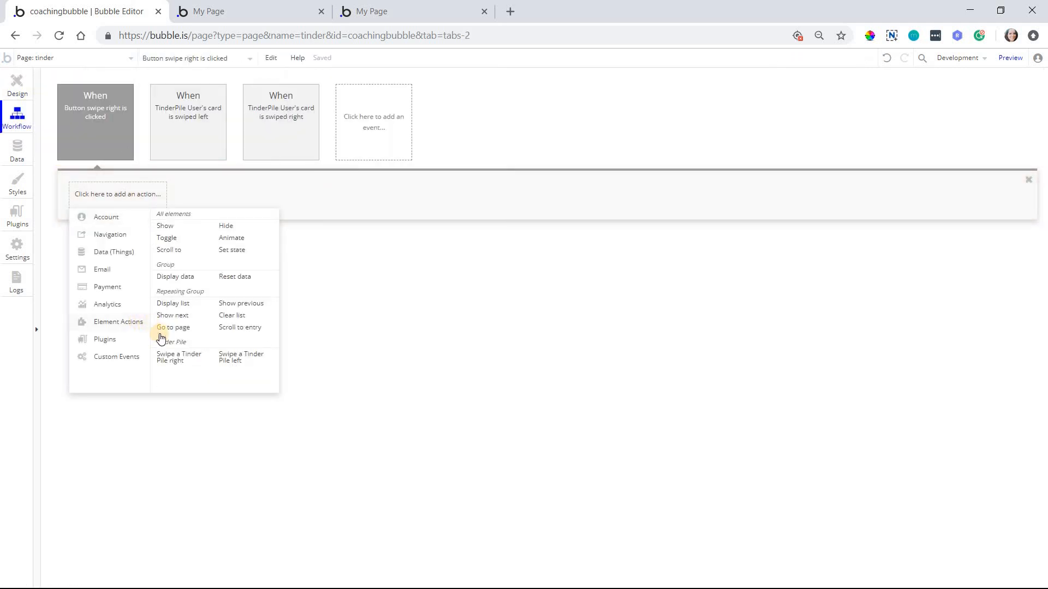
{"action": "mouse_move", "coordinate": [208, 361]}
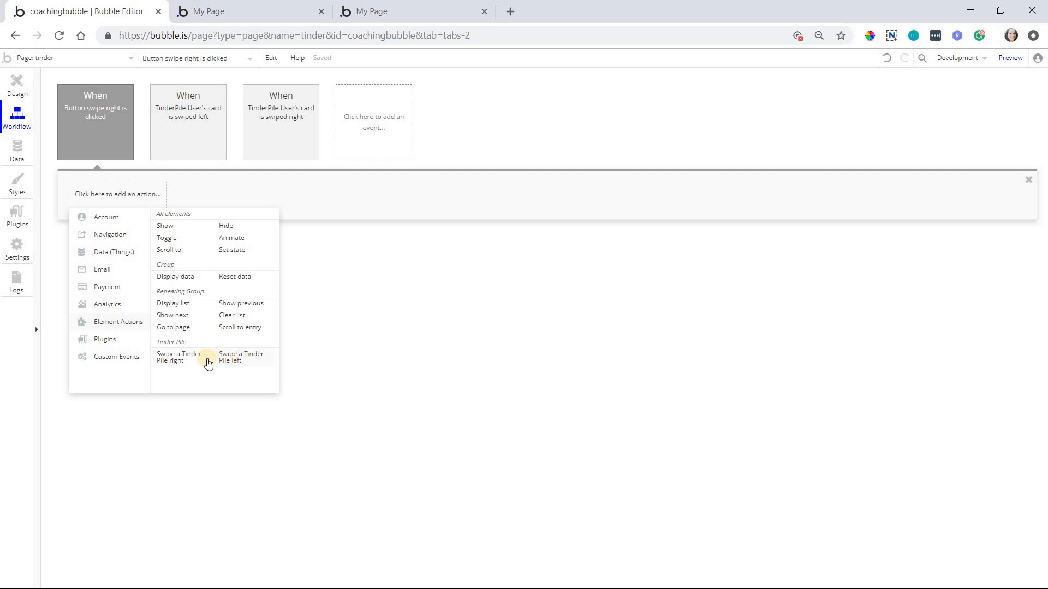
{"action": "mouse_move", "coordinate": [178, 356]}
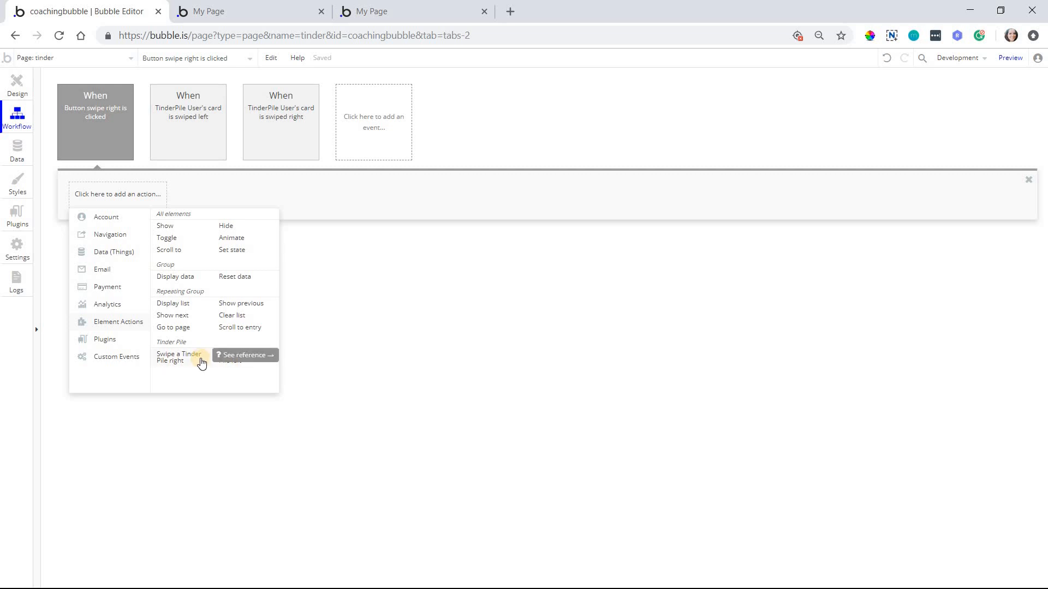
{"action": "left_click", "coordinate": [178, 357]}
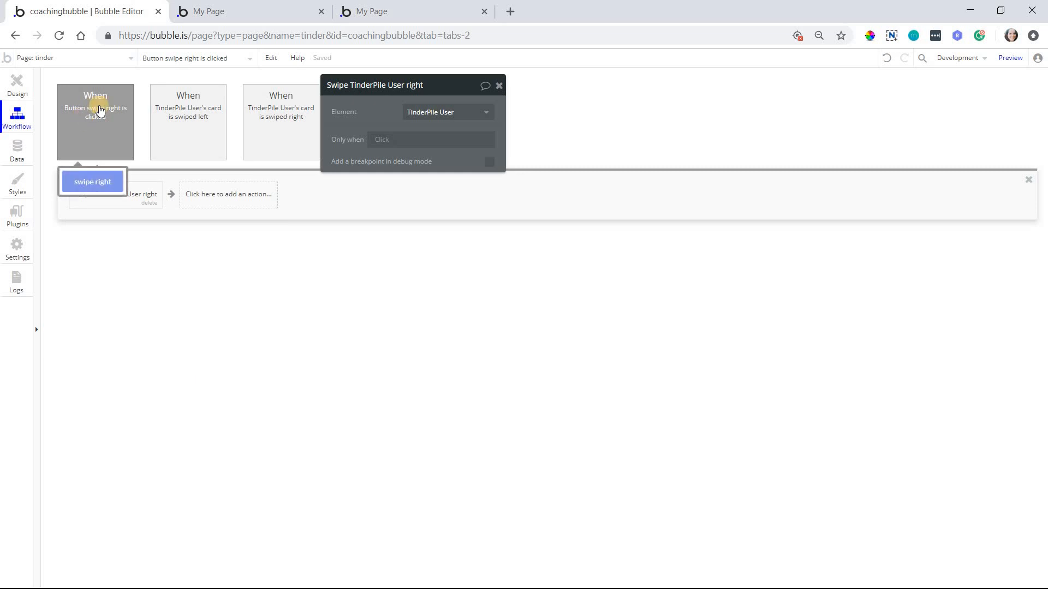
Review the new swipe step and the card-swiped-right workflow settings.
{"action": "left_click", "coordinate": [91, 181]}
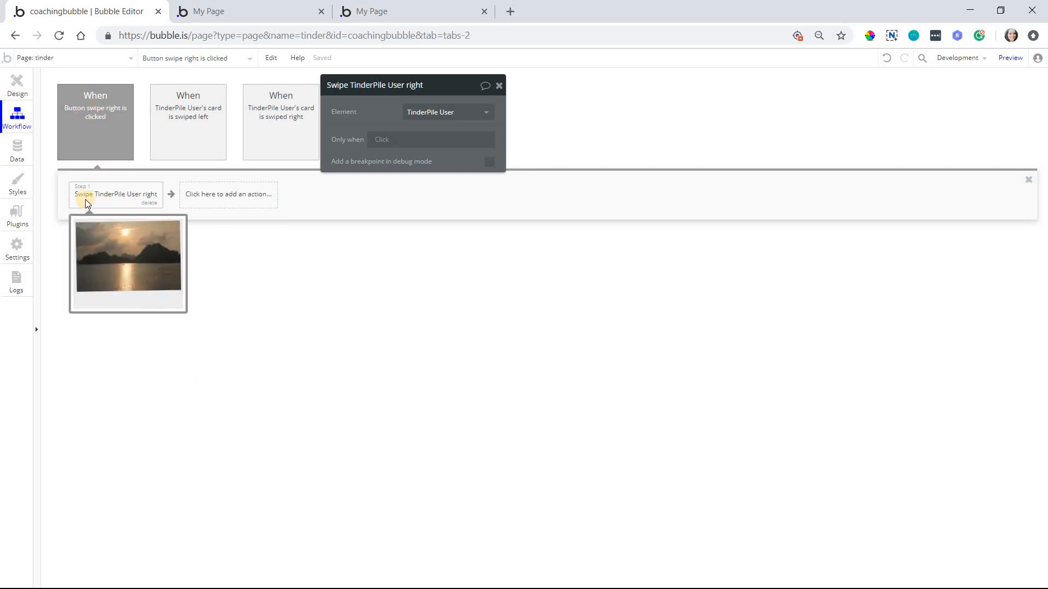
{"action": "mouse_move", "coordinate": [123, 199]}
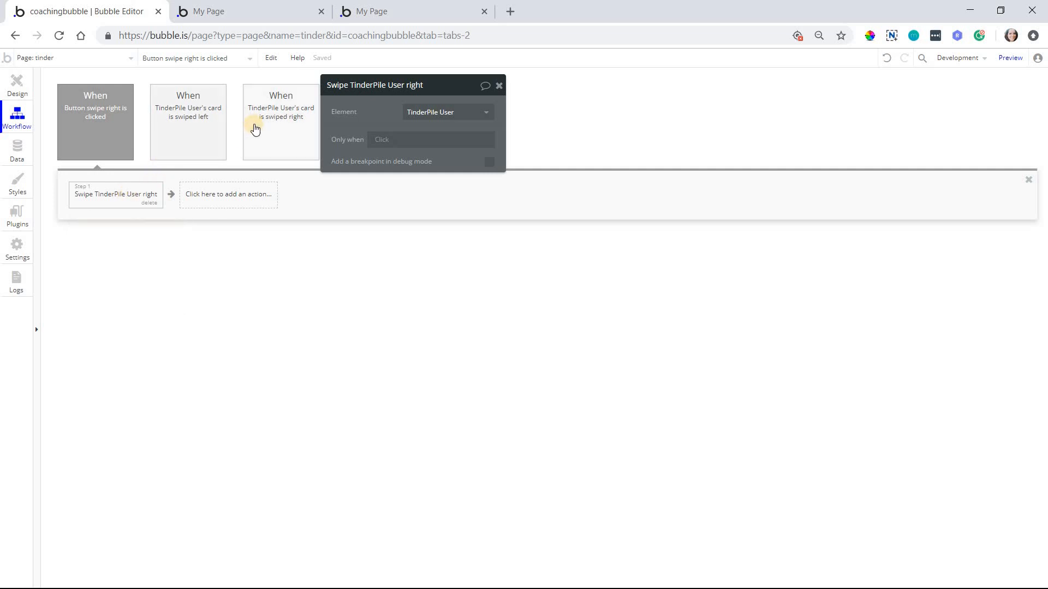
{"action": "left_click", "coordinate": [280, 114]}
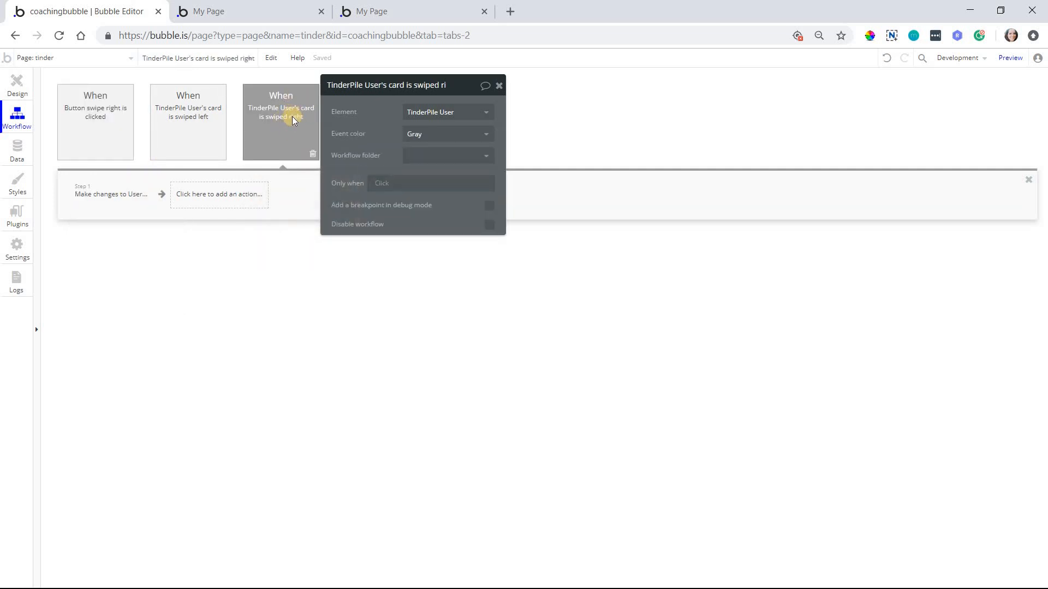
{"action": "left_click", "coordinate": [95, 121]}
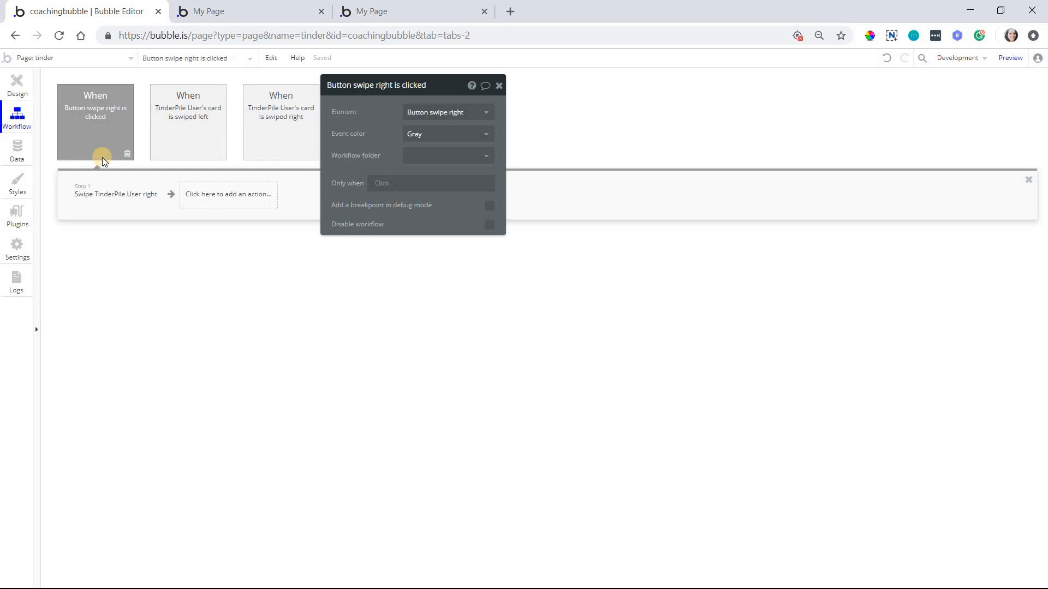
{"action": "left_click", "coordinate": [280, 113]}
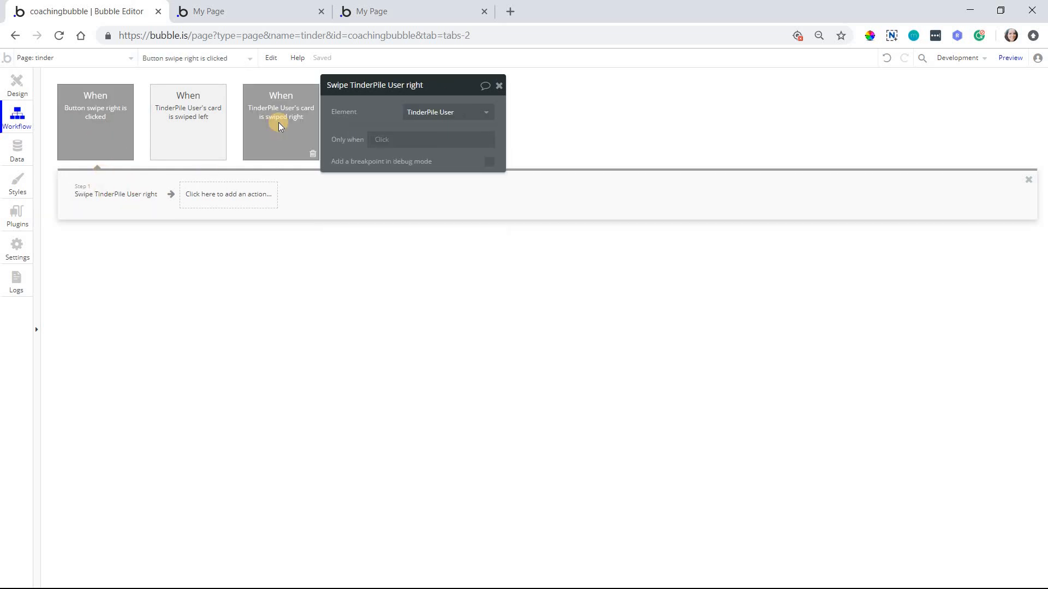
{"action": "left_click", "coordinate": [280, 121]}
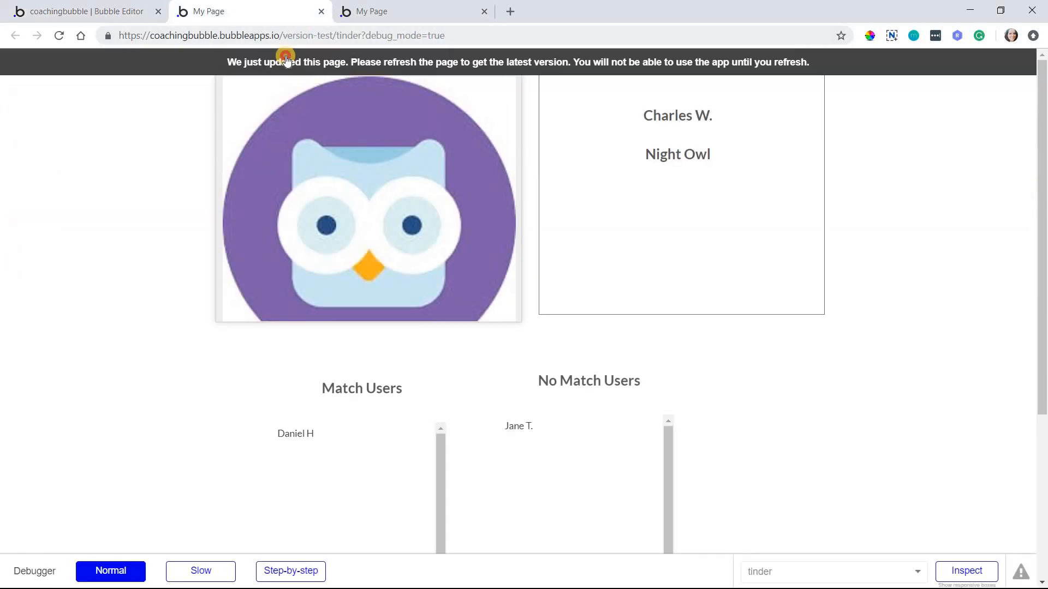
Refresh the preview and match Jane T. with the swipe right button.
{"action": "left_click", "coordinate": [59, 35]}
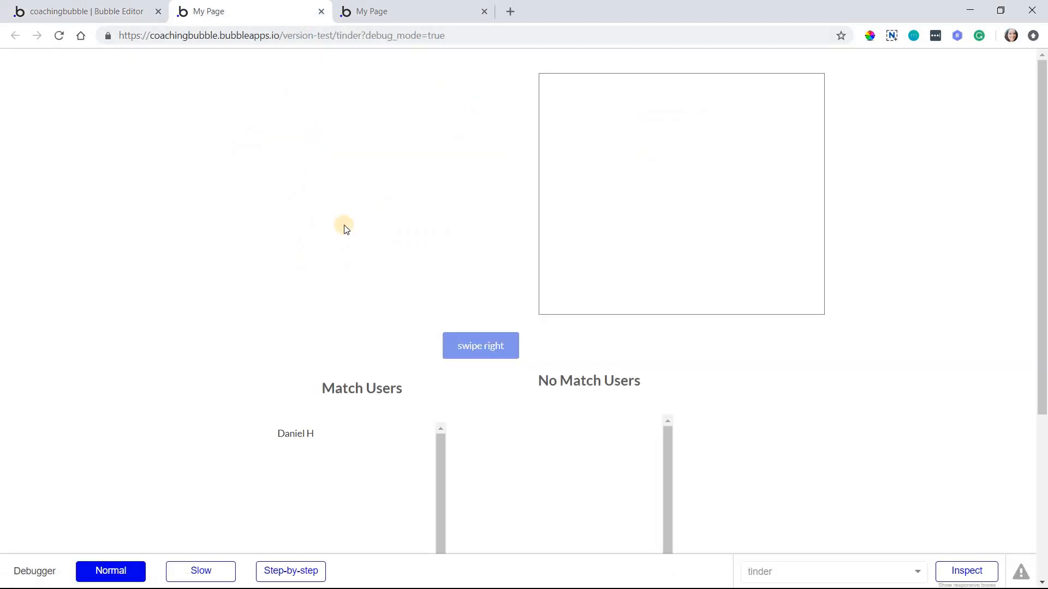
{"action": "left_click", "coordinate": [480, 346]}
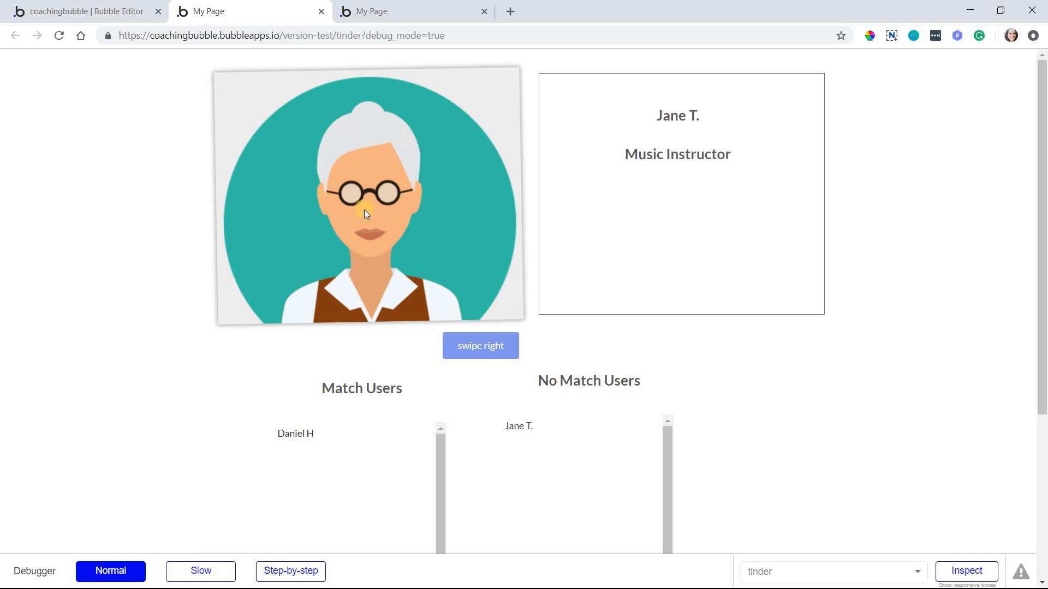
{"action": "mouse_move", "coordinate": [355, 242]}
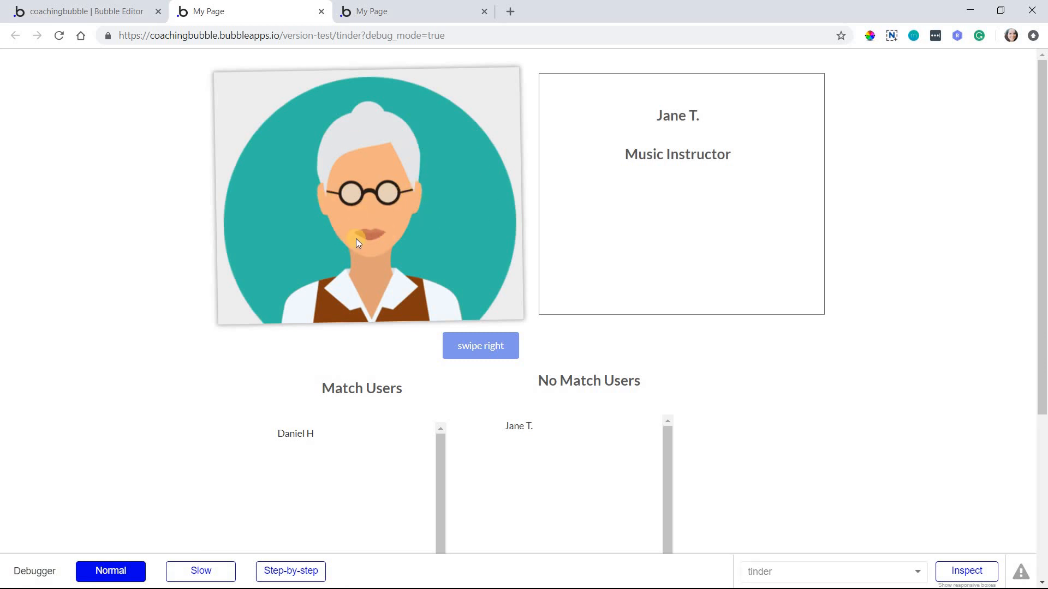
{"action": "mouse_move", "coordinate": [418, 231]}
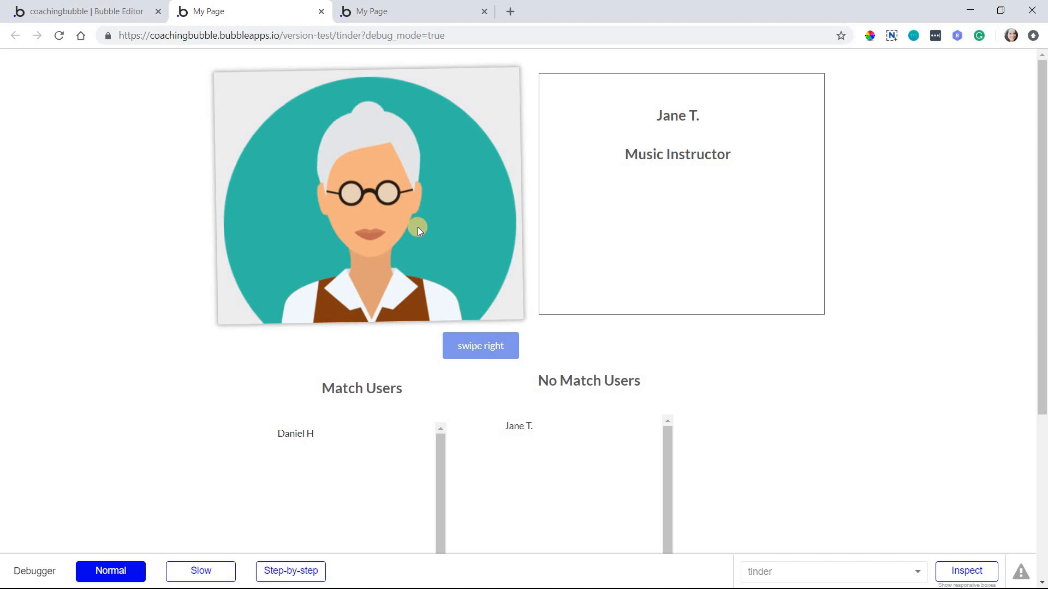
{"action": "left_click", "coordinate": [481, 346]}
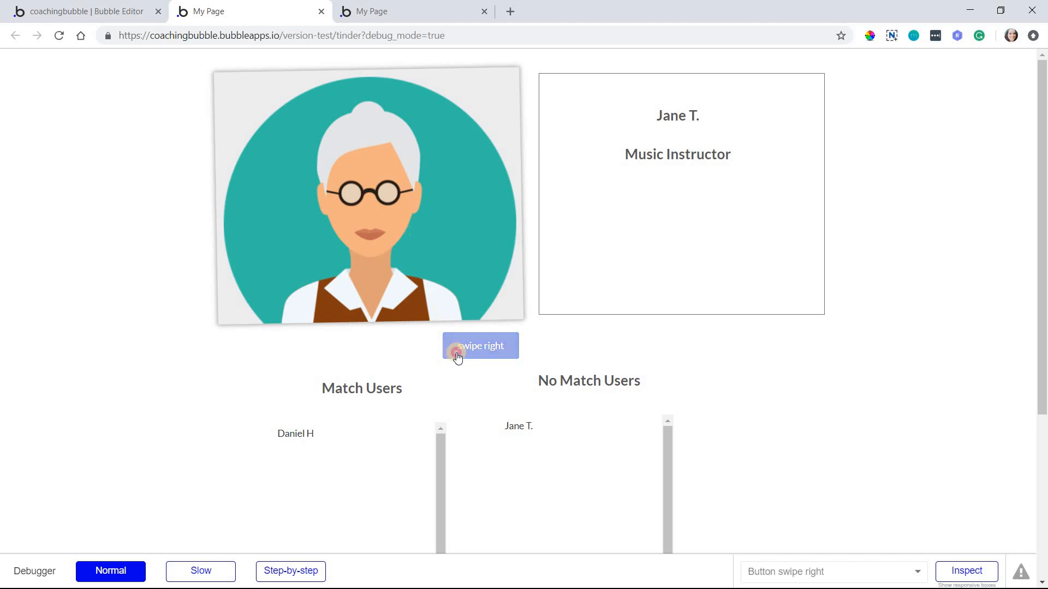
{"action": "left_click", "coordinate": [480, 346]}
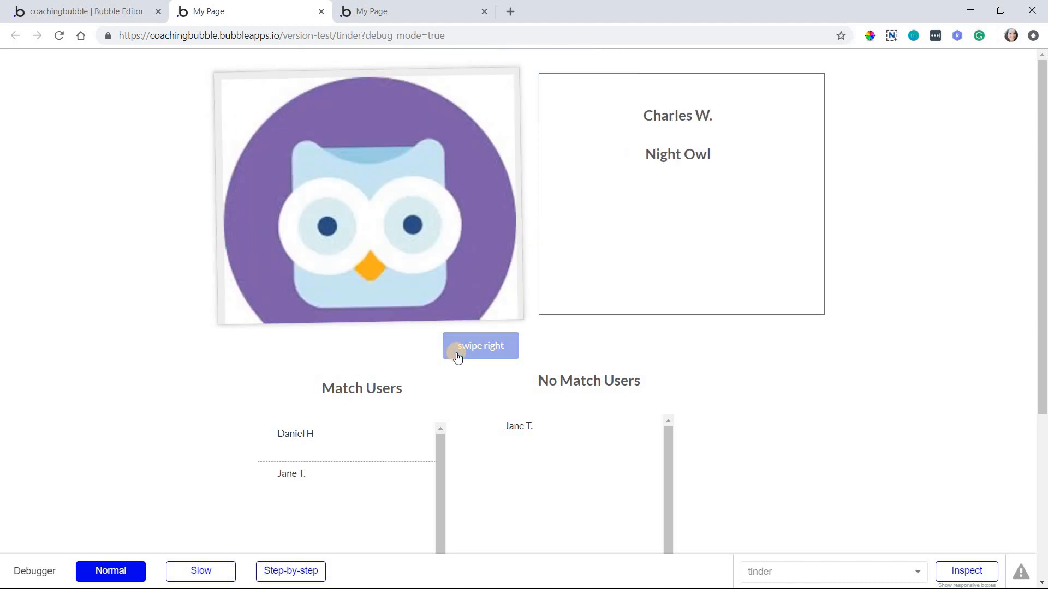
{"action": "mouse_move", "coordinate": [452, 367]}
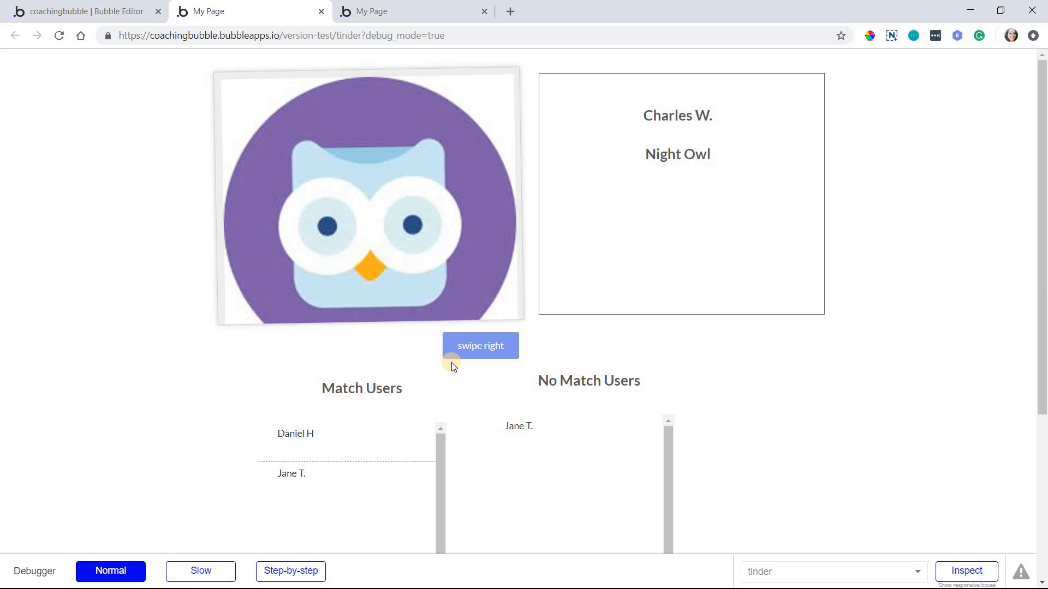
{"action": "mouse_move", "coordinate": [425, 358]}
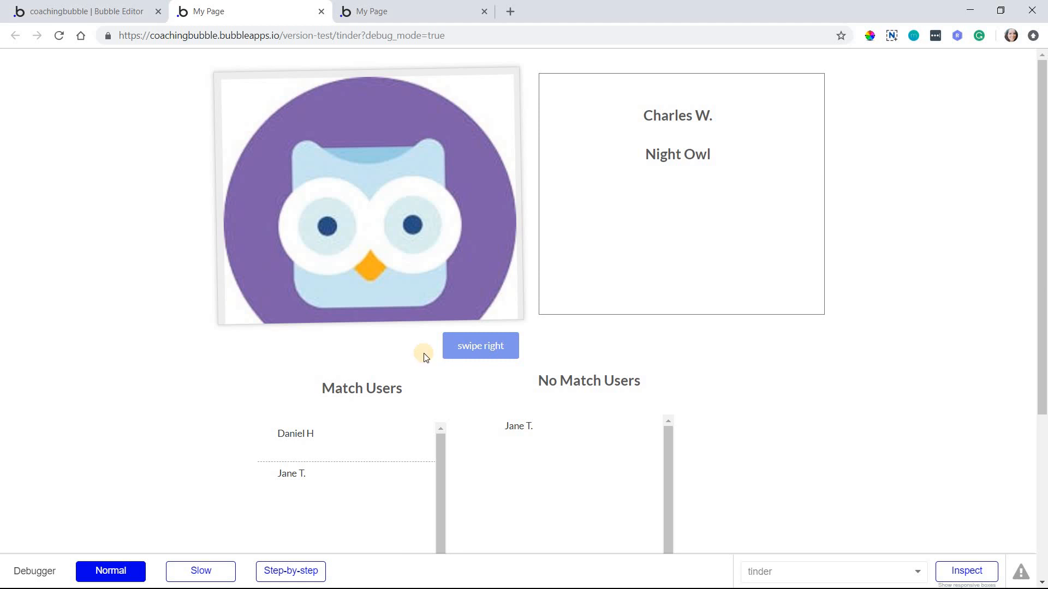